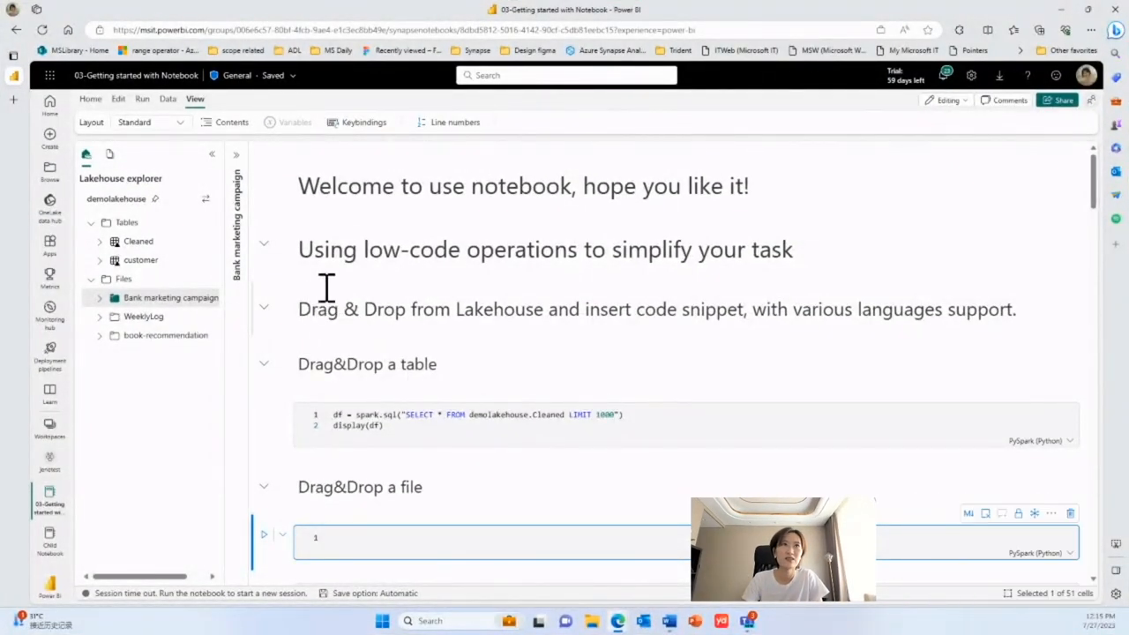
mouse_move(653, 297)
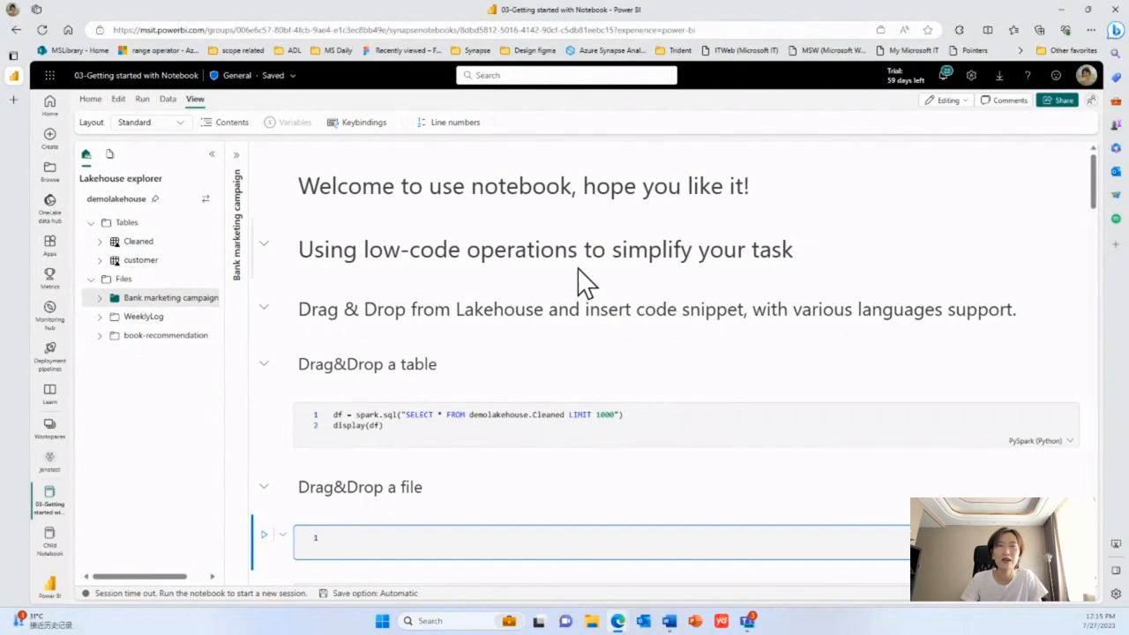
mouse_move(585, 365)
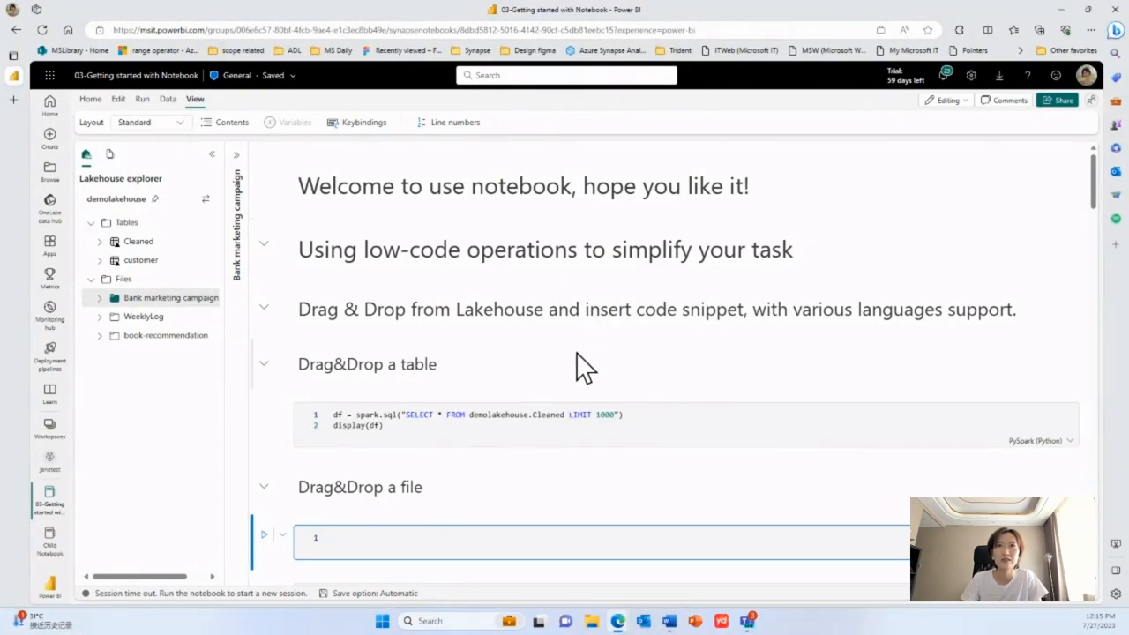
mouse_move(564, 374)
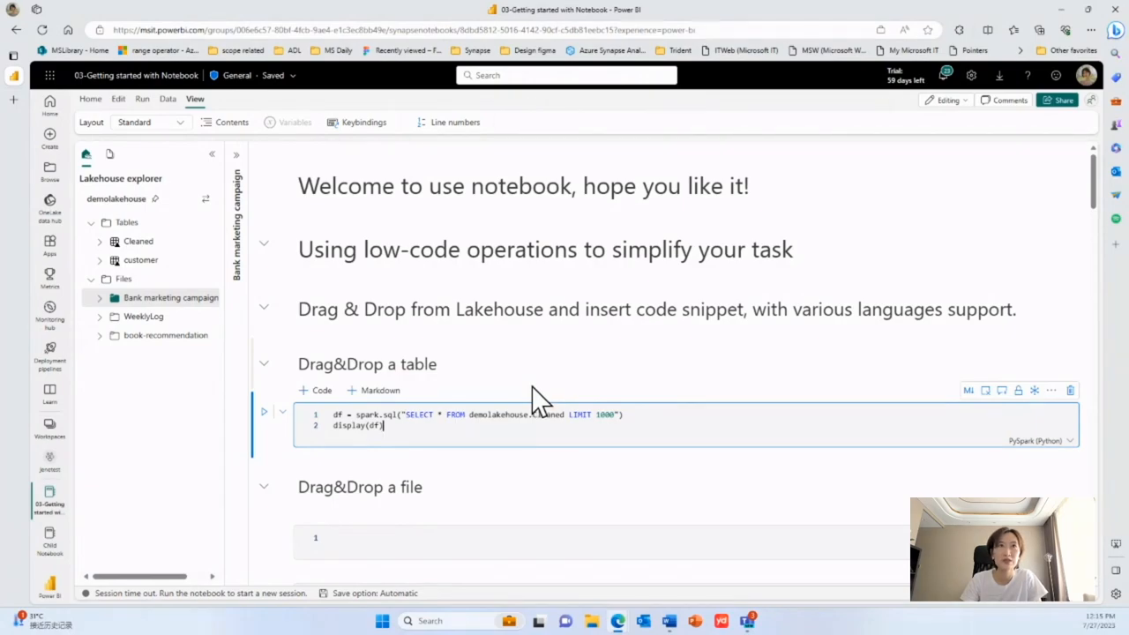
mouse_move(155, 167)
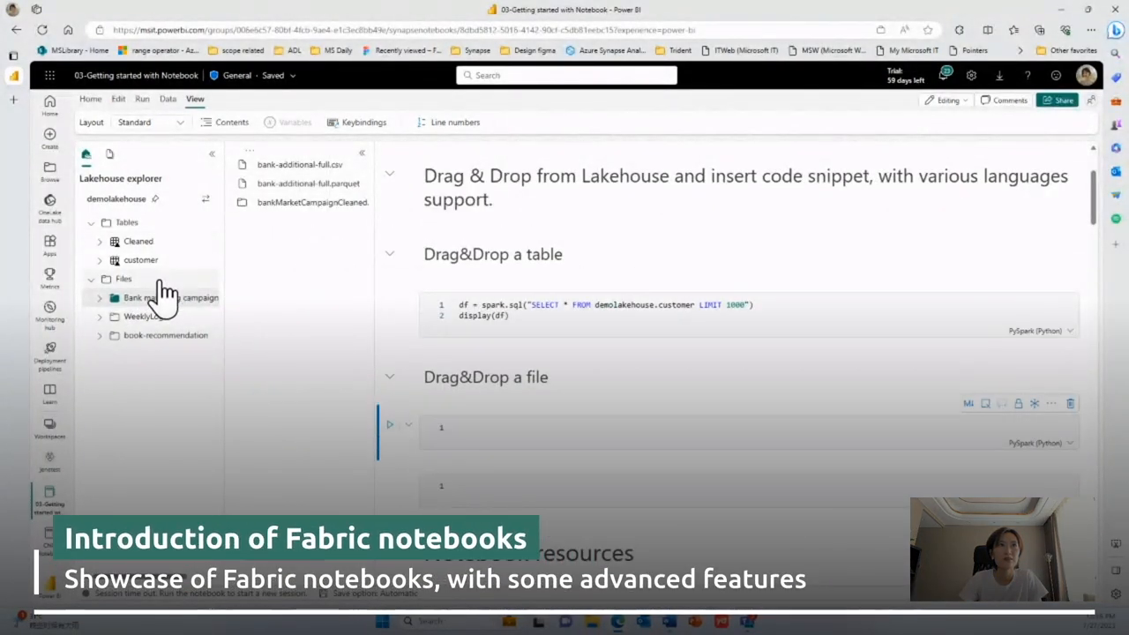
- Load ProductComment.csv from the lakehouse Files root into the cell, show its comments table, and begin a %%spark cell below
left_click(124, 279)
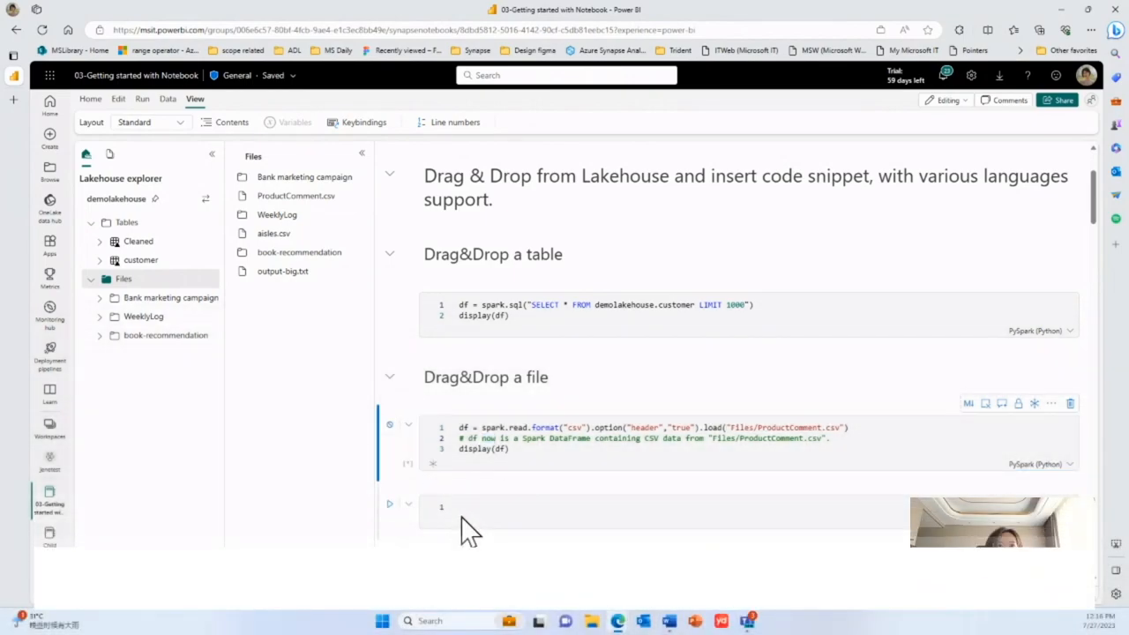
left_click(467, 506)
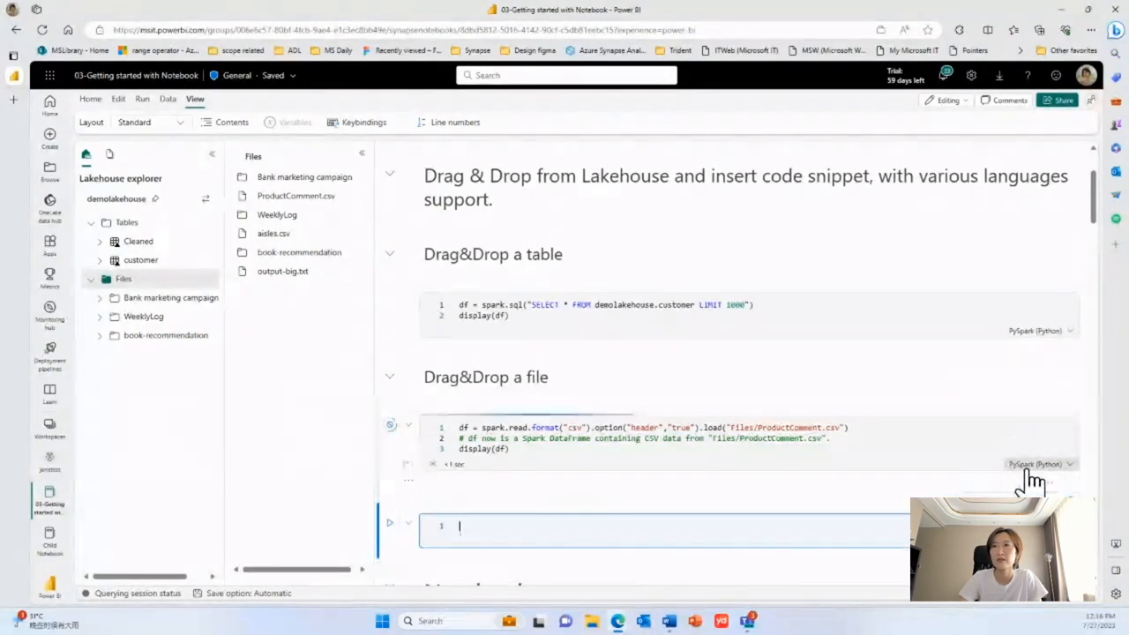
scroll("down", 3)
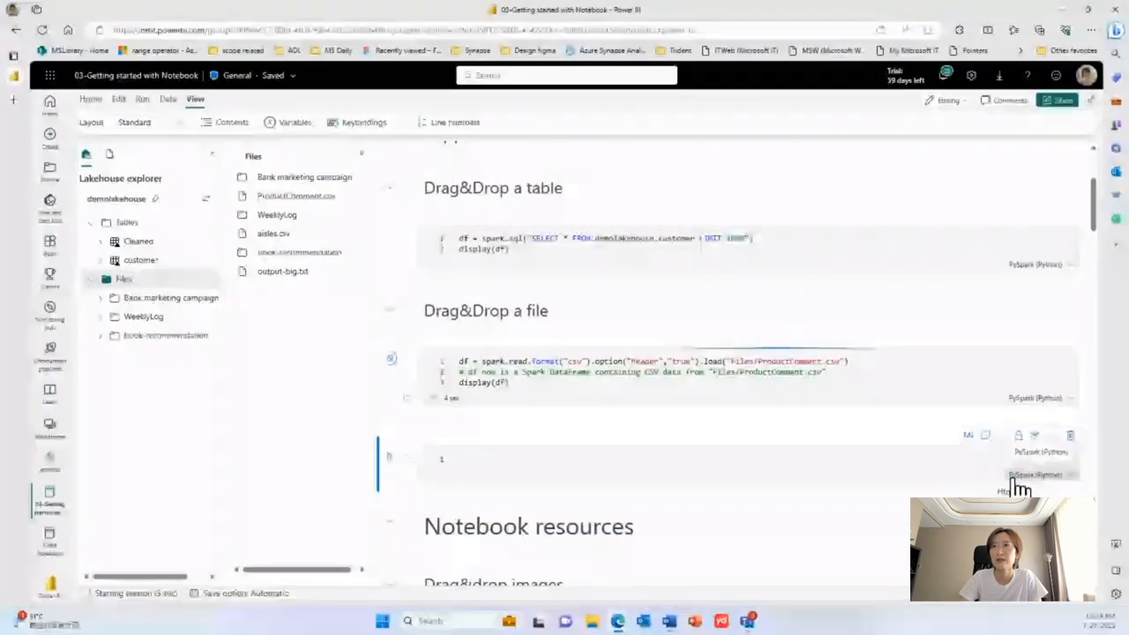
type("%%spark")
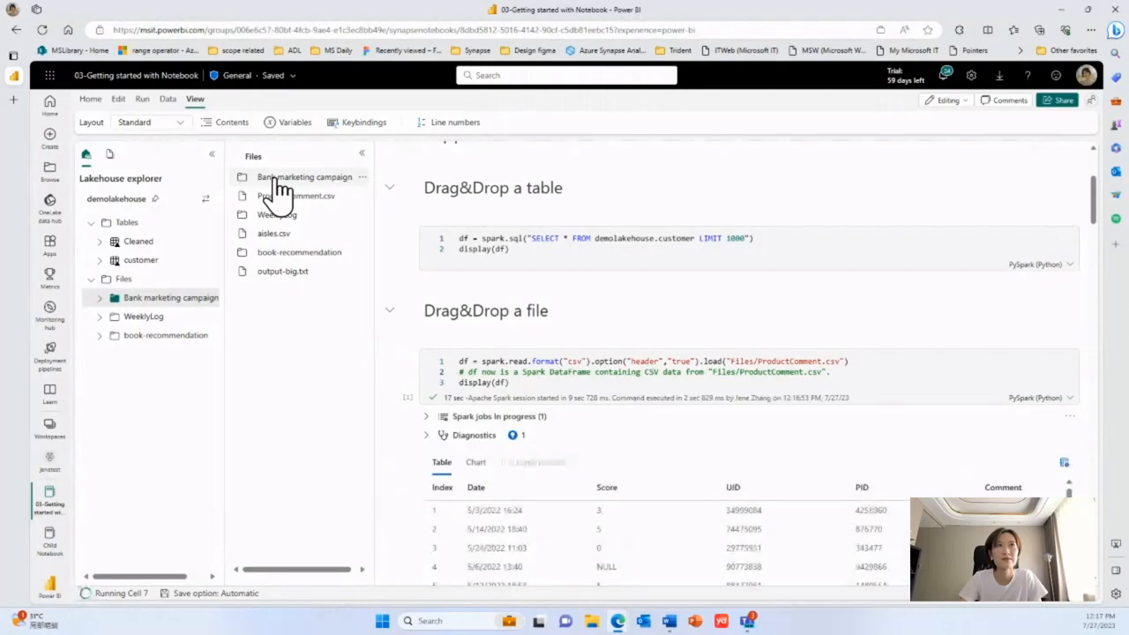
- Read bank-additional-full.parquet from the Bank marketing campaign folder in the %%spark cell and display its client records
scroll("down", 3)
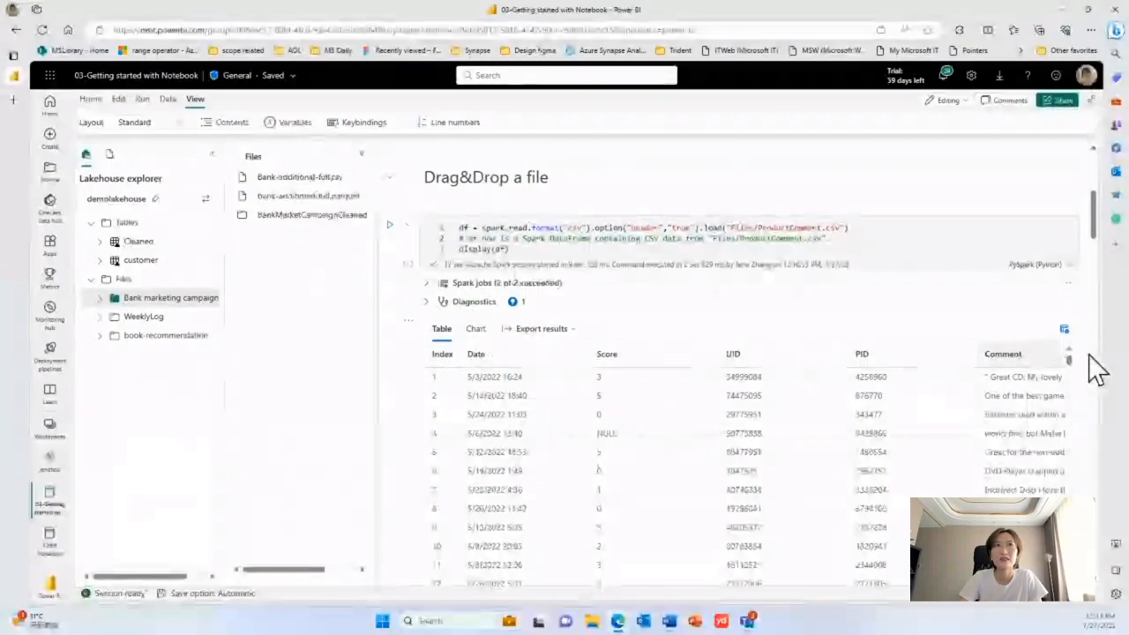
scroll("down", 3)
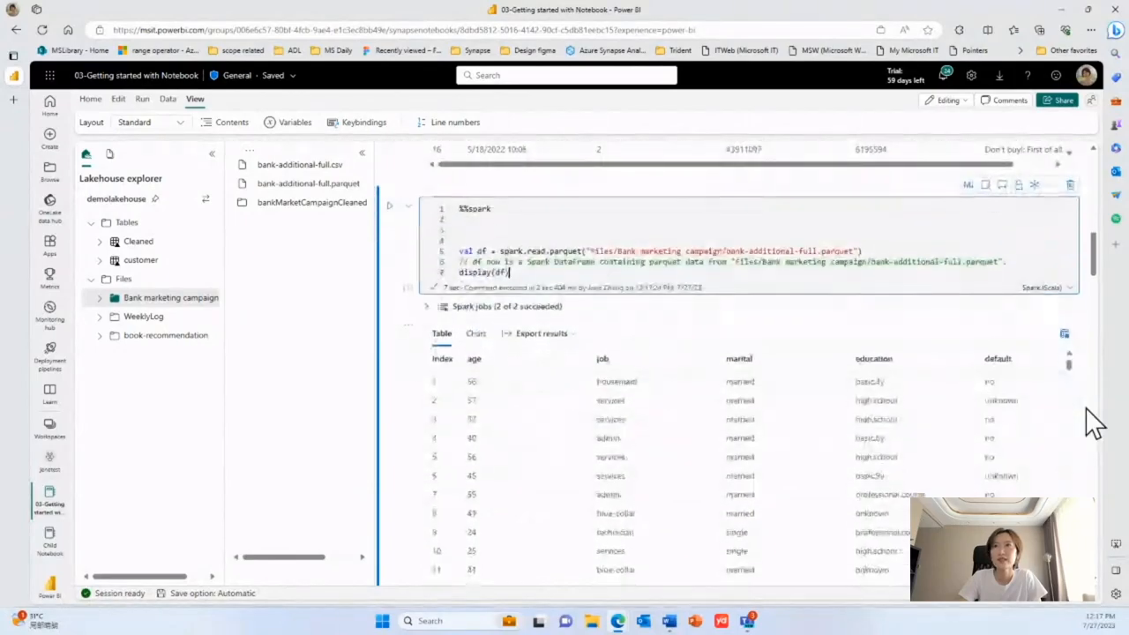
scroll("down", 3)
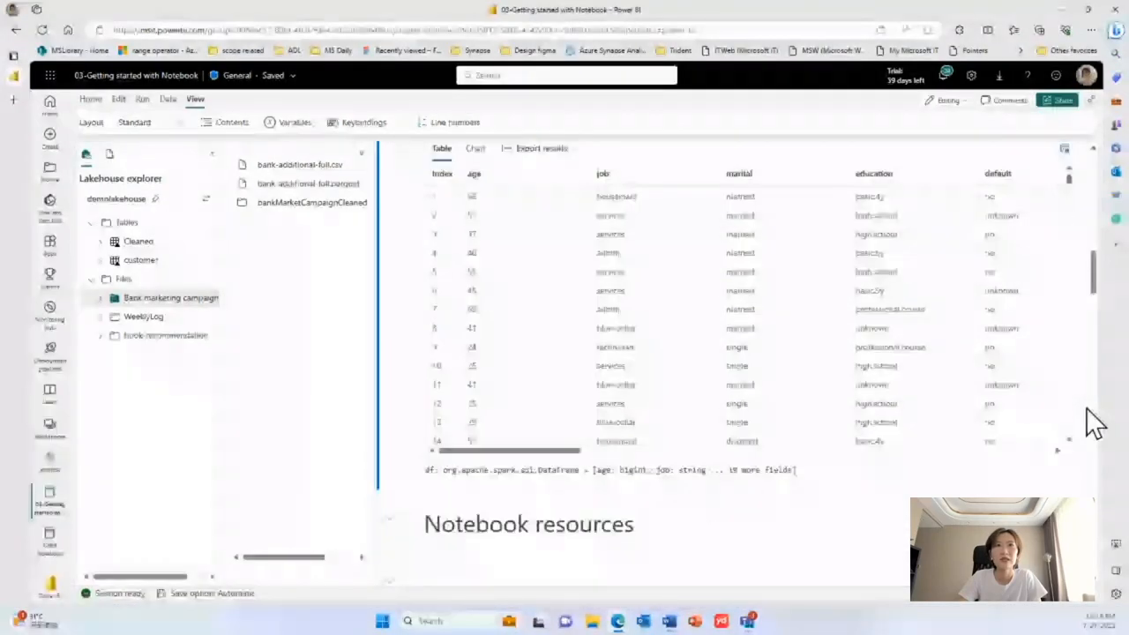
scroll("down", 3)
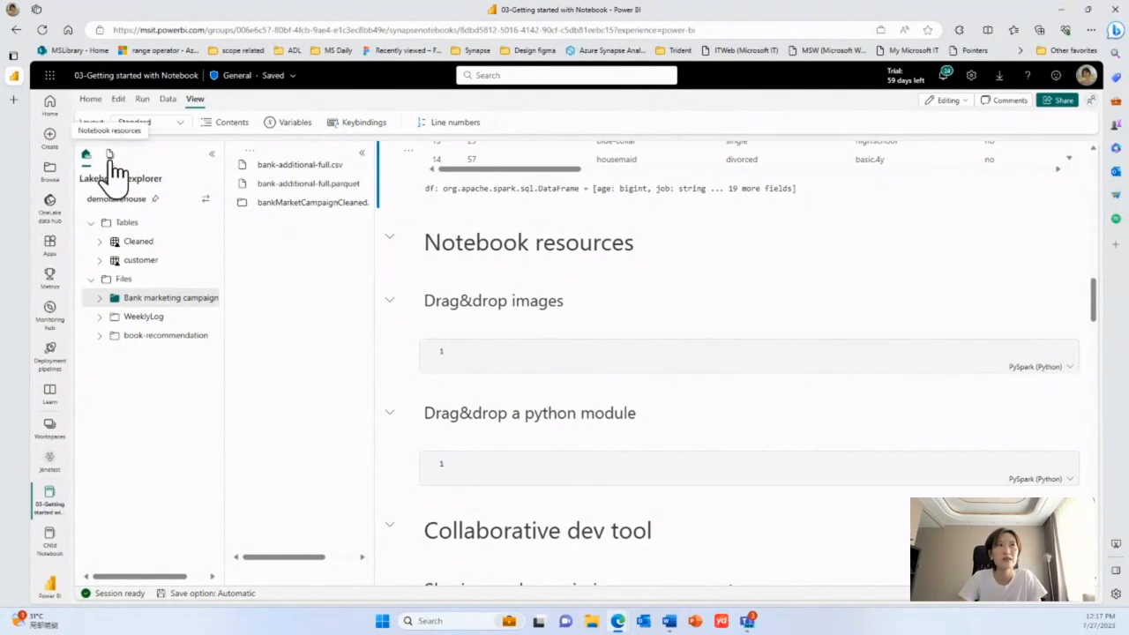
- Switch the explorer side panel to Notebook resources
left_click(109, 156)
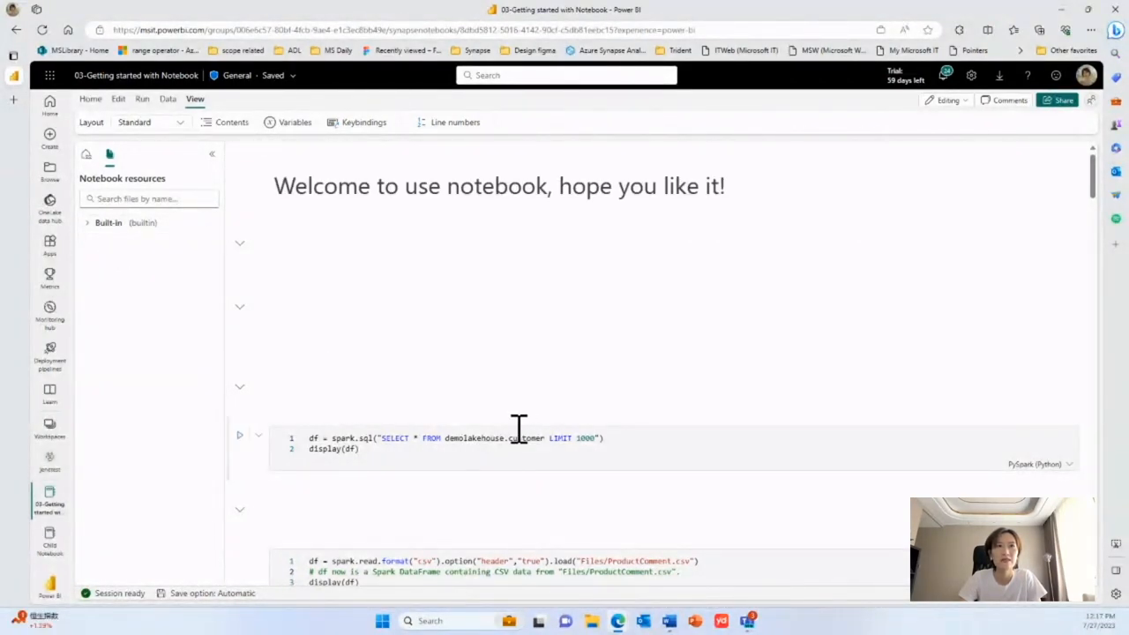
left_click(240, 358)
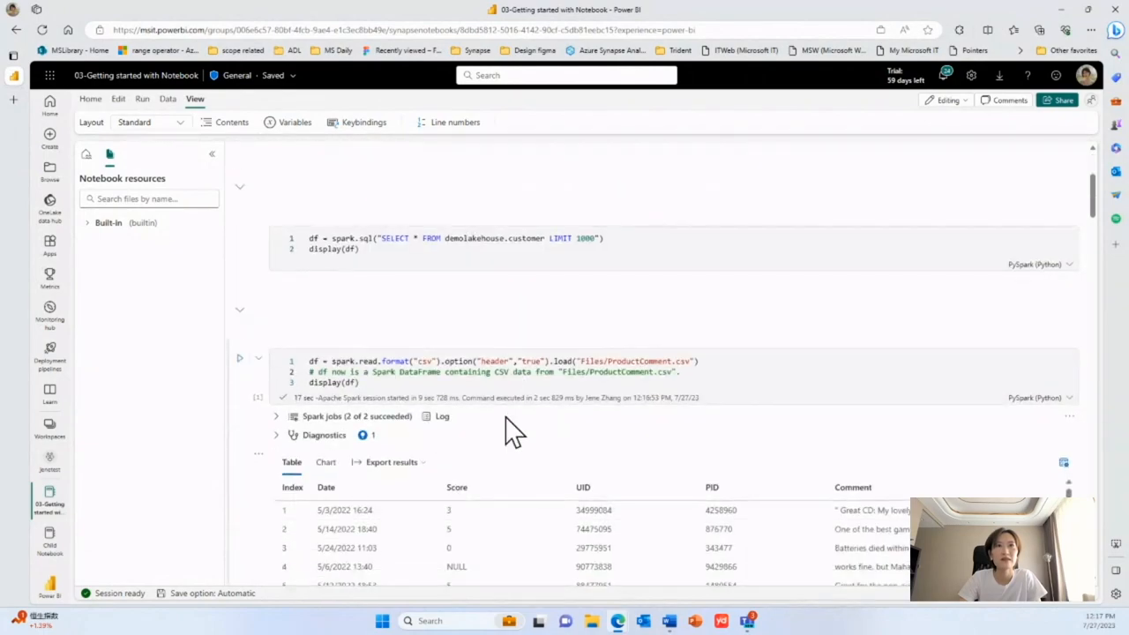
scroll("down", 3)
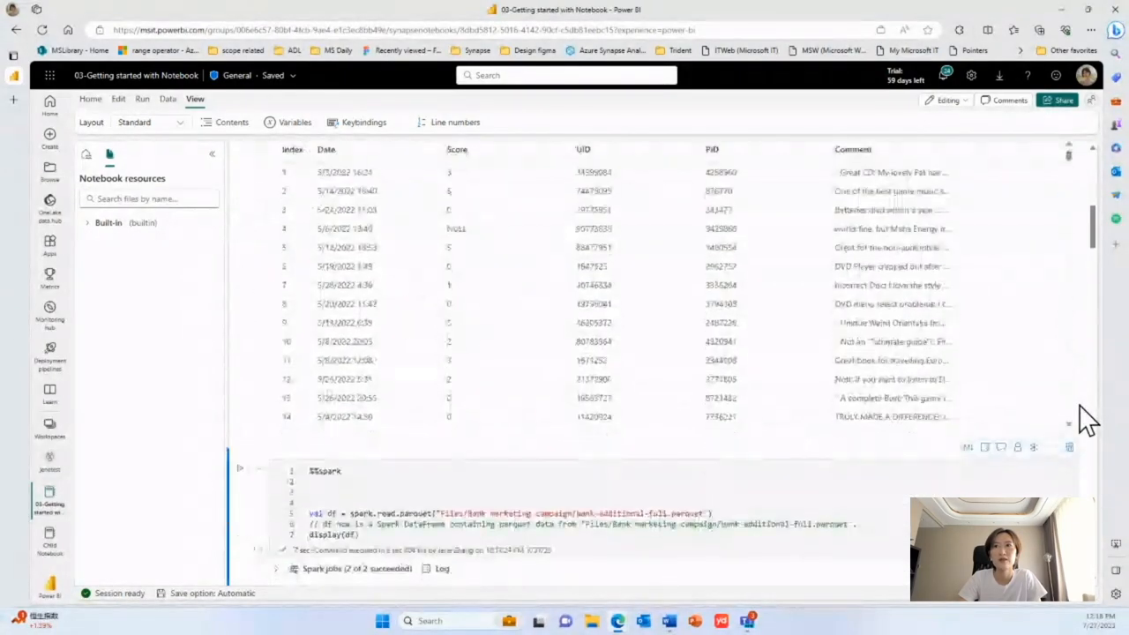
scroll("down", 3)
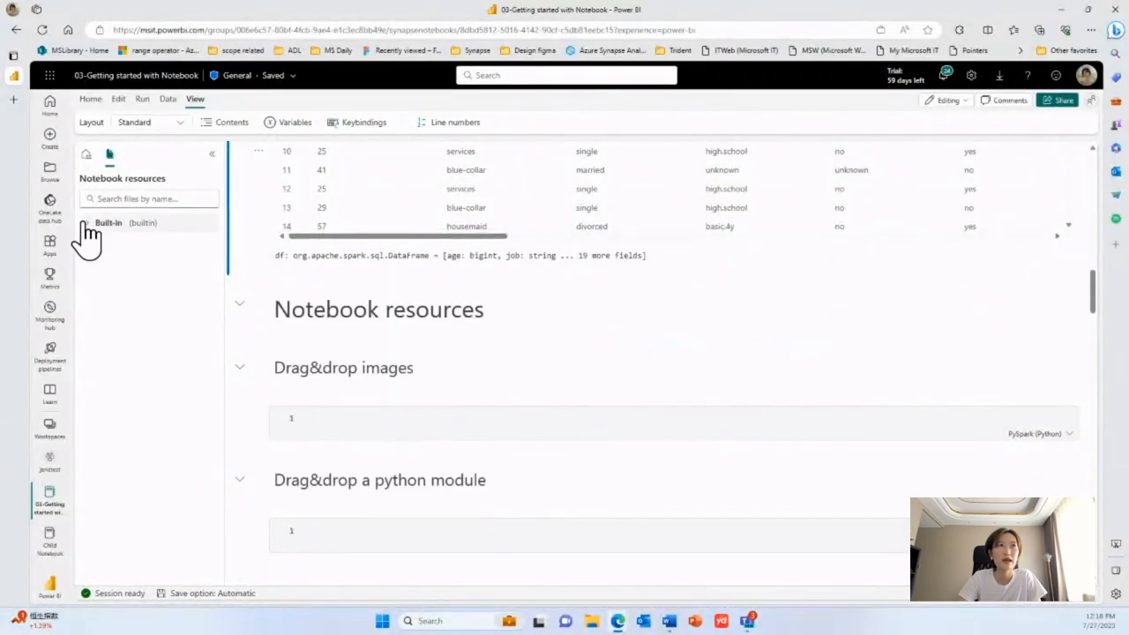
- Expand Built-in to reveal Images, Modules and SampleDataset and start editing the Drag&drop images cell
left_click(107, 223)
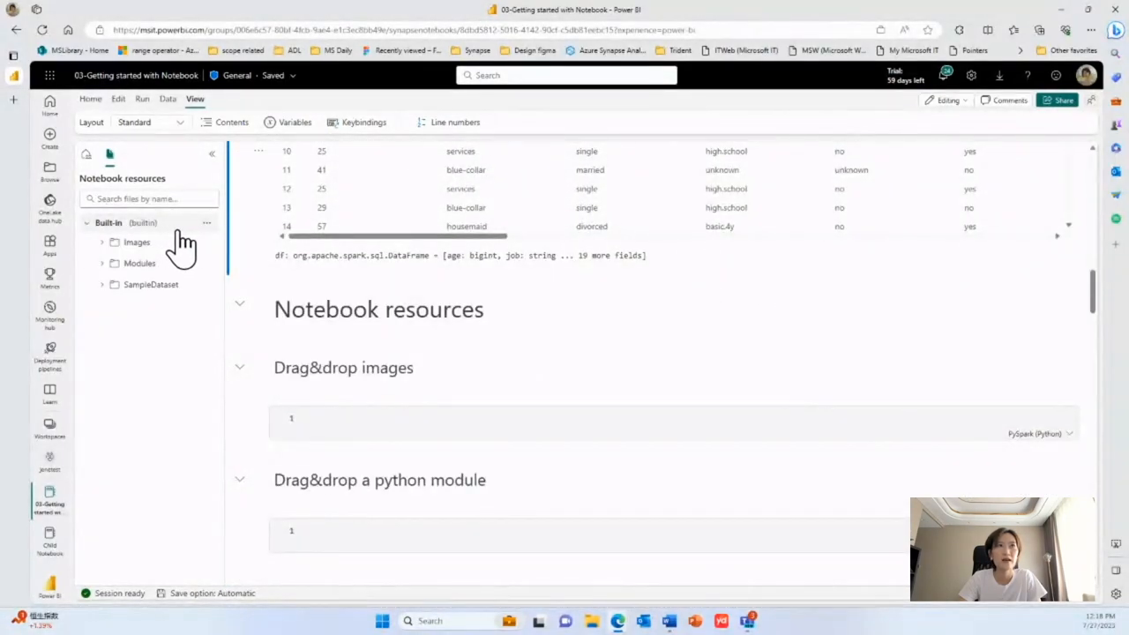
left_click(207, 222)
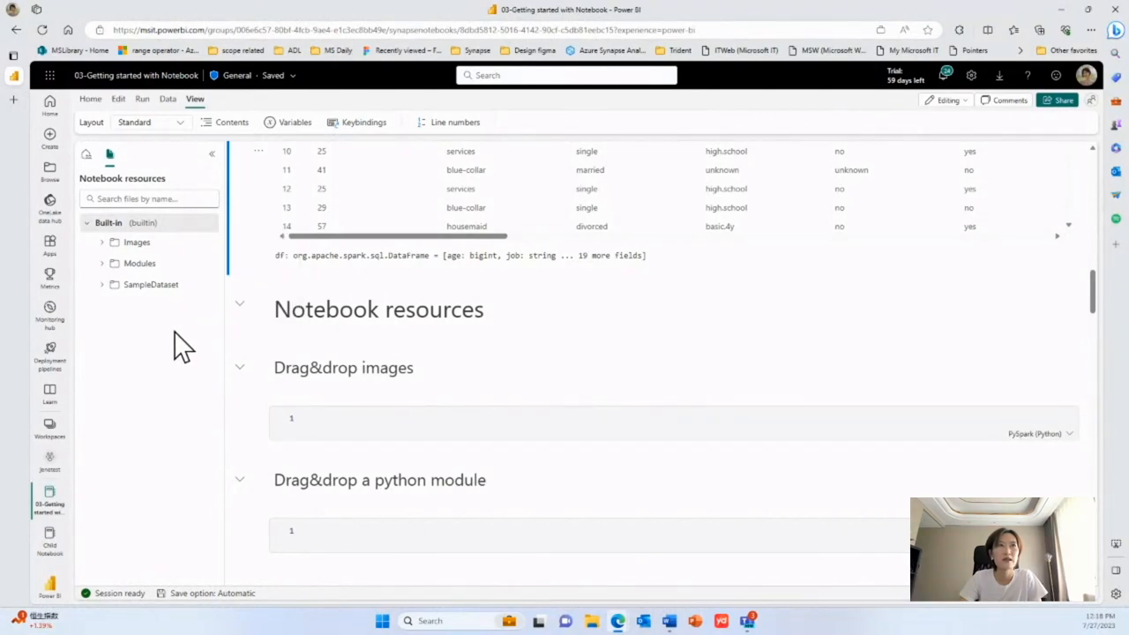
left_click(441, 422)
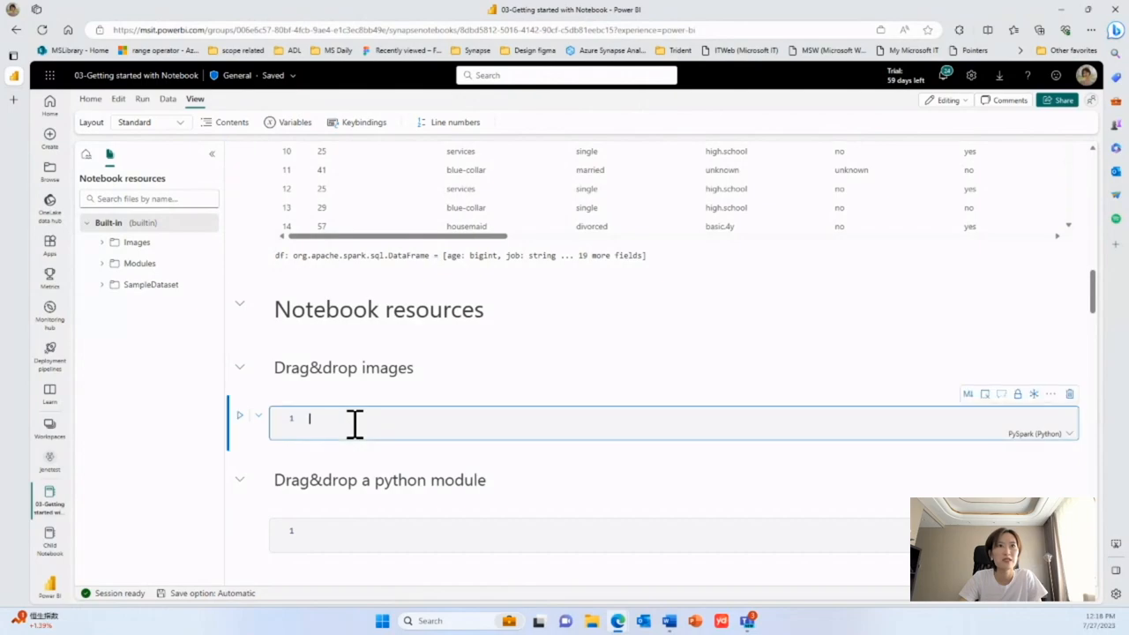
scroll("down", 3)
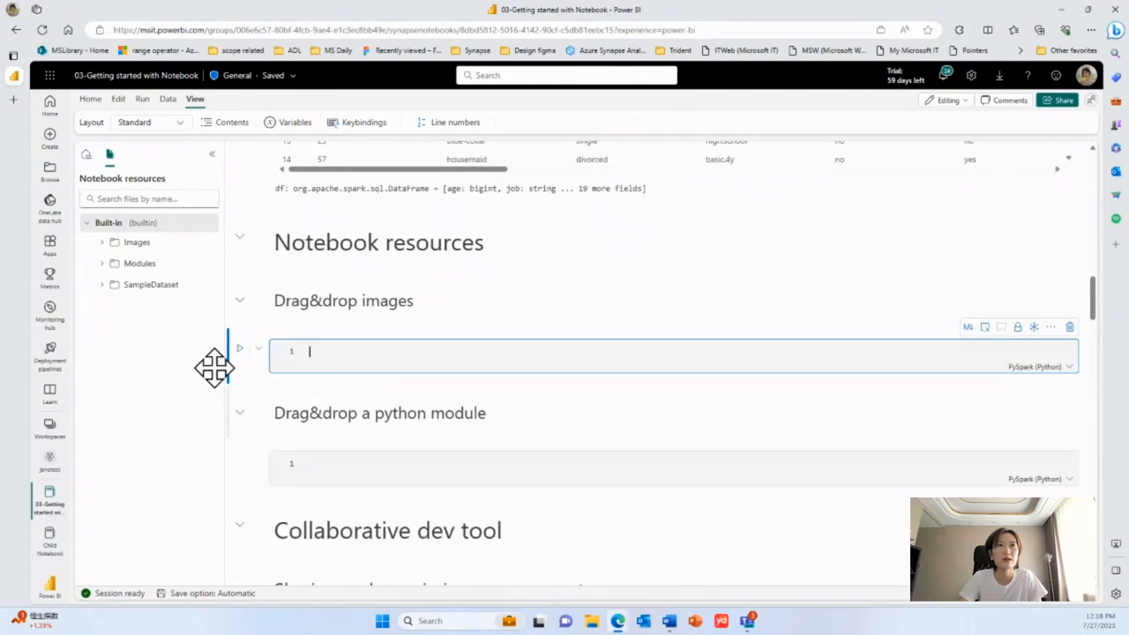
mouse_move(158, 344)
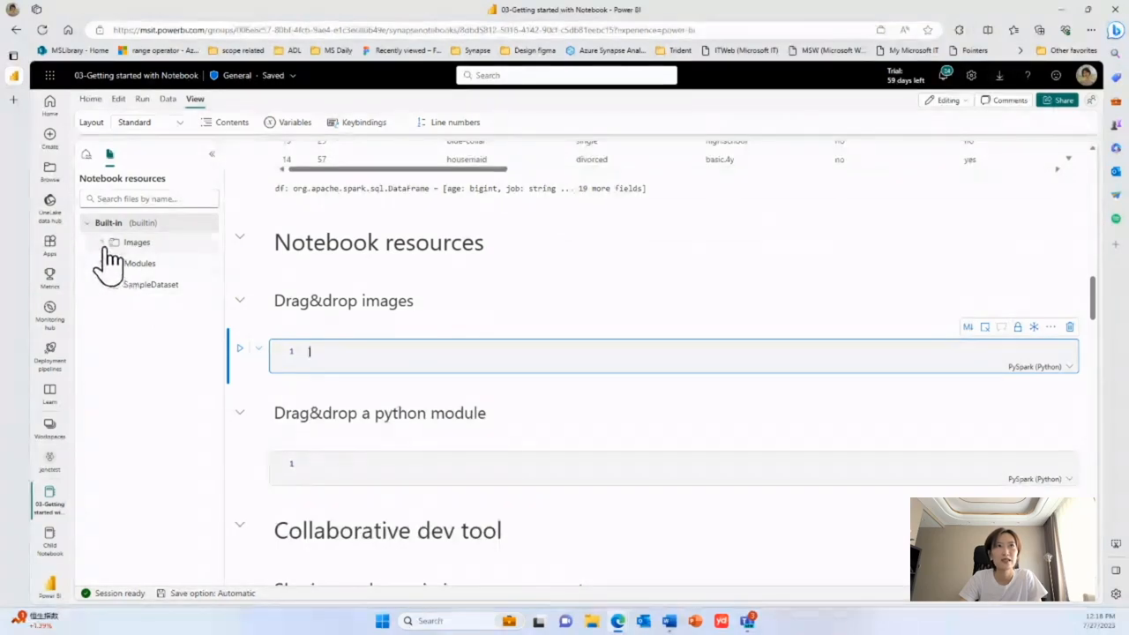
- Drag DXhomepage.png into the images cell and run its matplotlib code so the image displays below
left_click_drag(158, 243, 326, 356)
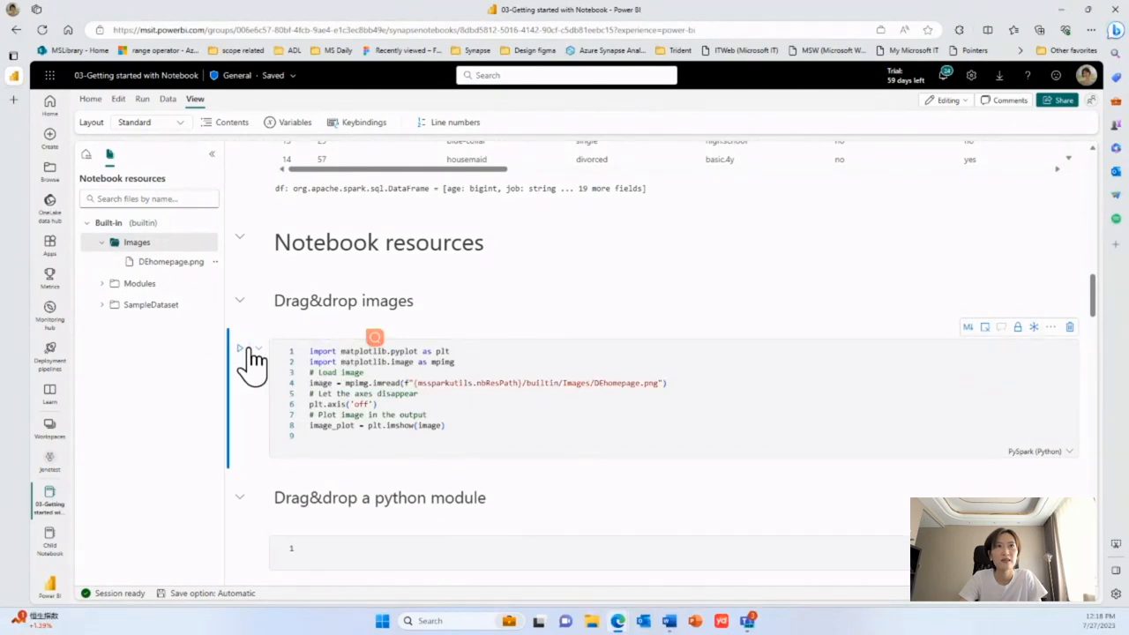
left_click(240, 347)
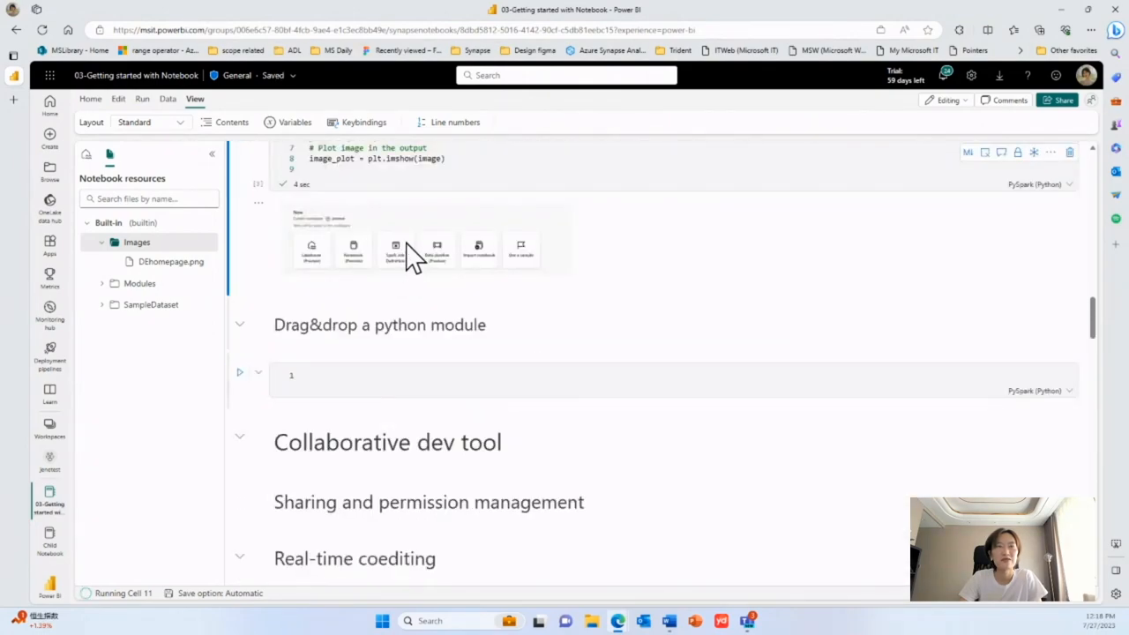
left_click(353, 374)
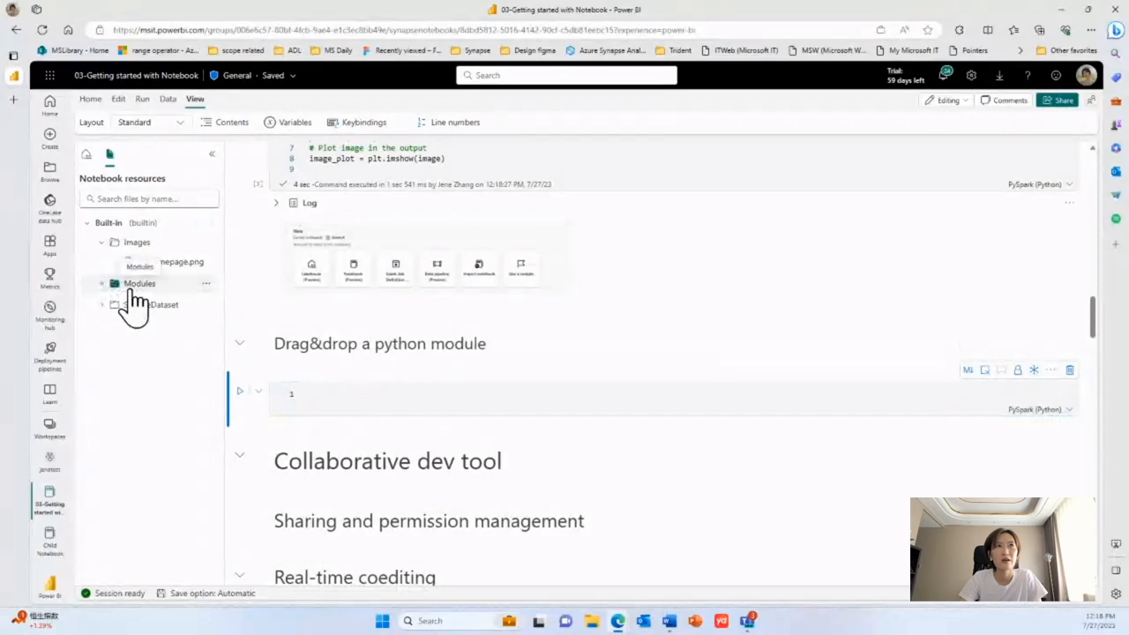
left_click(139, 282)
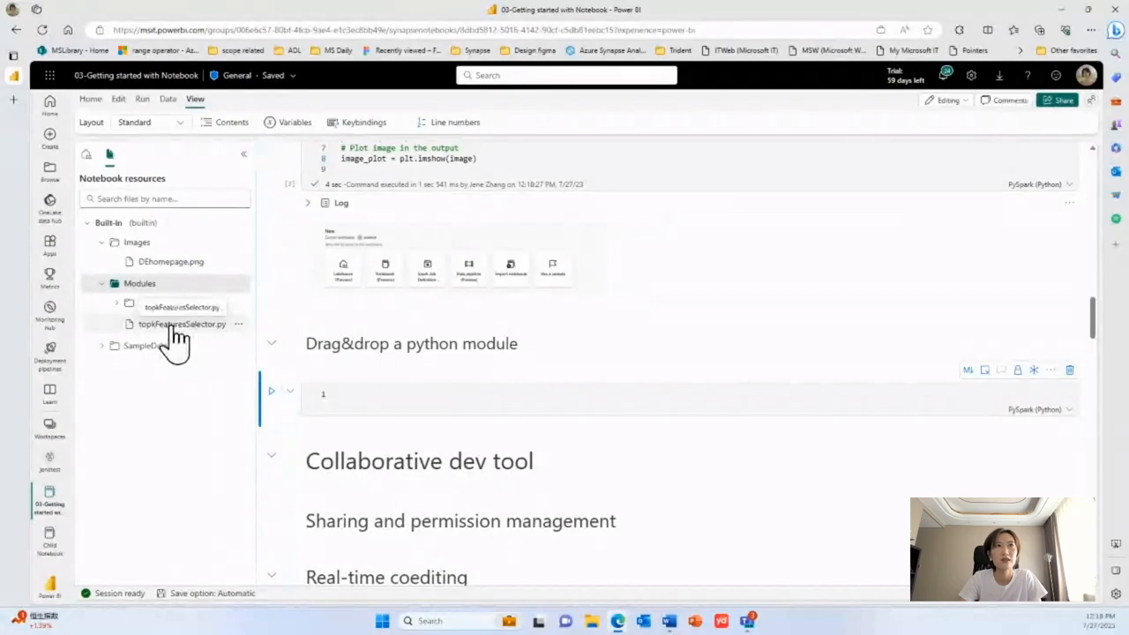
left_click_drag(180, 324, 413, 411)
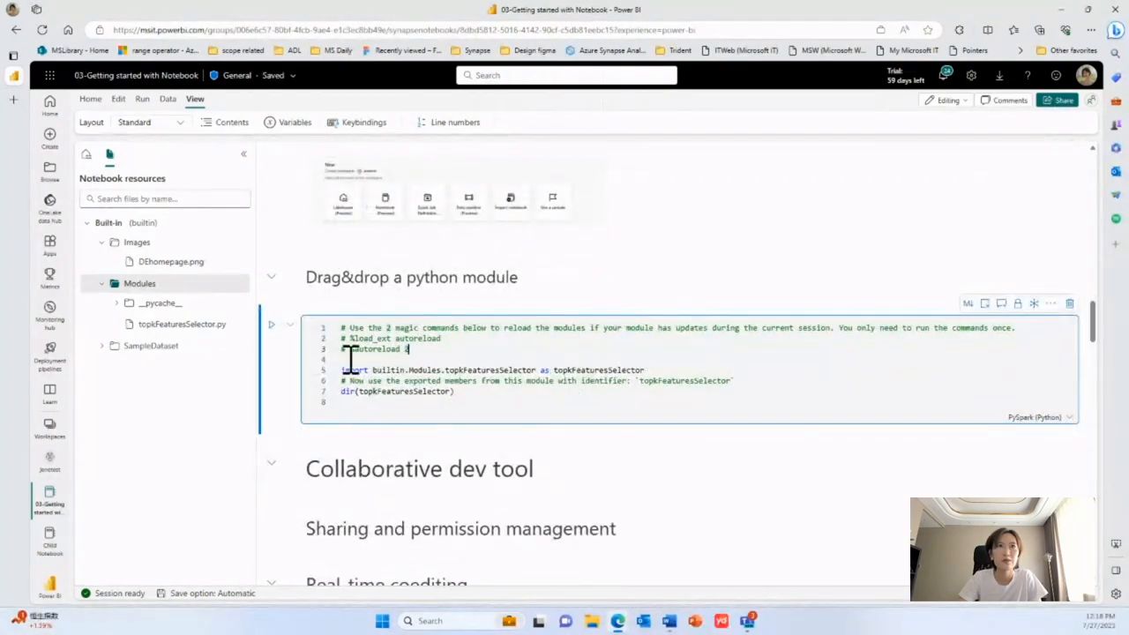
left_click(272, 325)
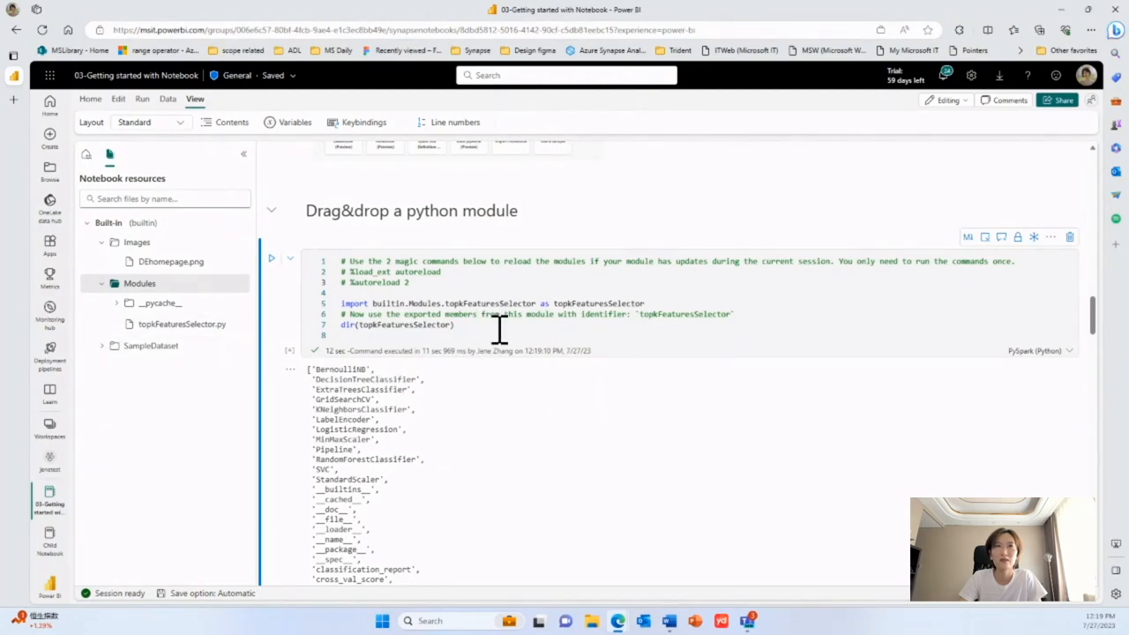
mouse_move(628, 414)
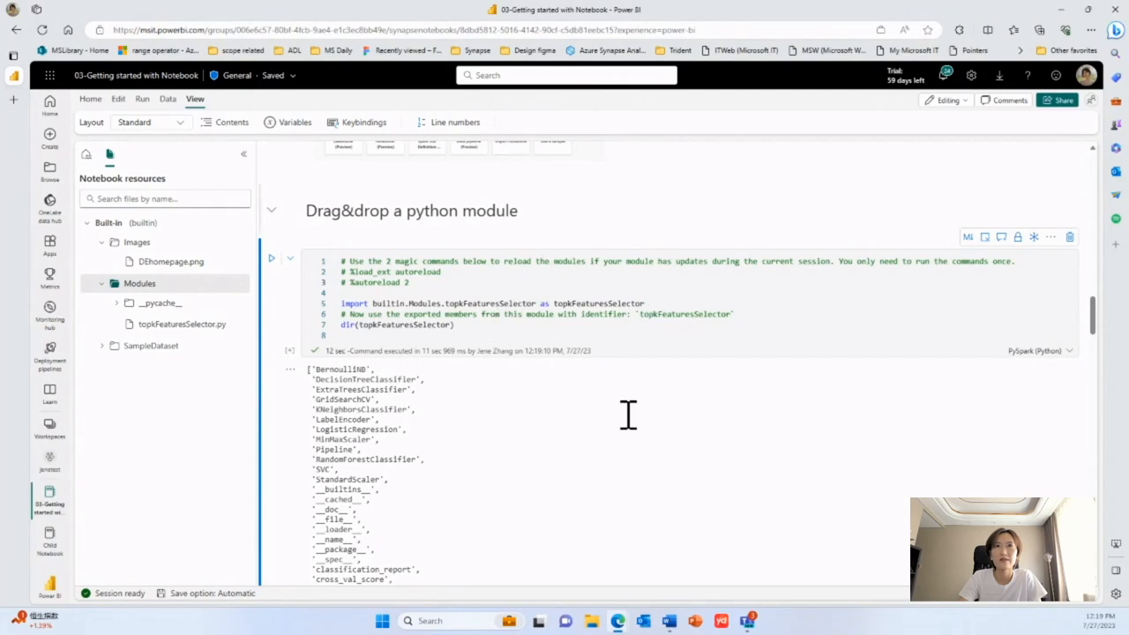
mouse_move(628, 431)
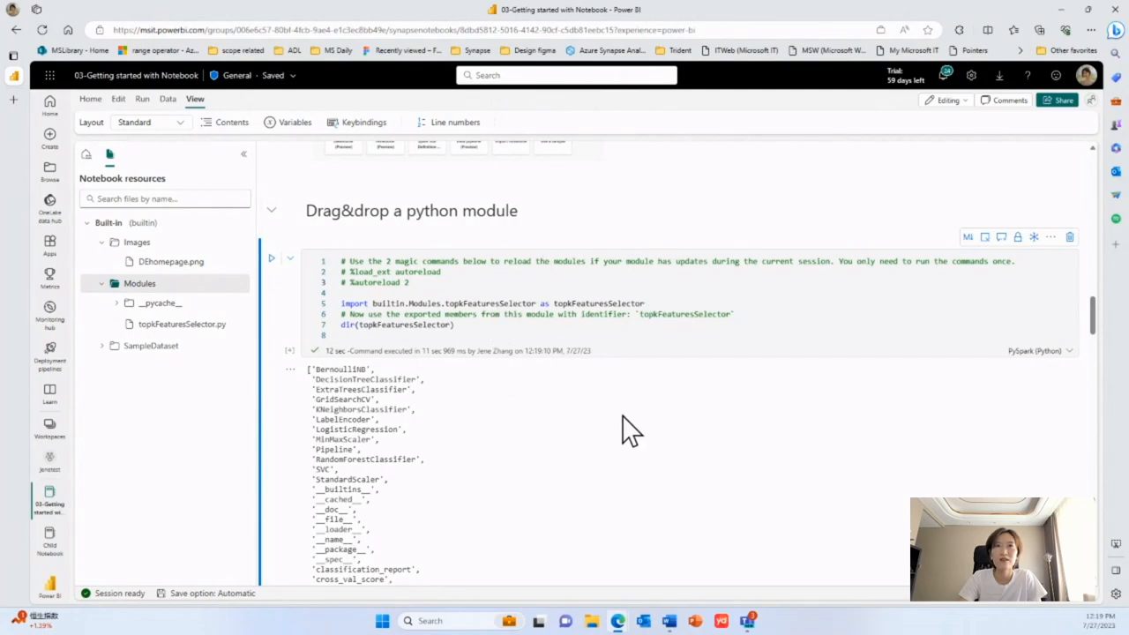
scroll("down", 3)
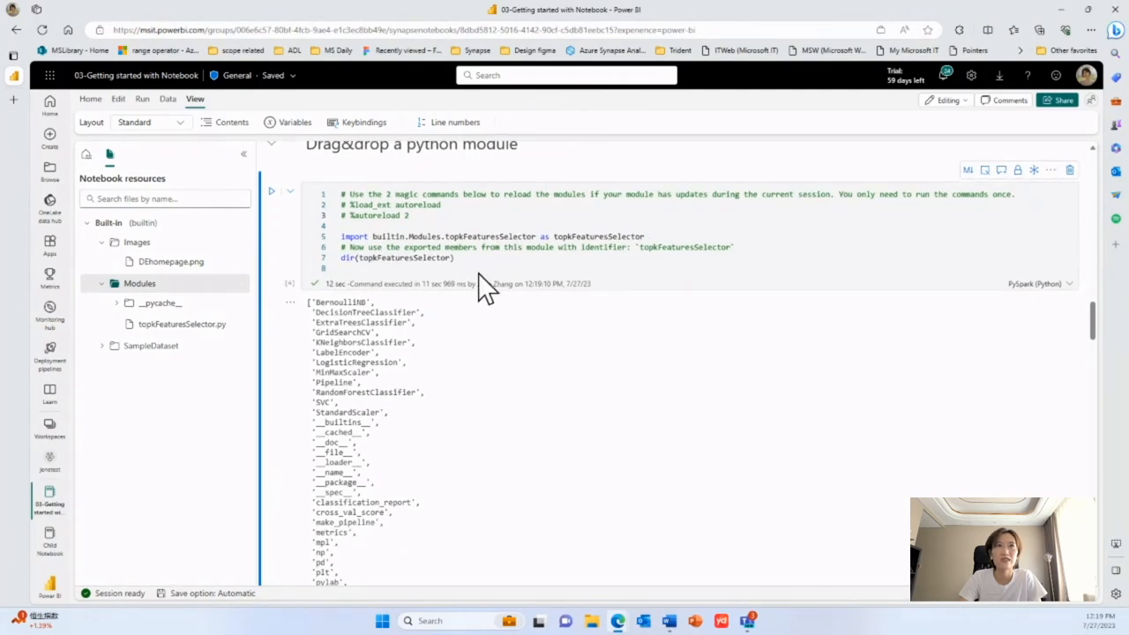
scroll("down", 3)
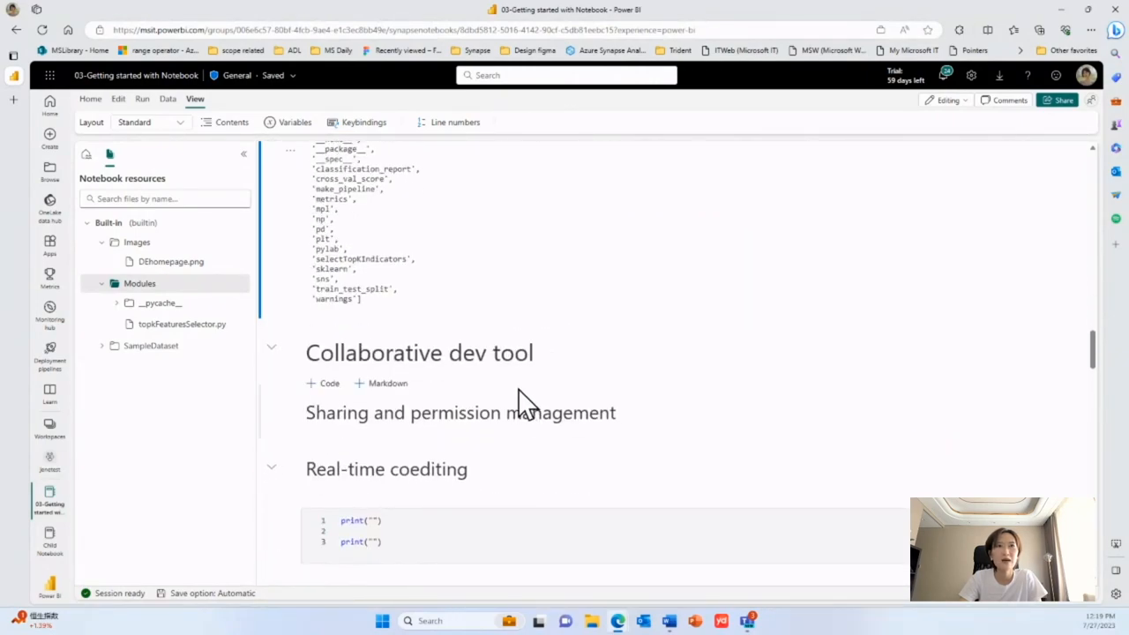
- Share the notebook from the Collaborative dev tool section with Share and Edit and run permissions applied
left_click(419, 353)
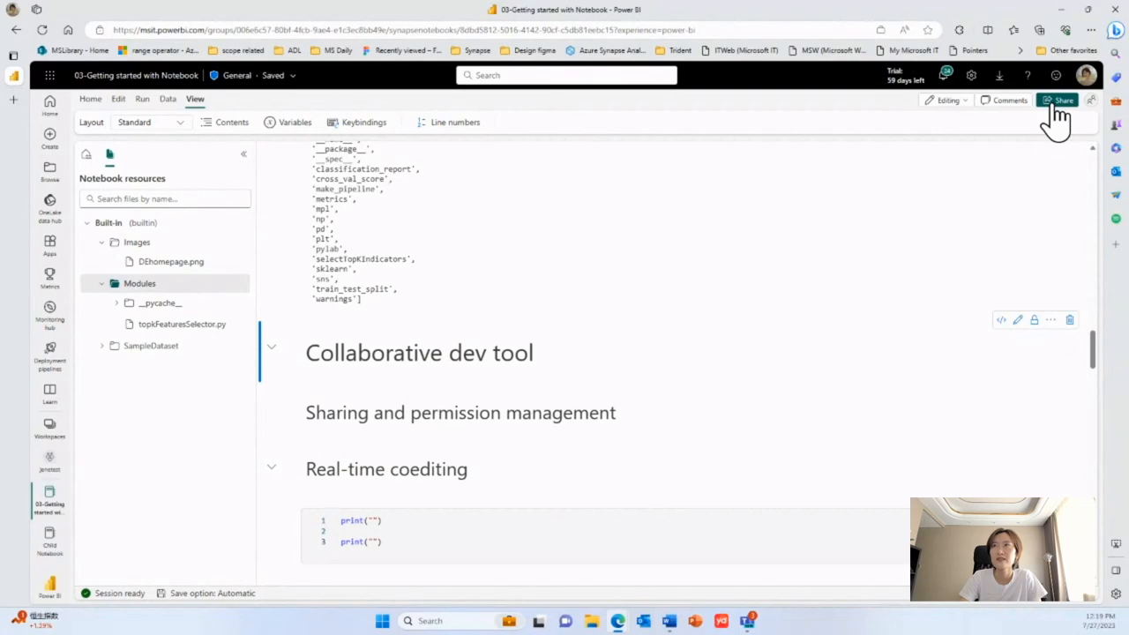
left_click(1062, 99)
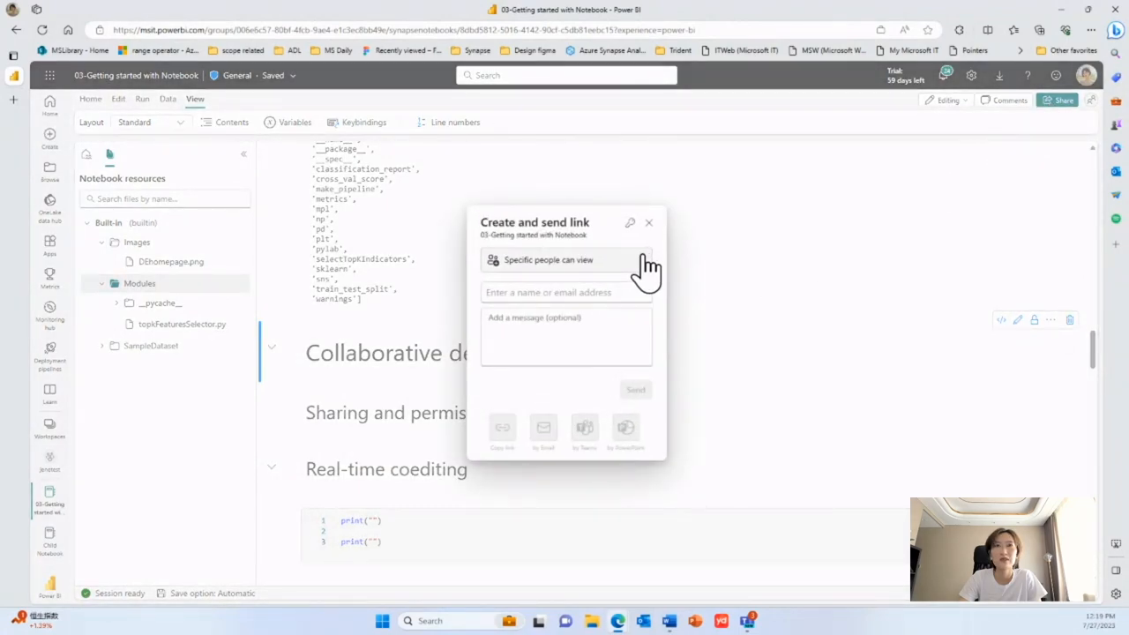
left_click(549, 260)
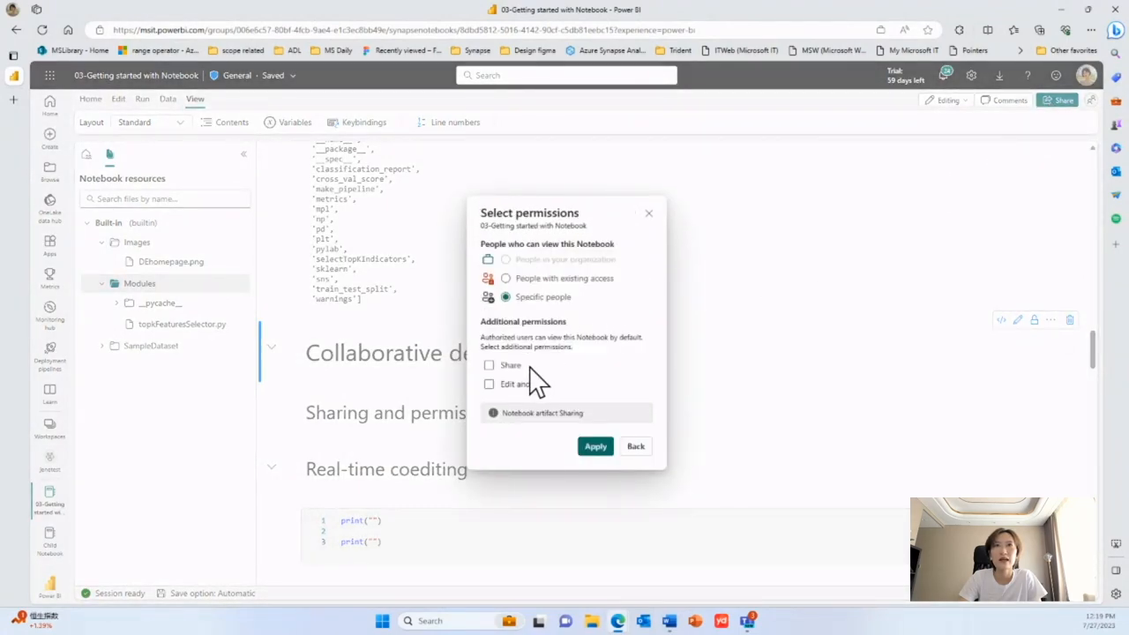
left_click(491, 366)
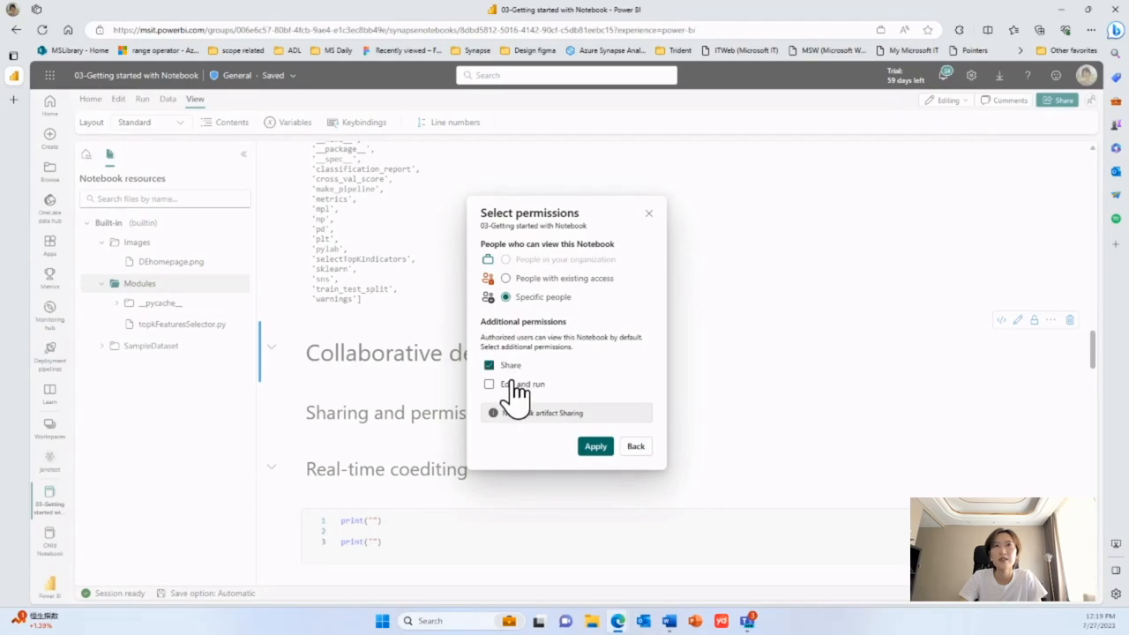
left_click(491, 385)
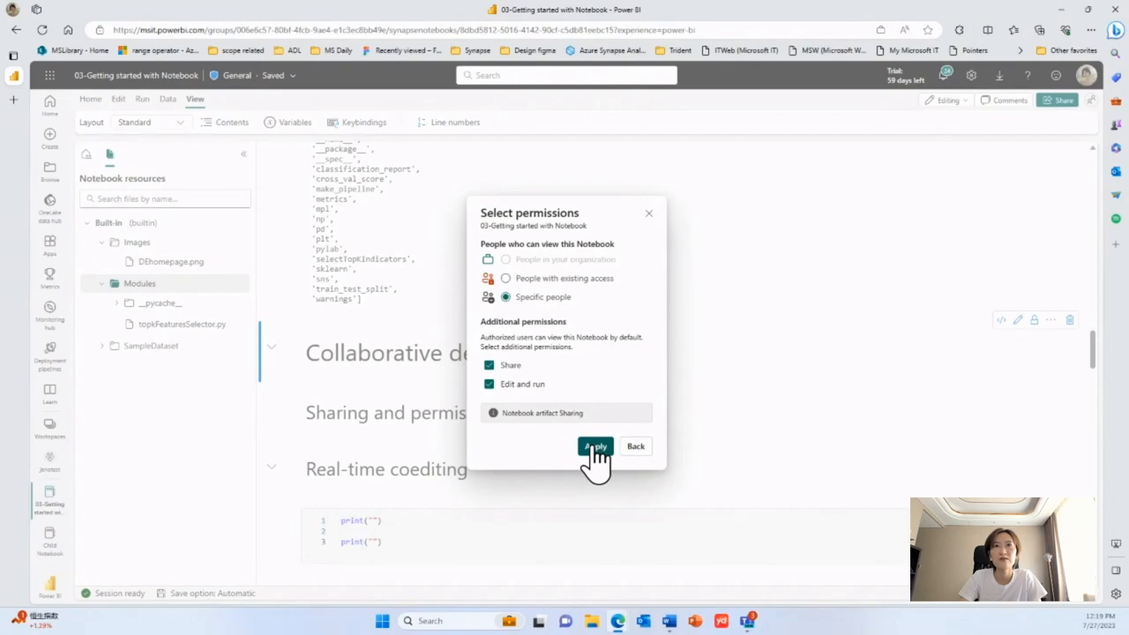
left_click(594, 446)
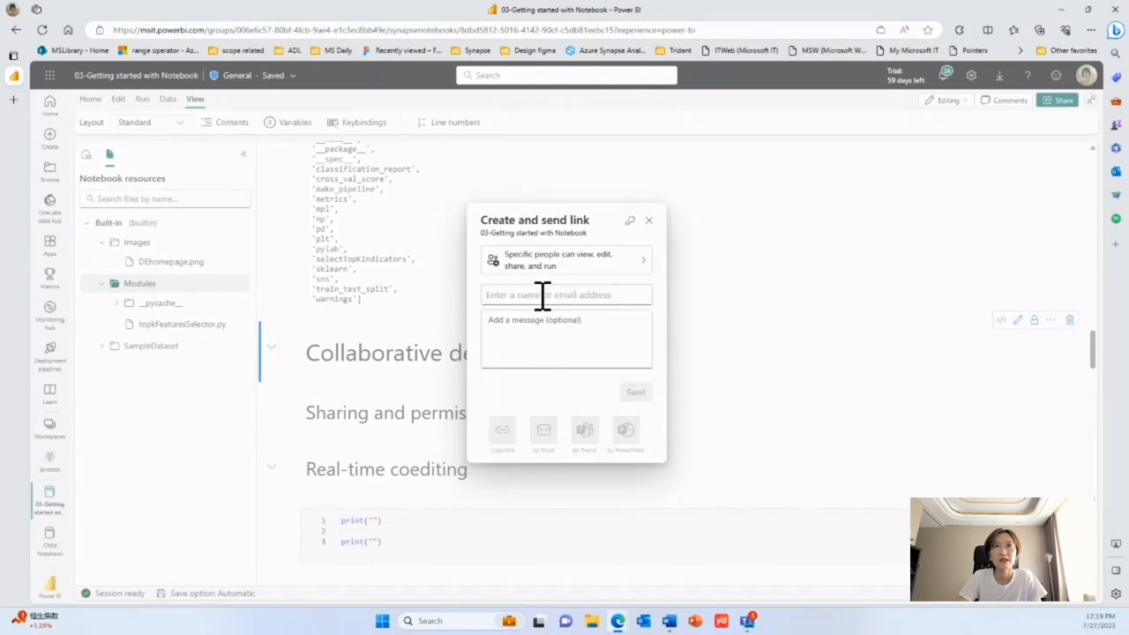
left_click(543, 295)
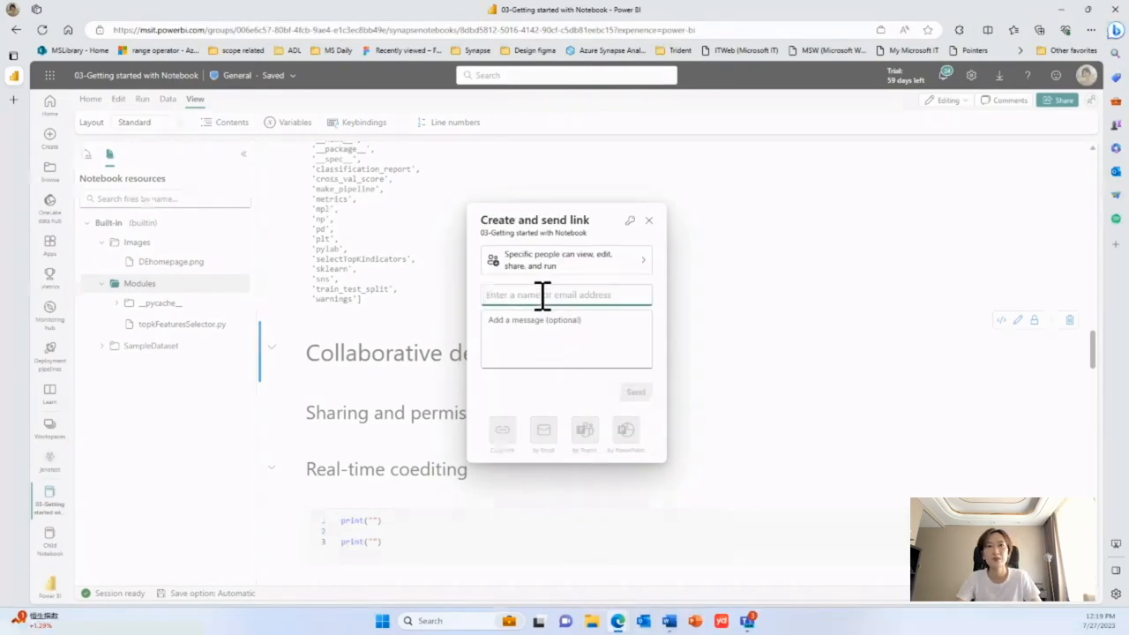
type("s")
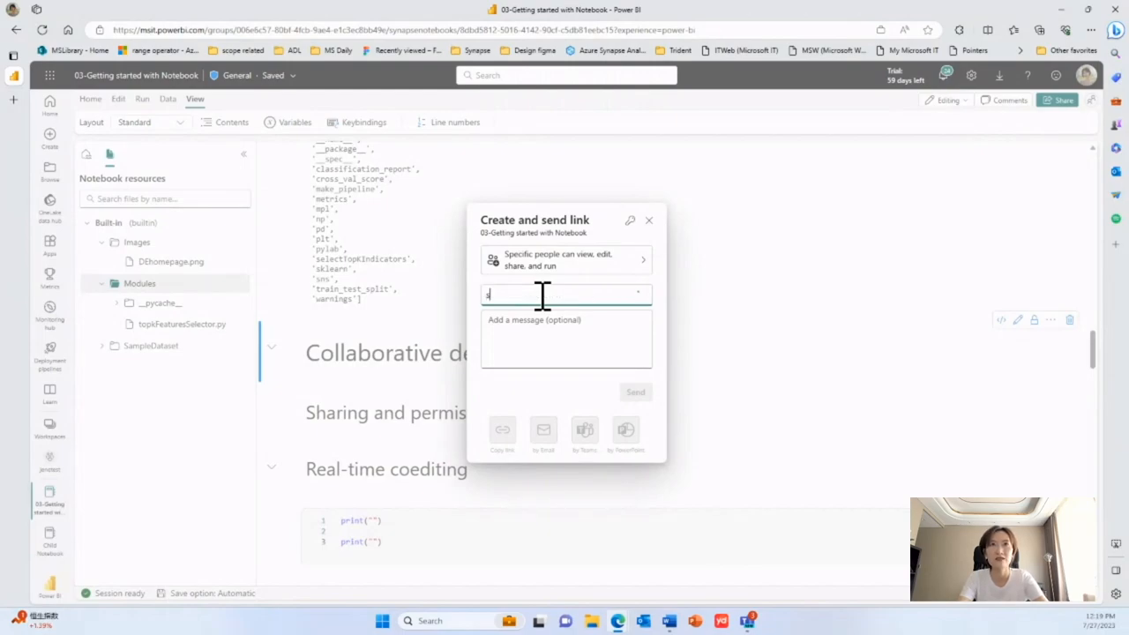
type("Es")
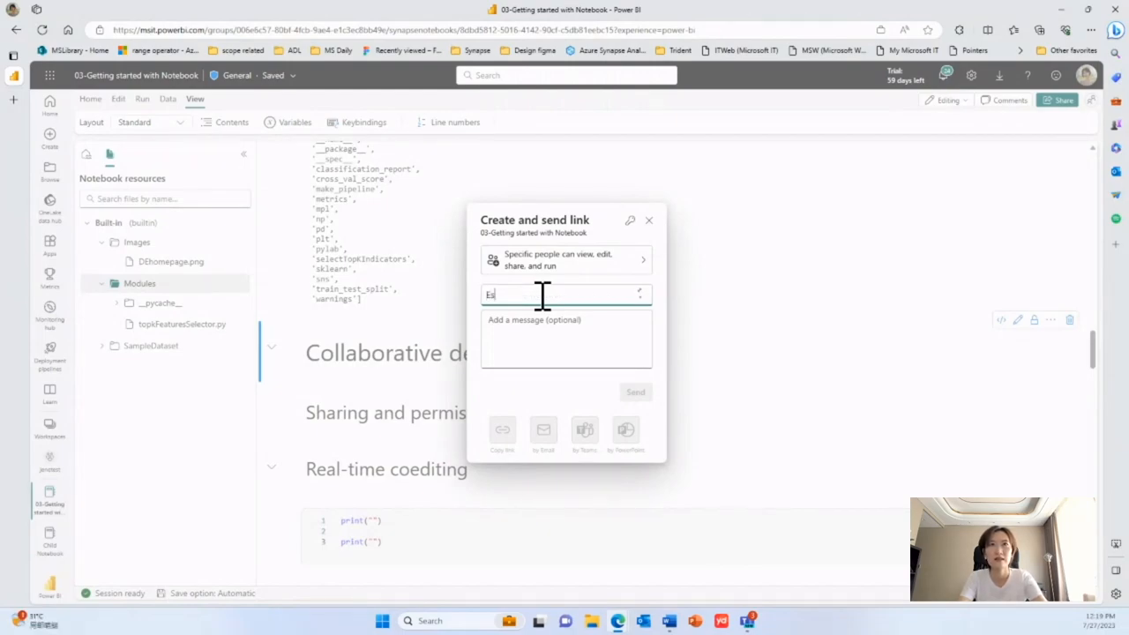
type("Estera")
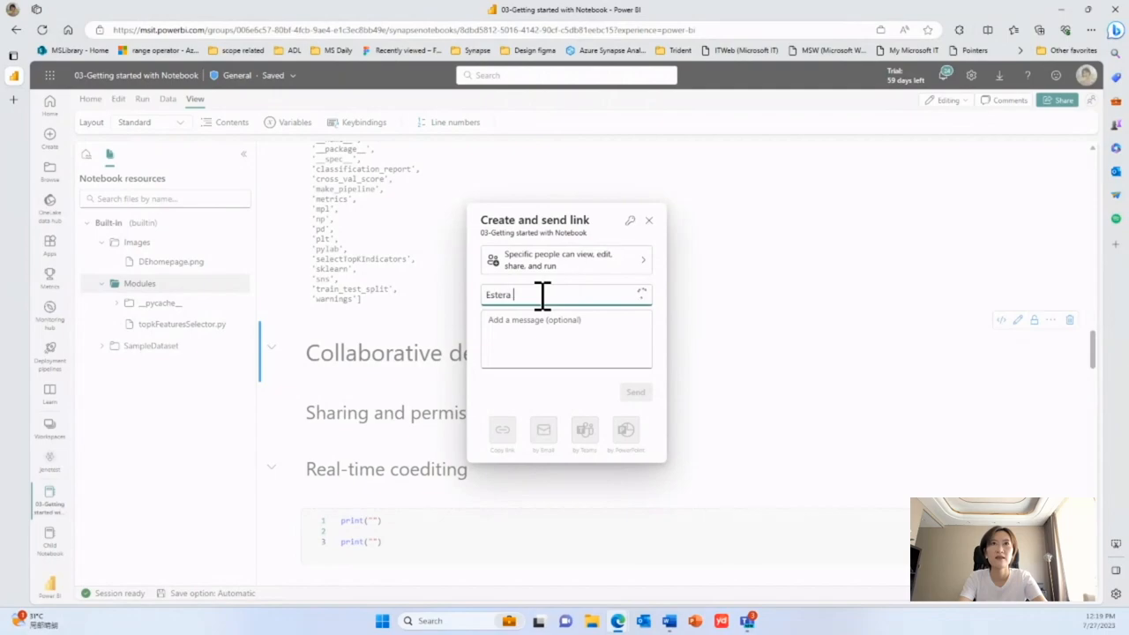
type("kot")
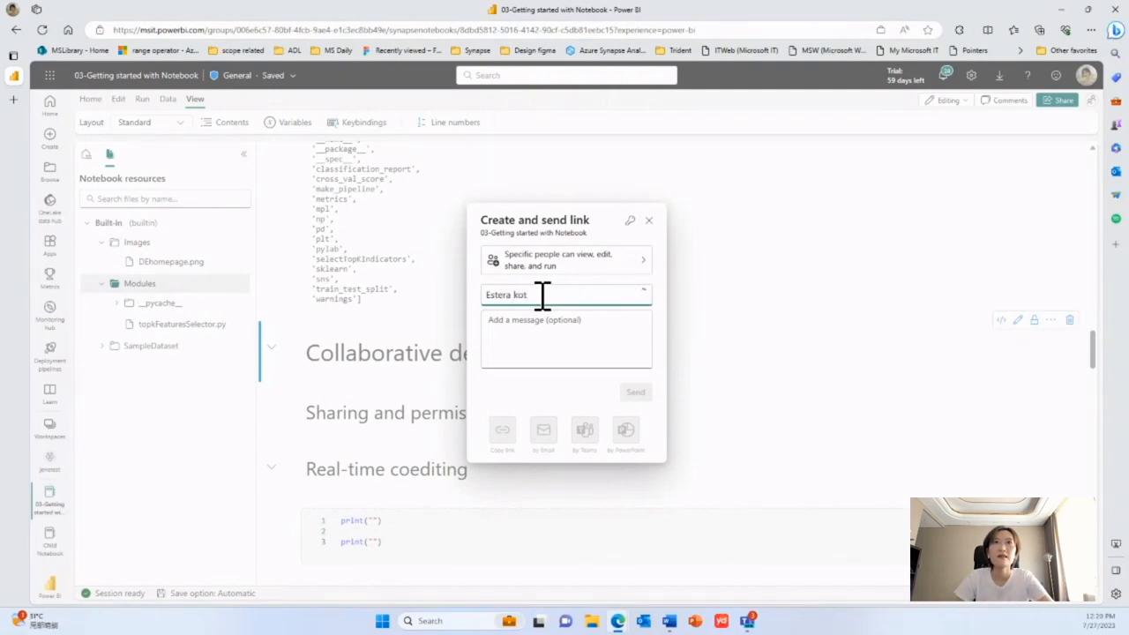
type("Estera kot")
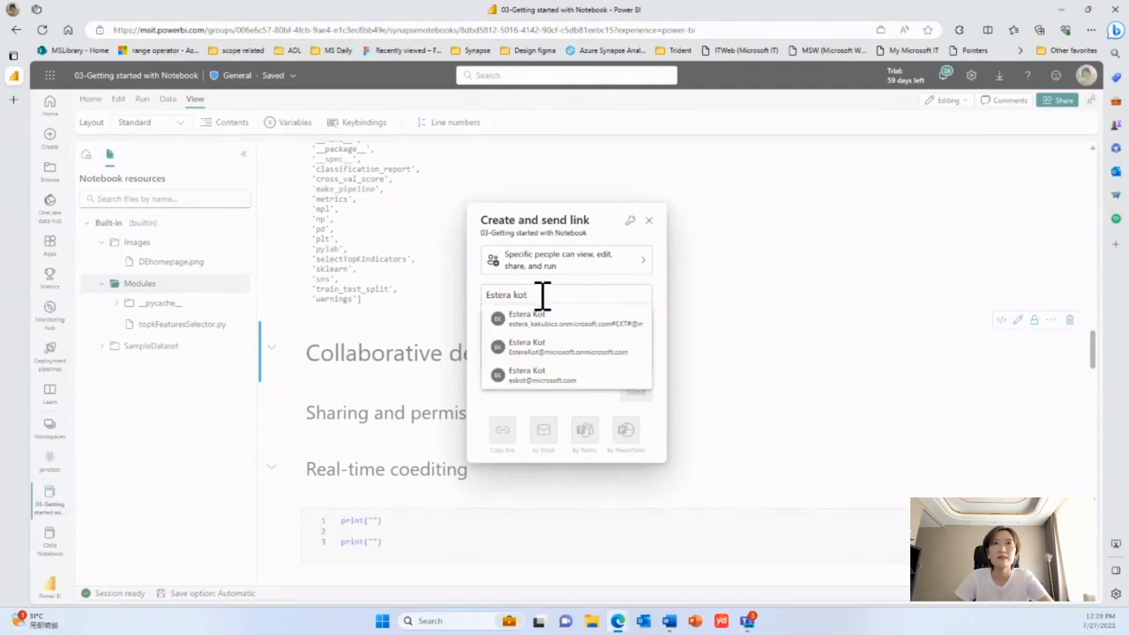
left_click(525, 346)
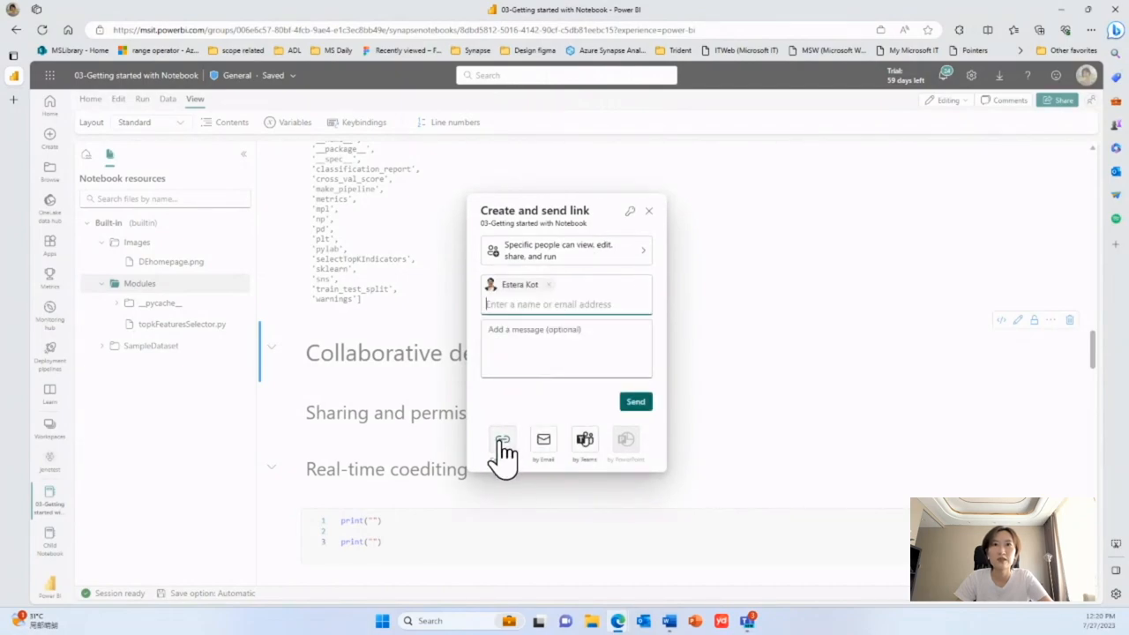
- Copy the notebook's sharing link instead of sending, then close the dialog
left_click(501, 439)
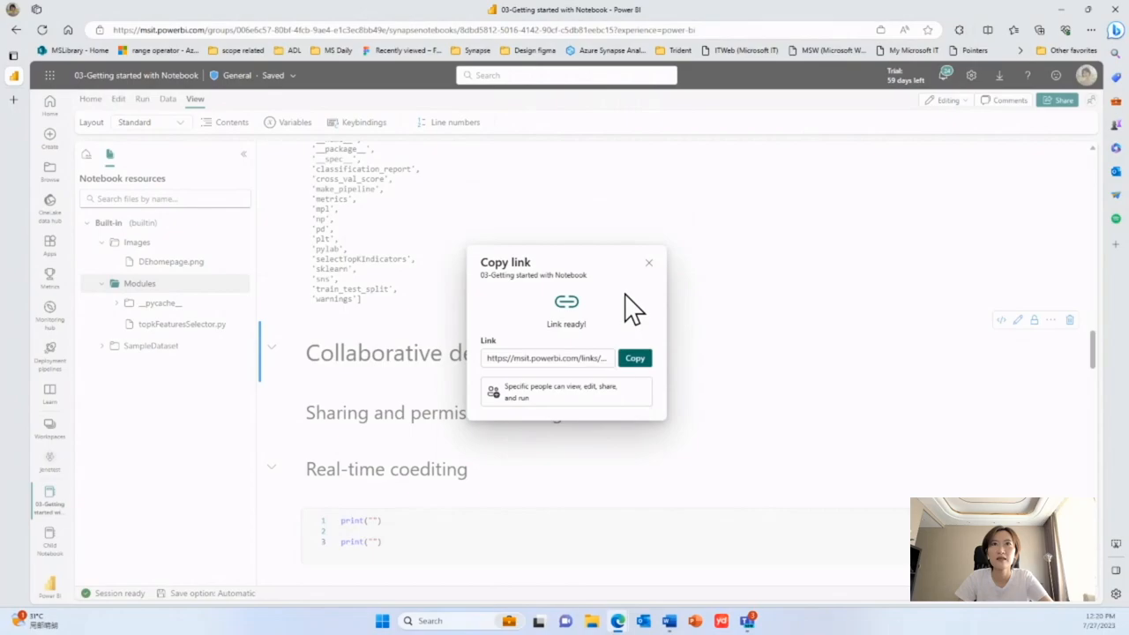
left_click(635, 356)
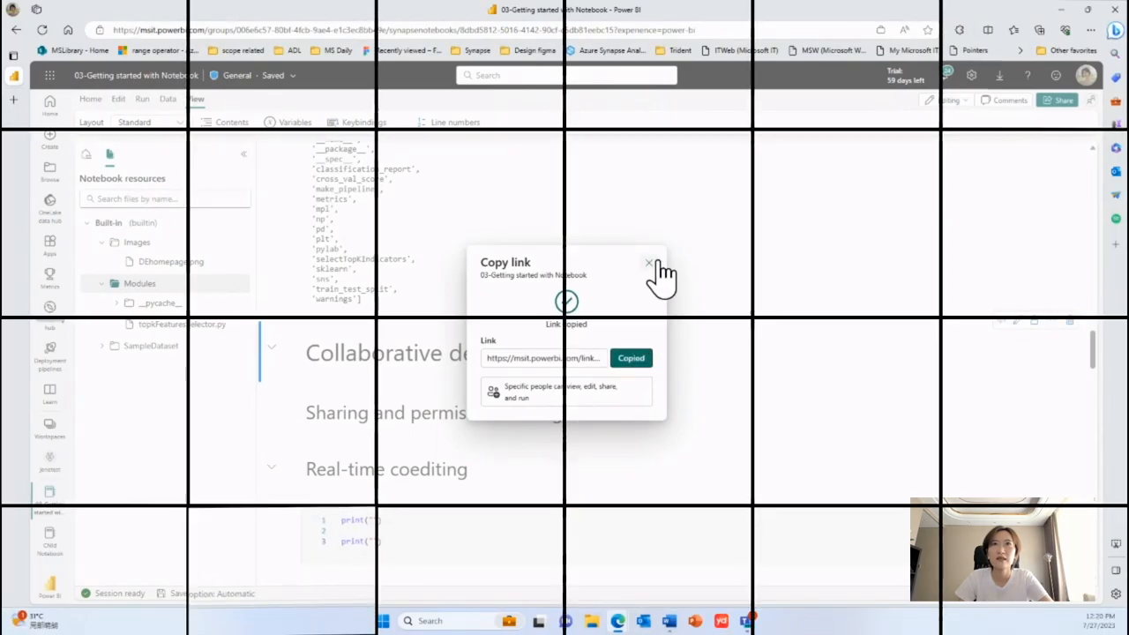
left_click(649, 263)
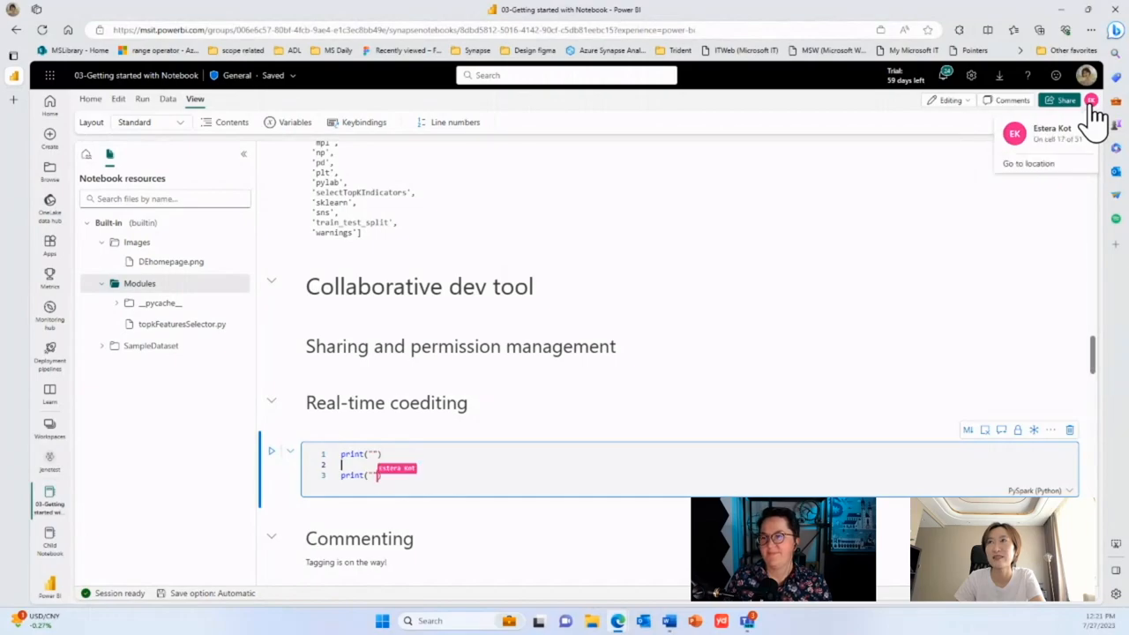
- Write a greeting to Estera in the real-time coediting cell's print statement alongside her reply
type("Estera")
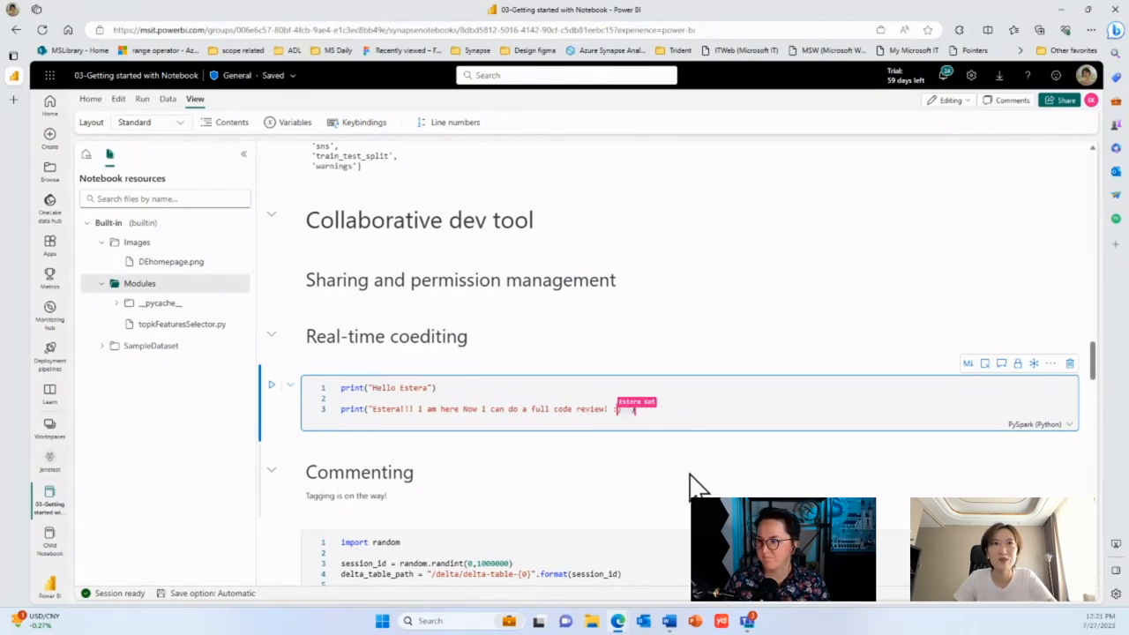
scroll("down", 3)
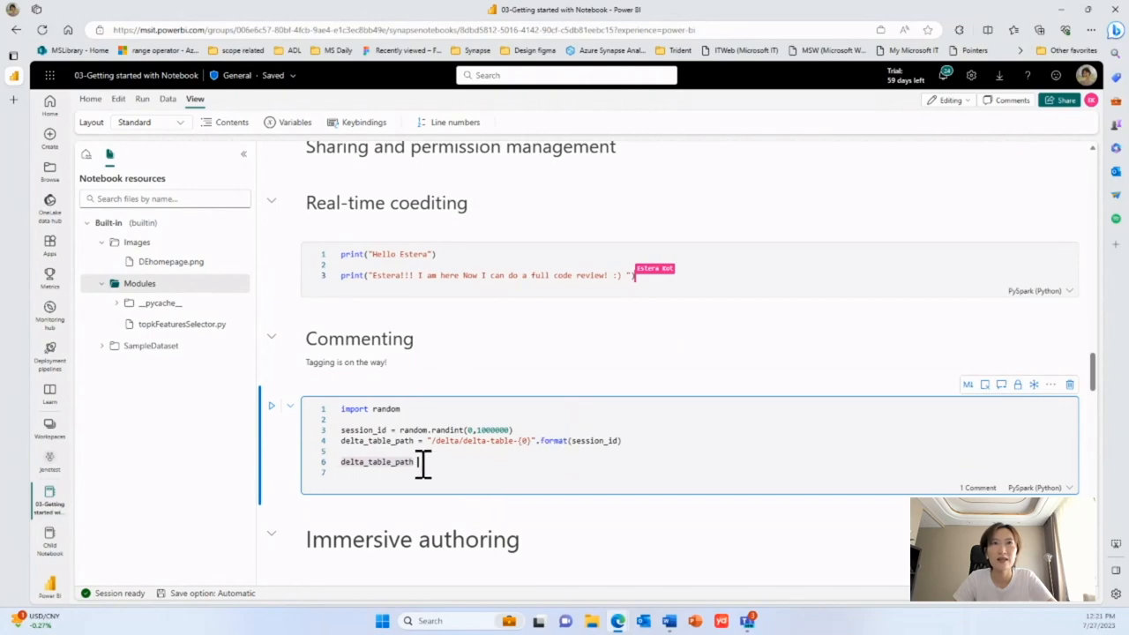
double_click(376, 462)
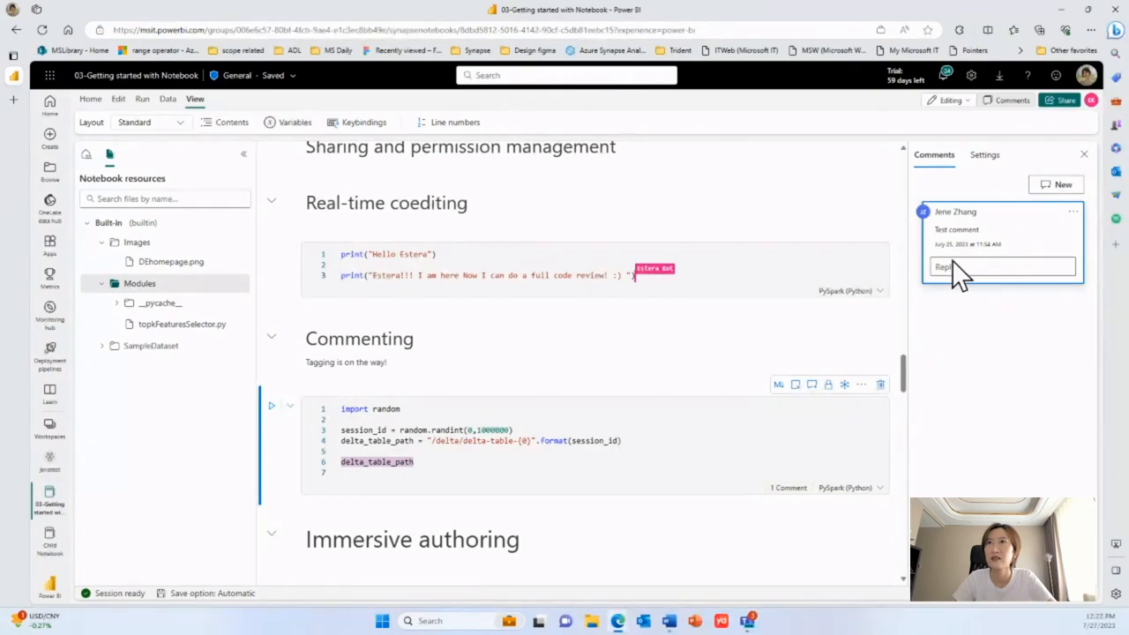
mouse_move(1012, 225)
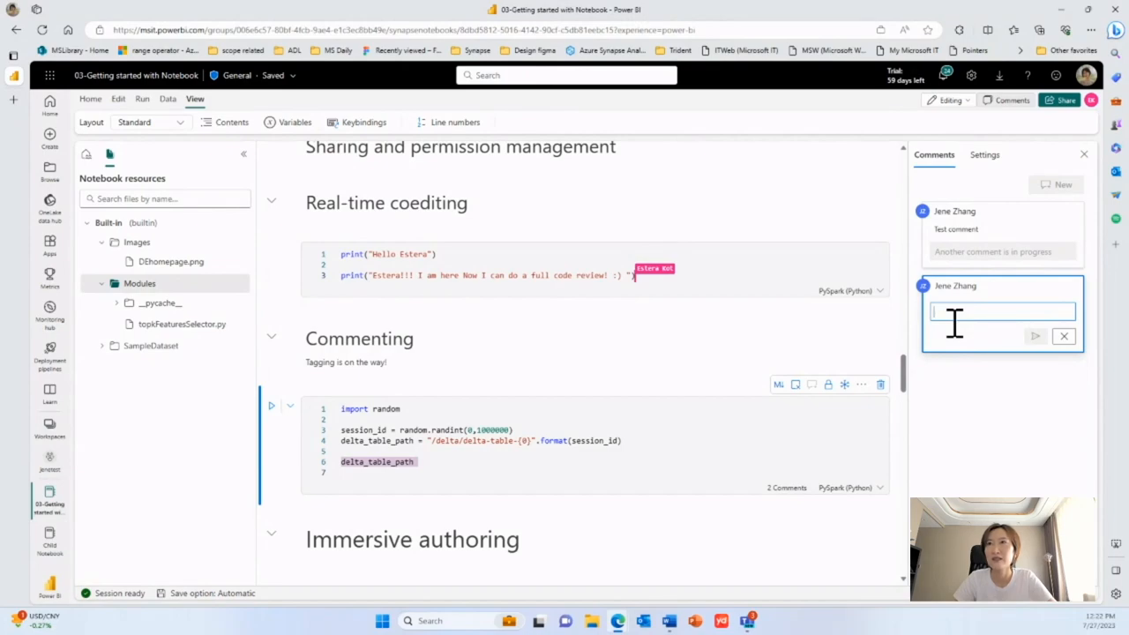
mouse_move(609, 416)
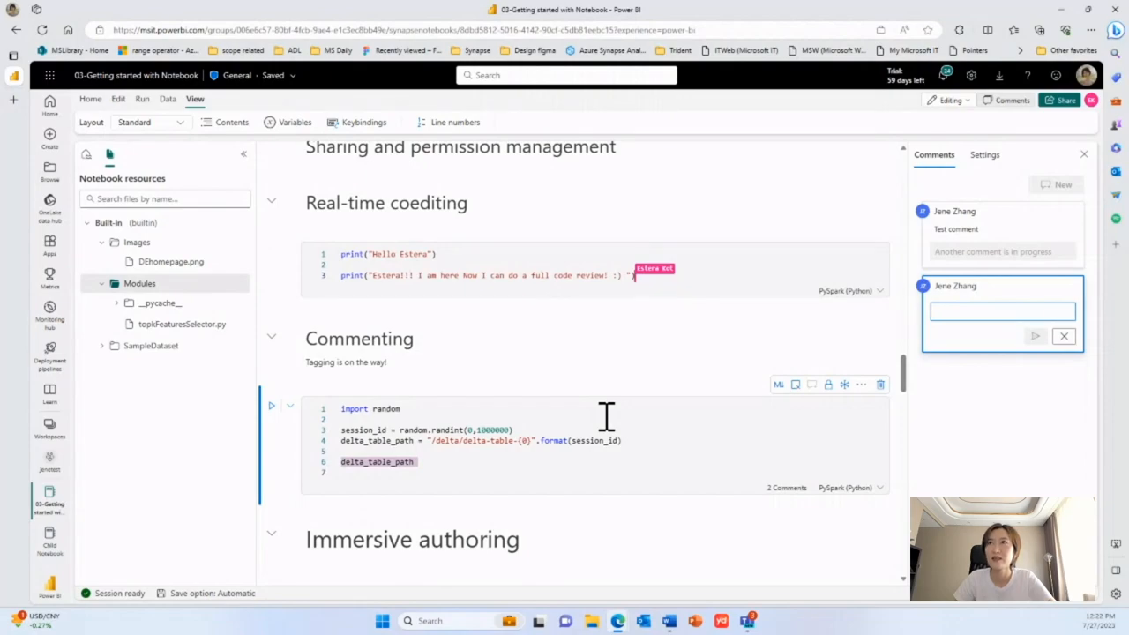
mouse_move(1085, 356)
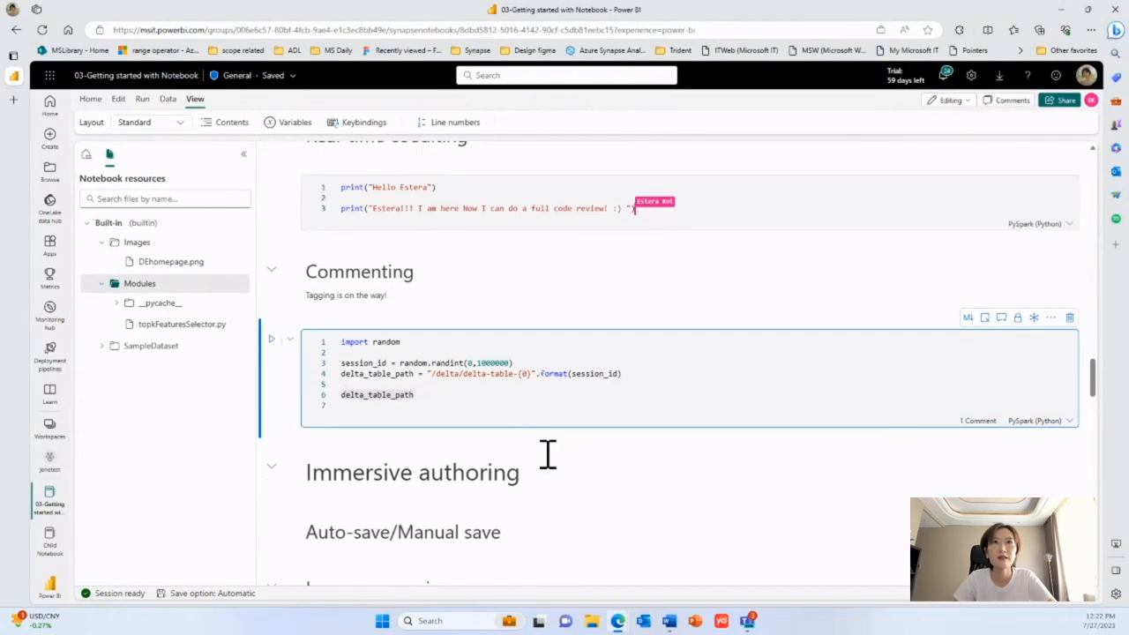
- Start a new '#f' line in the delta table path cell, bringing up mssparkutils snippet suggestions
scroll("down", 3)
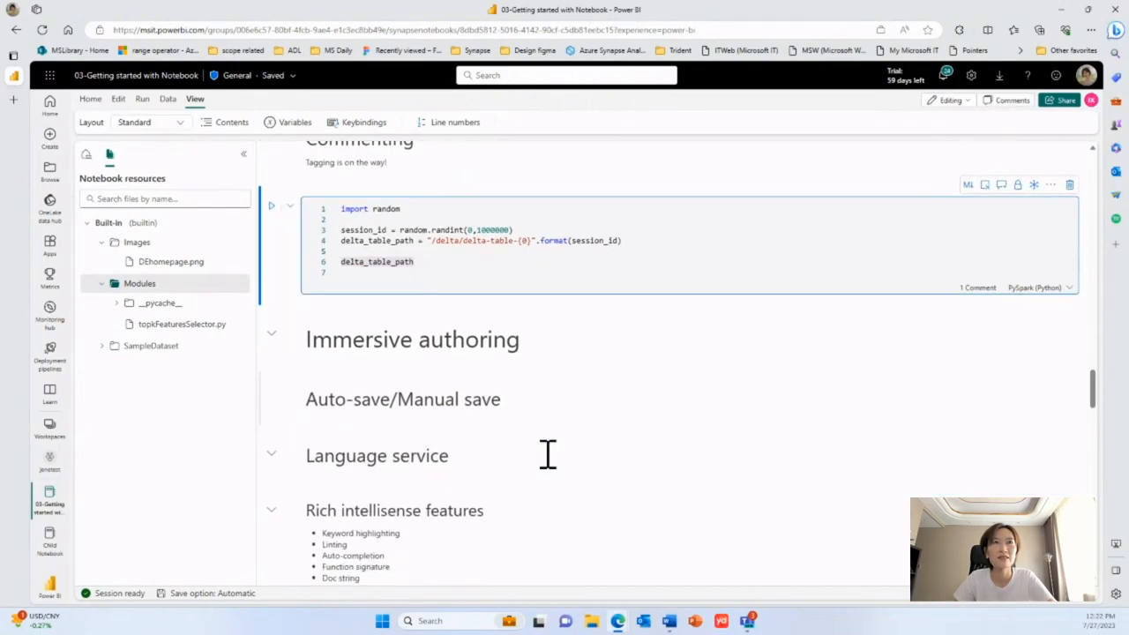
mouse_move(494, 410)
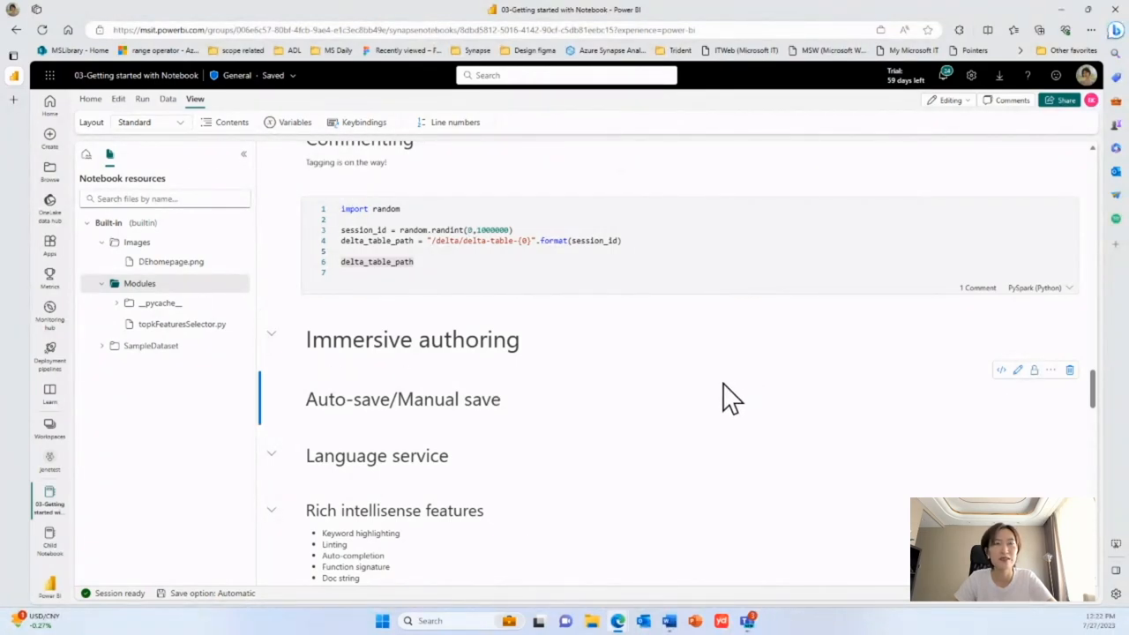
mouse_move(724, 404)
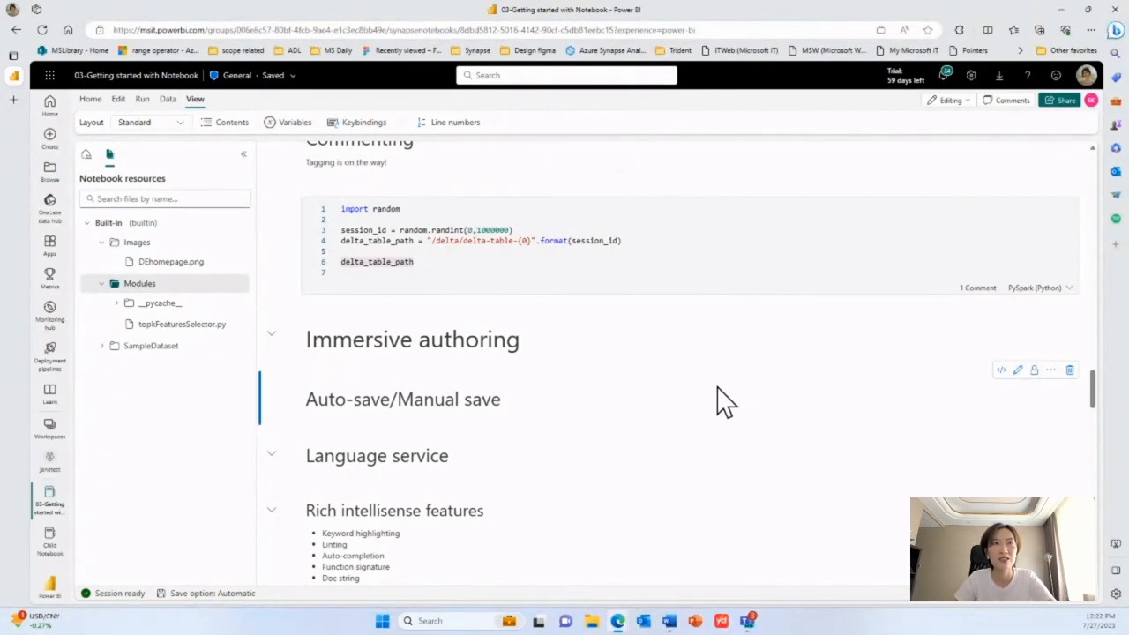
mouse_move(688, 415)
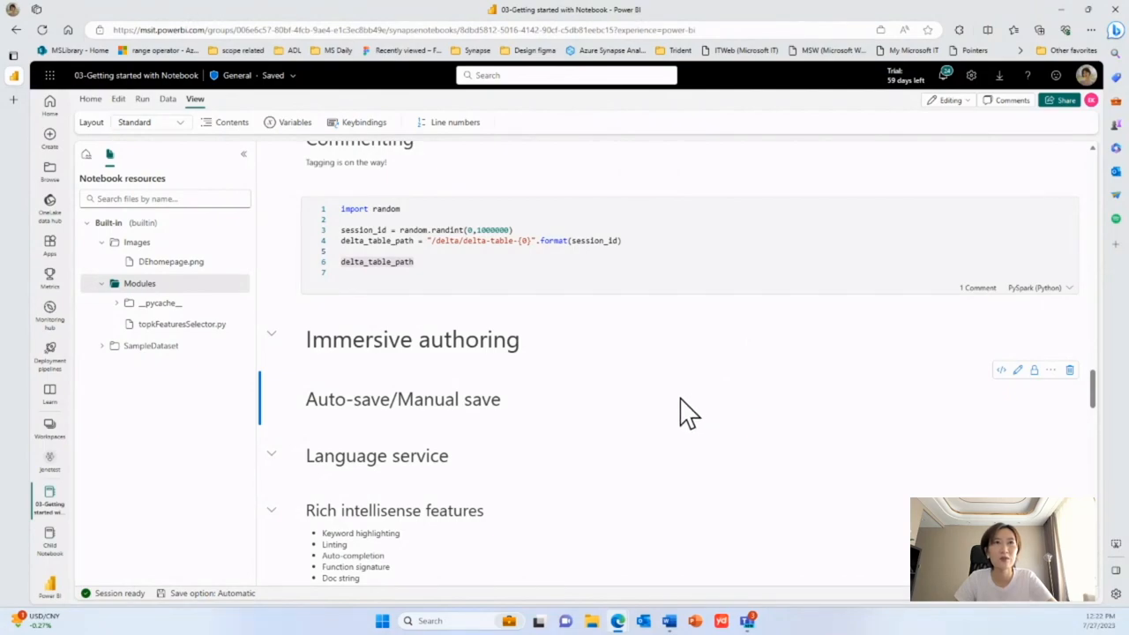
mouse_move(441, 409)
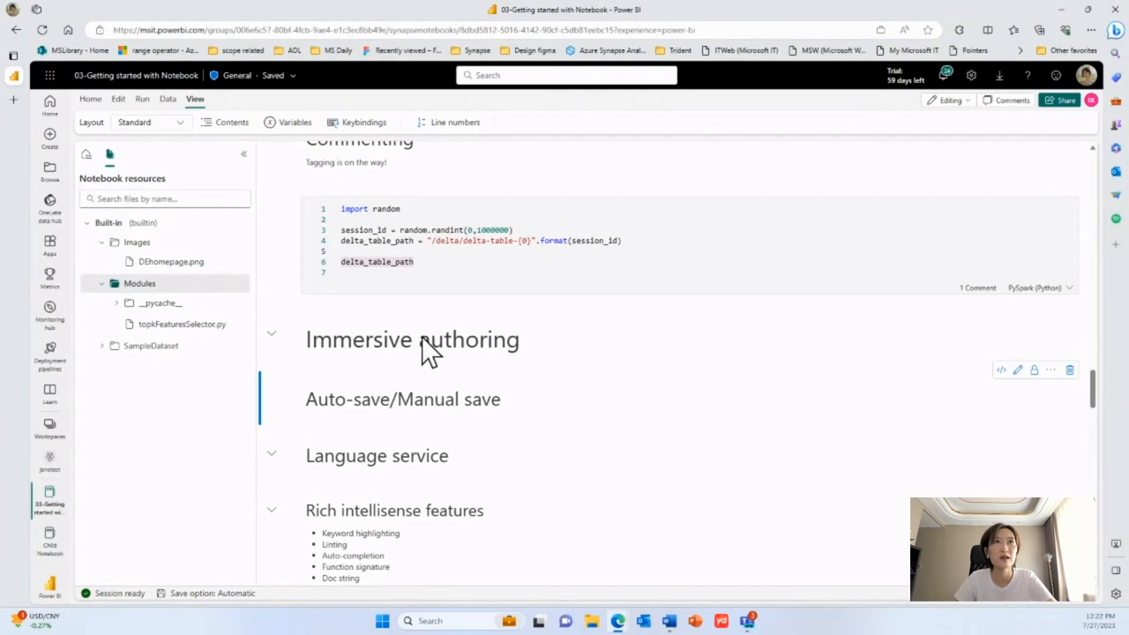
left_click(432, 261)
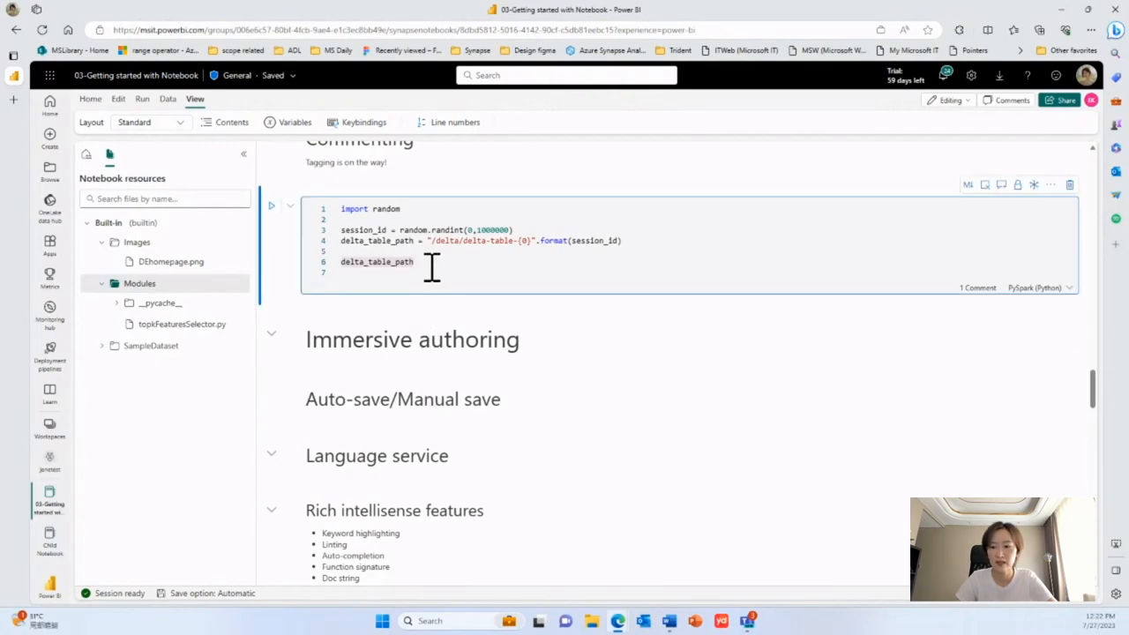
type("#")
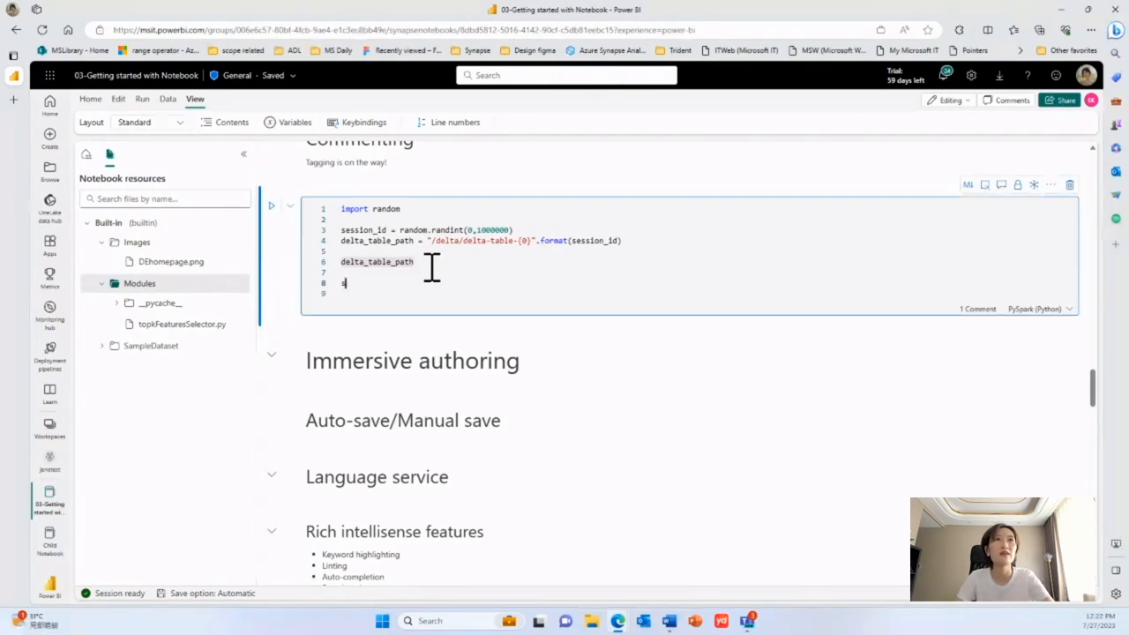
type("f")
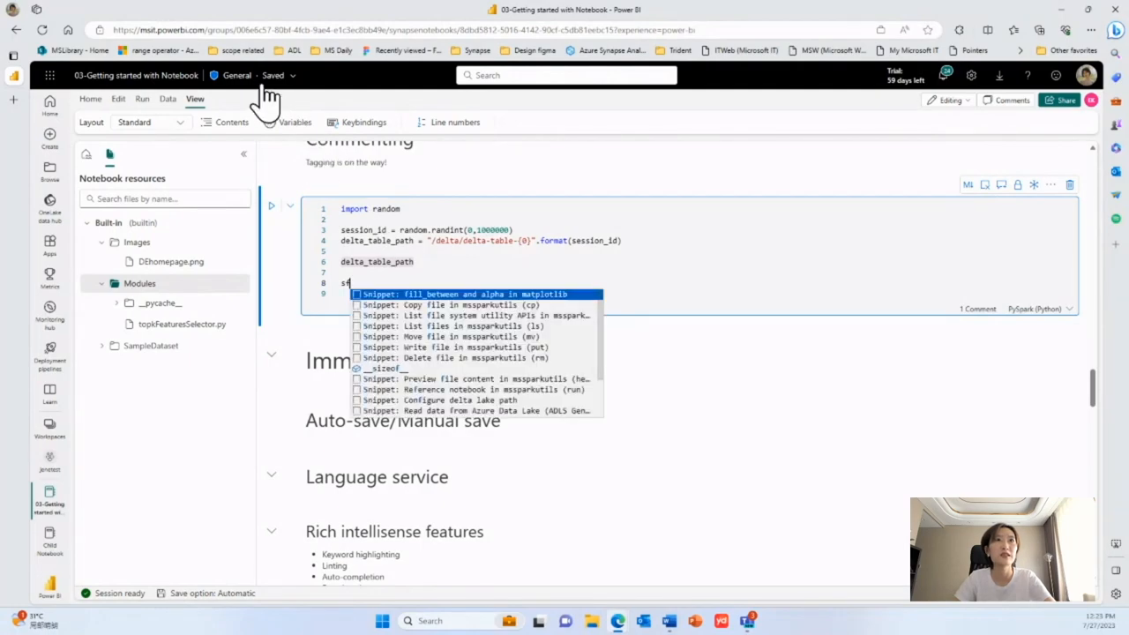
mouse_move(551, 180)
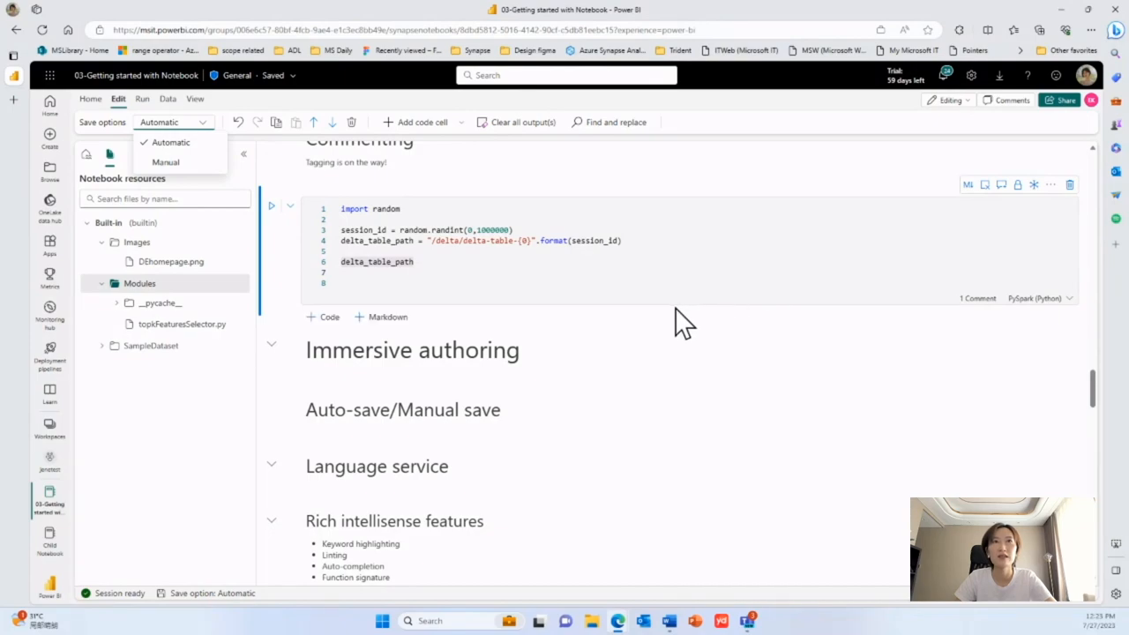
mouse_move(561, 413)
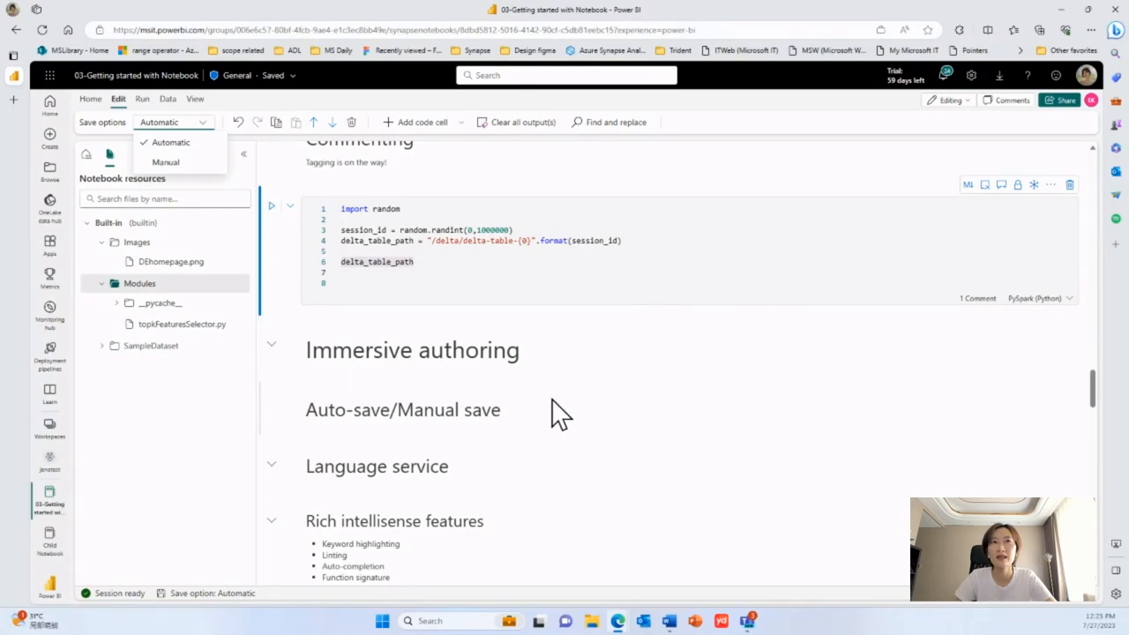
mouse_move(165, 162)
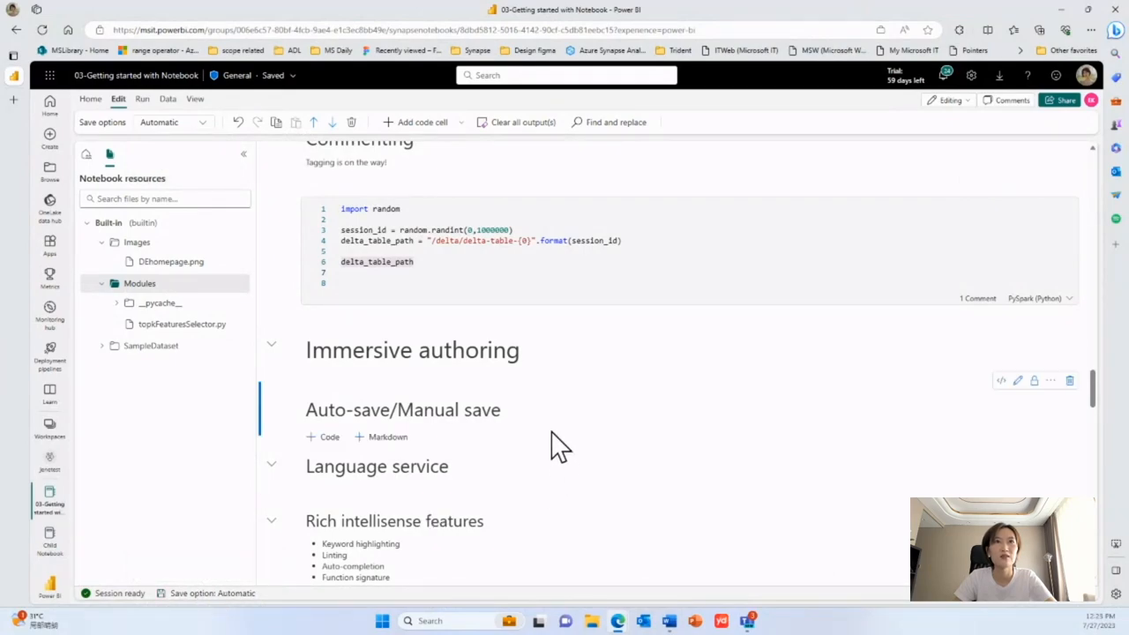
- Complete the auto-completion test cell with spark.read.table("demolakehouse.Cleaned") chosen from the lakehouse table suggestions
scroll("down", 3)
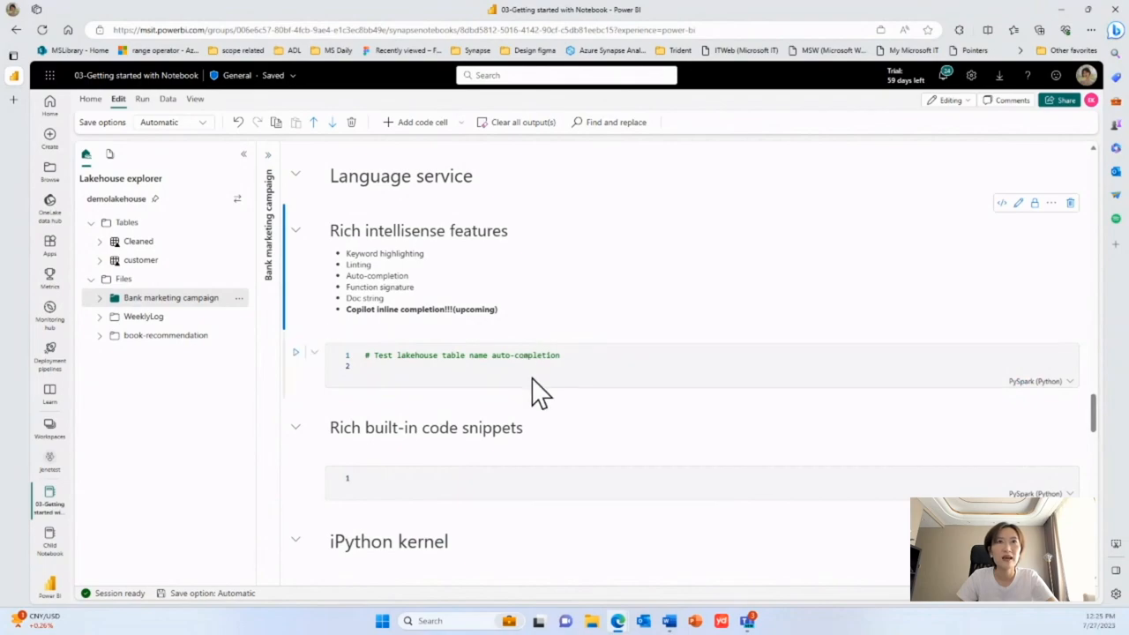
left_click(518, 369)
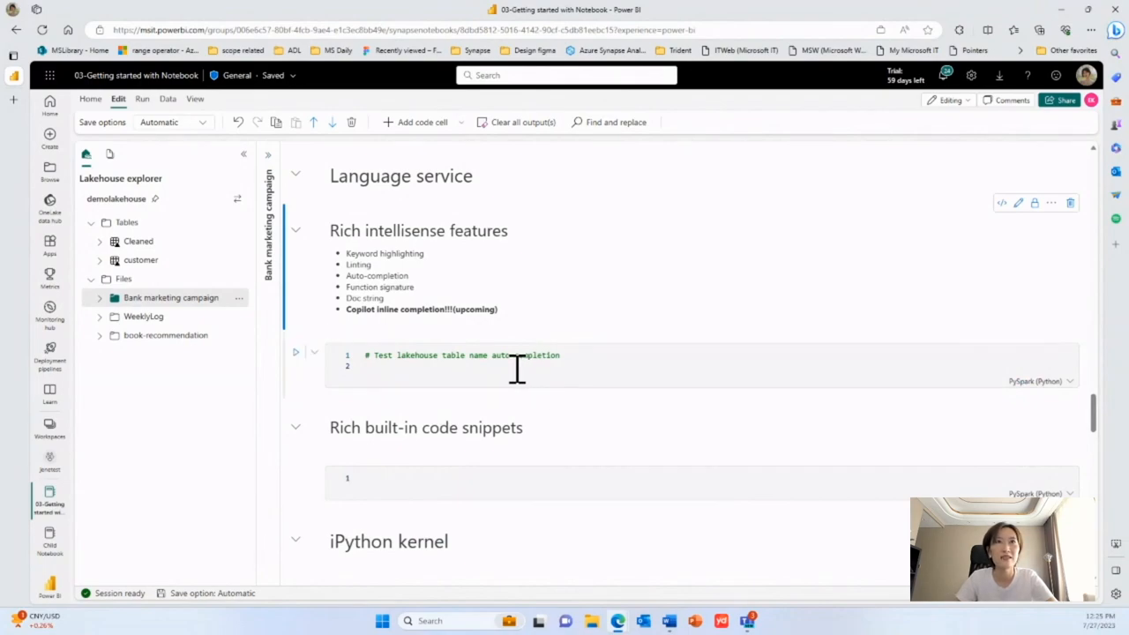
left_click(517, 354)
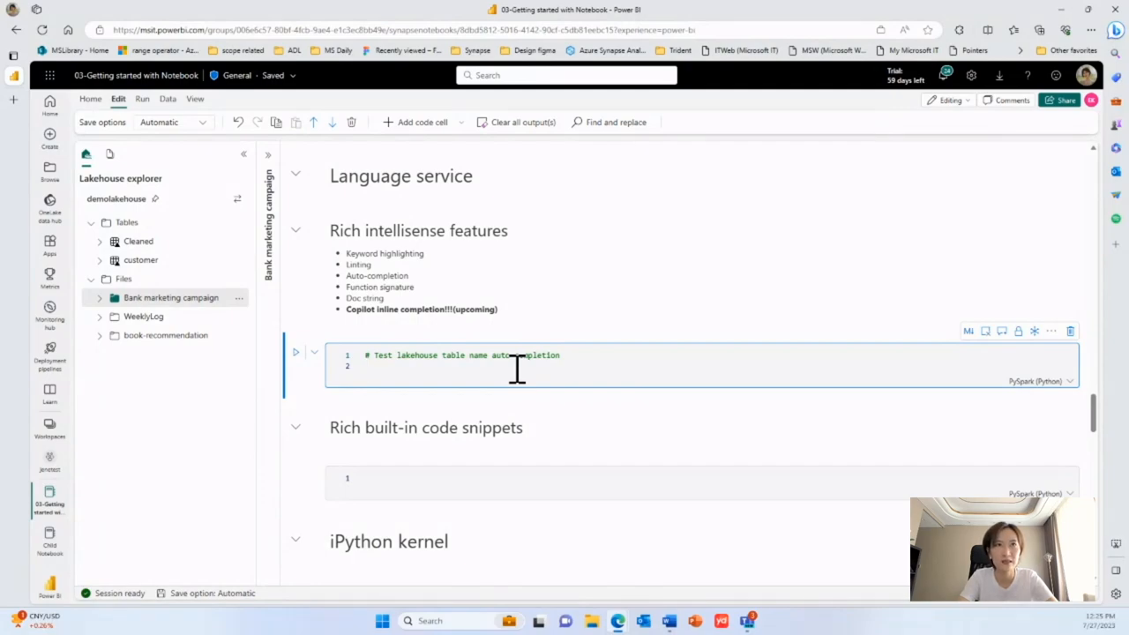
type("spark")
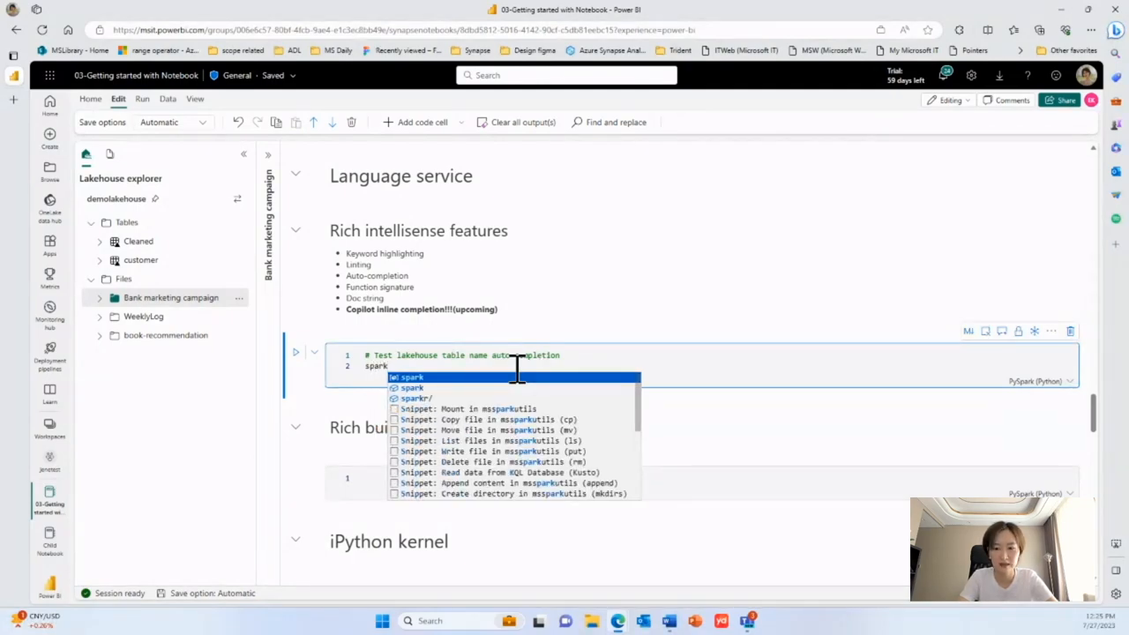
type(".read.table")
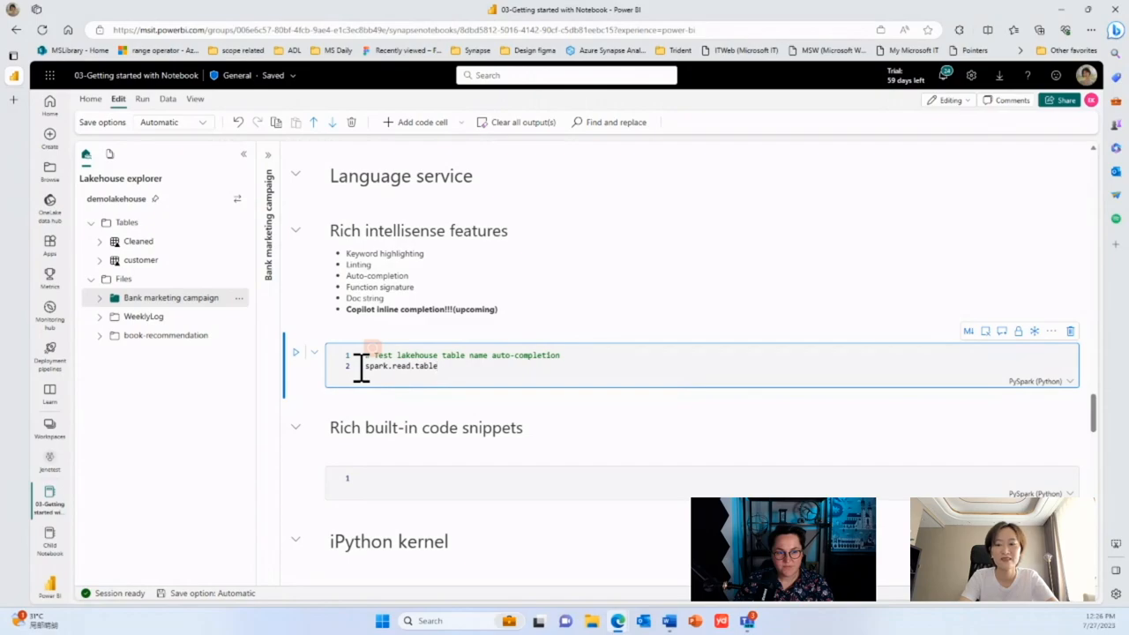
type("(")
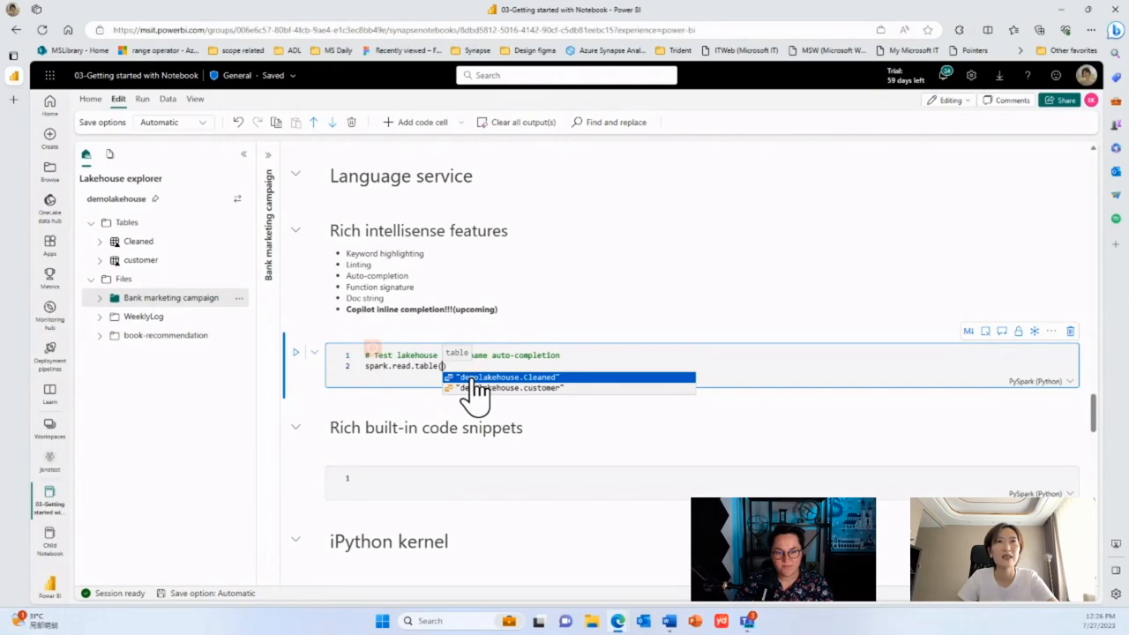
mouse_move(484, 402)
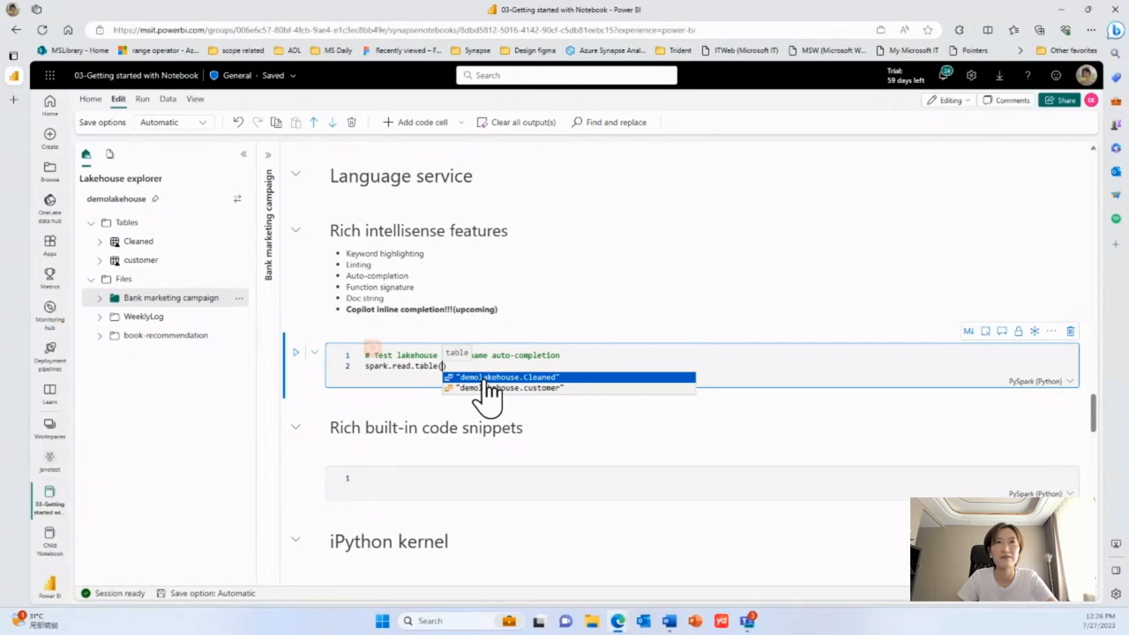
left_click(505, 378)
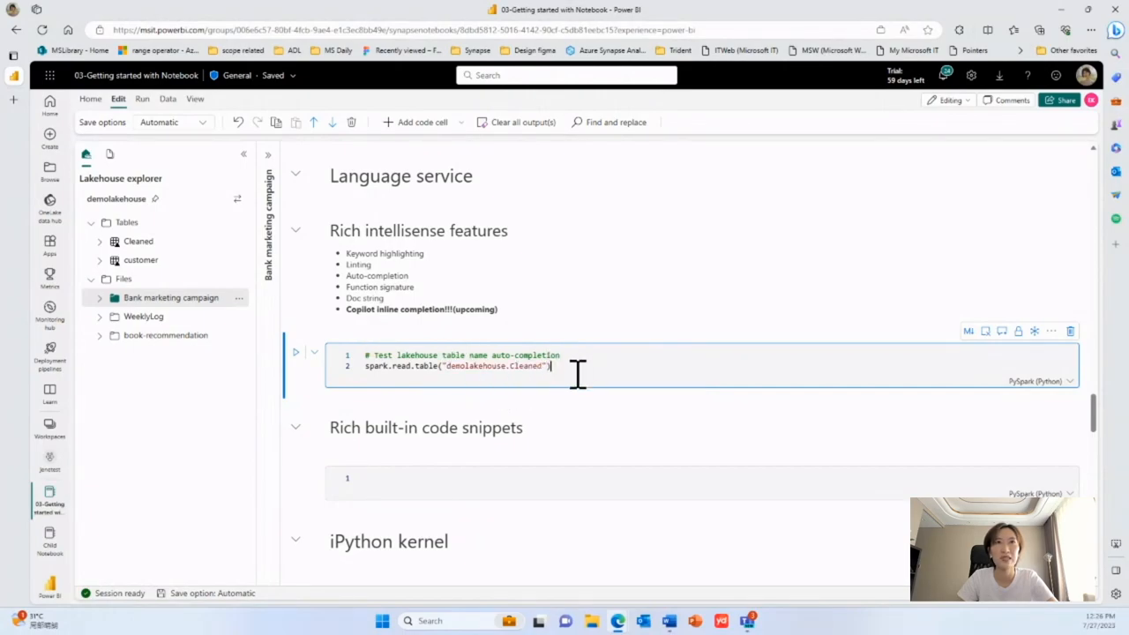
mouse_move(649, 385)
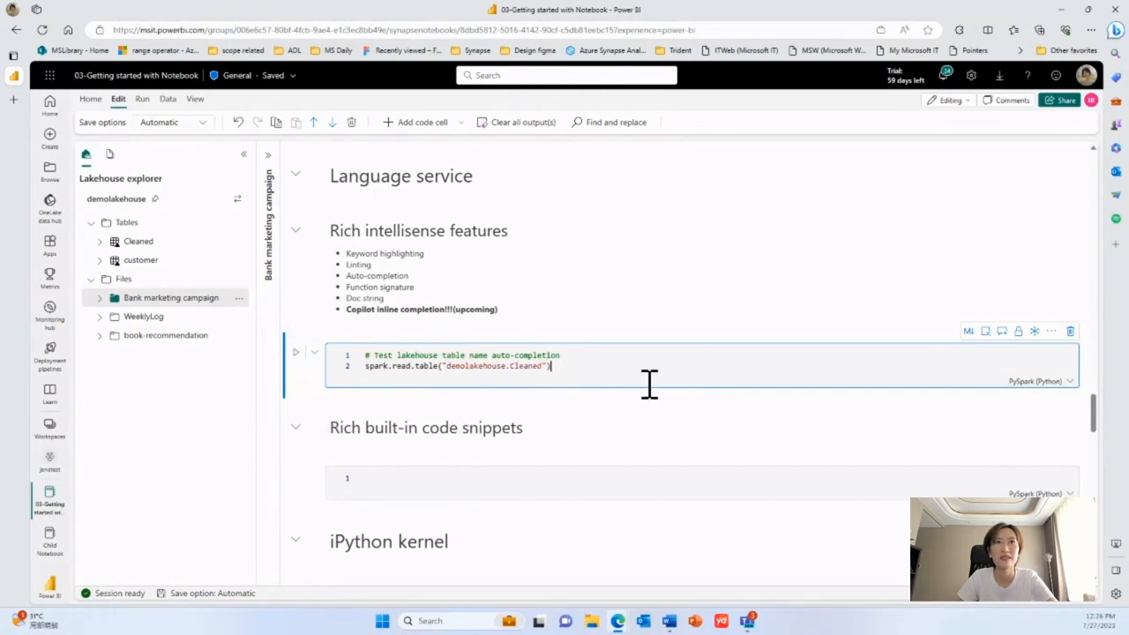
left_click(477, 480)
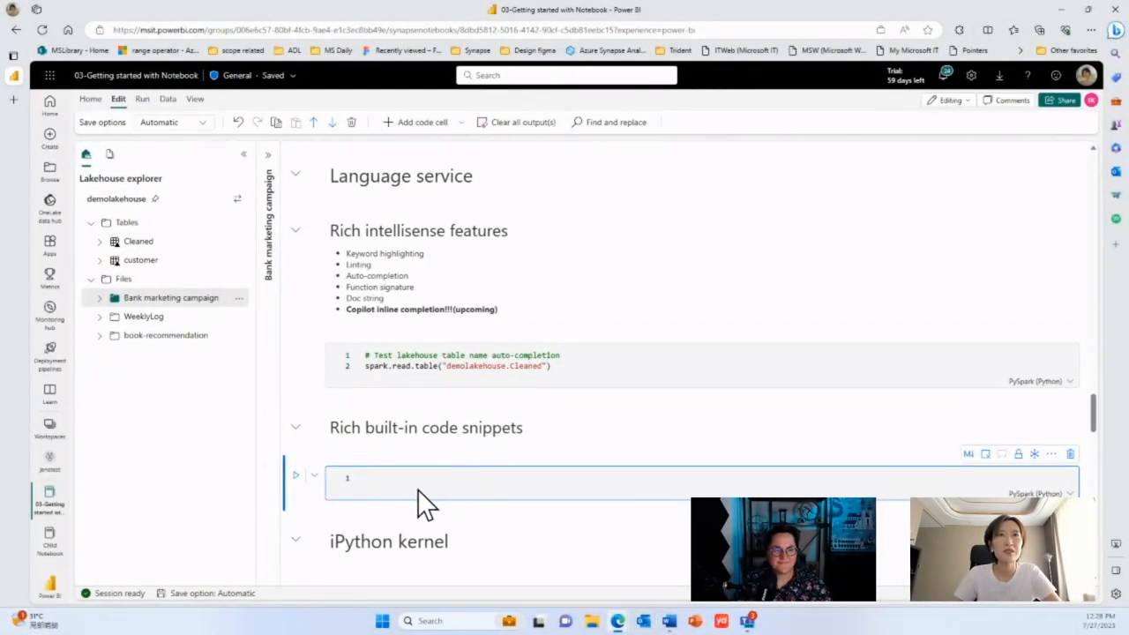
mouse_move(662, 512)
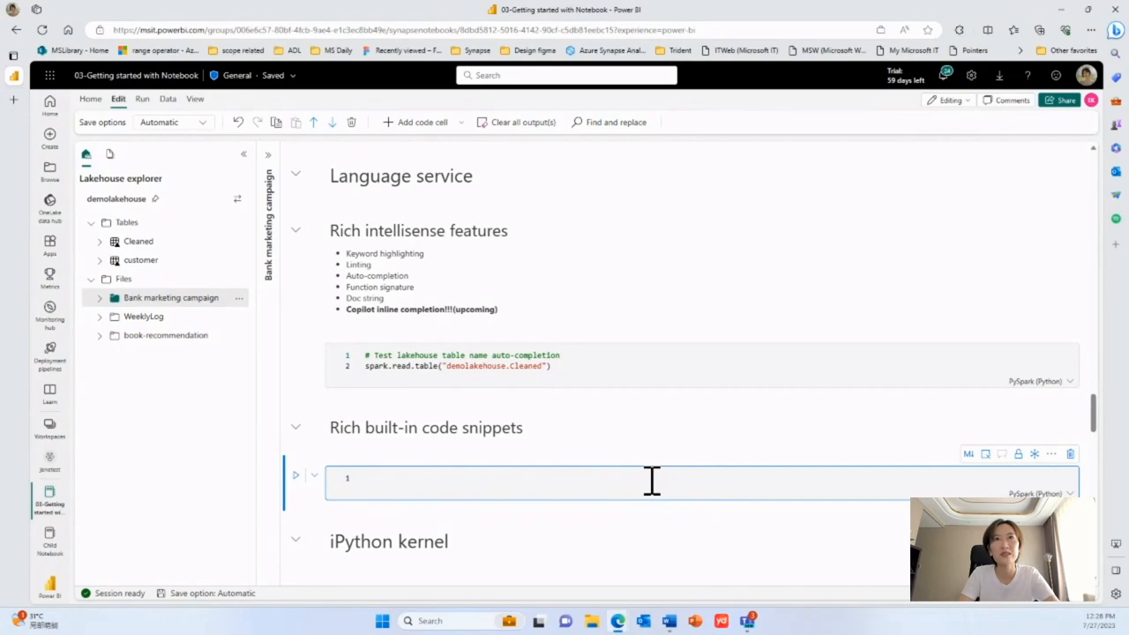
- Insert the Kusto write-data snippet via 'write' and review its mssparkutils credential code
type("w")
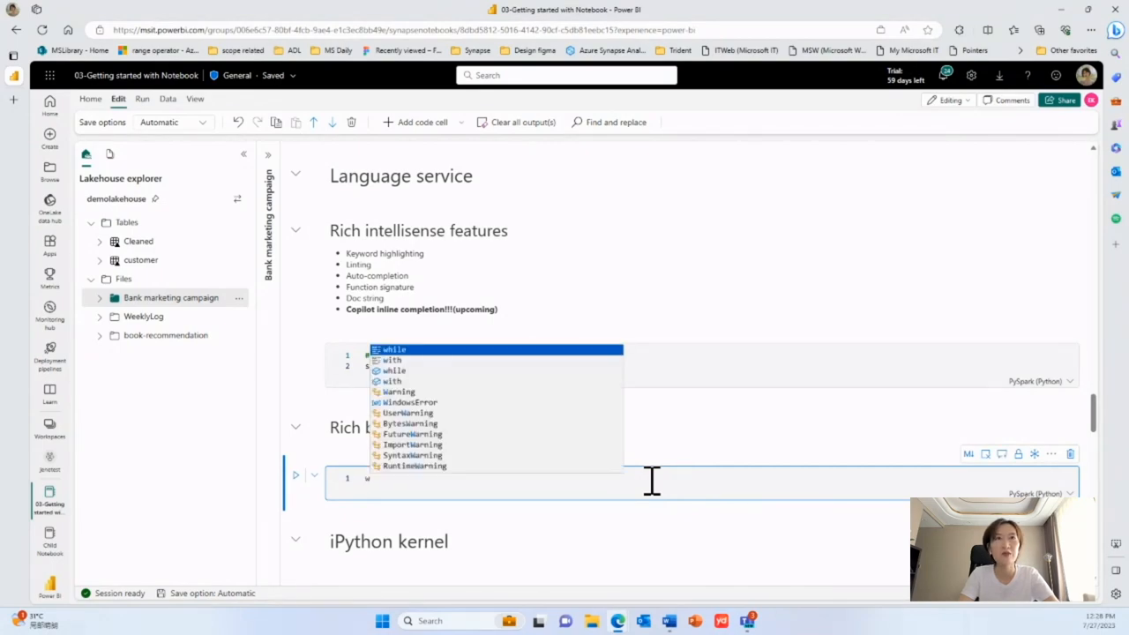
type("rite")
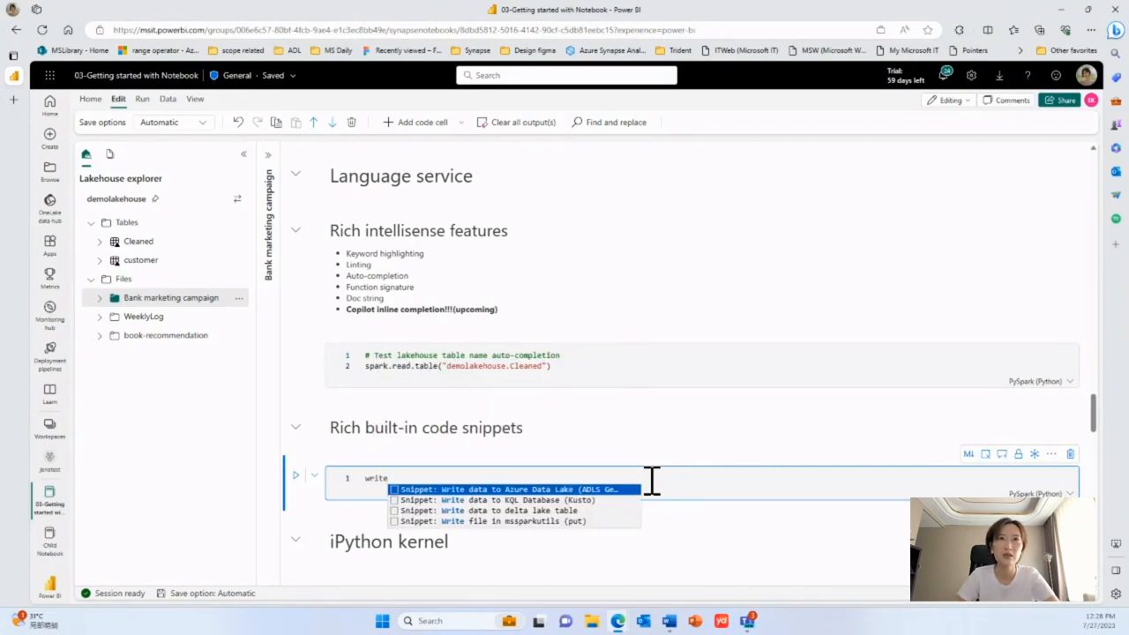
mouse_move(561, 515)
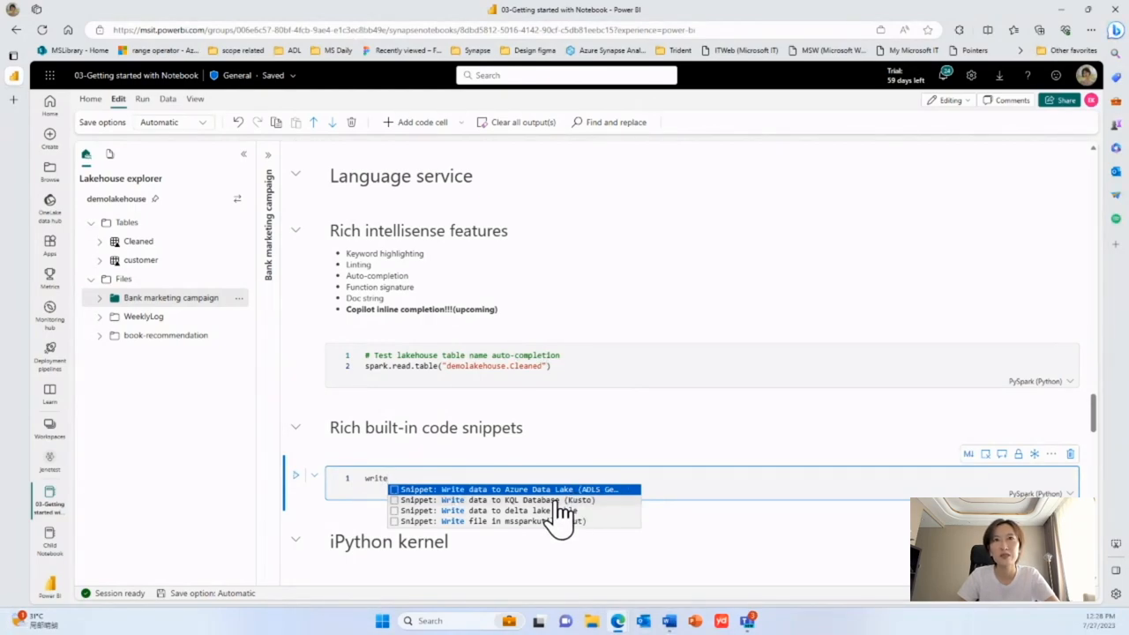
left_click(494, 501)
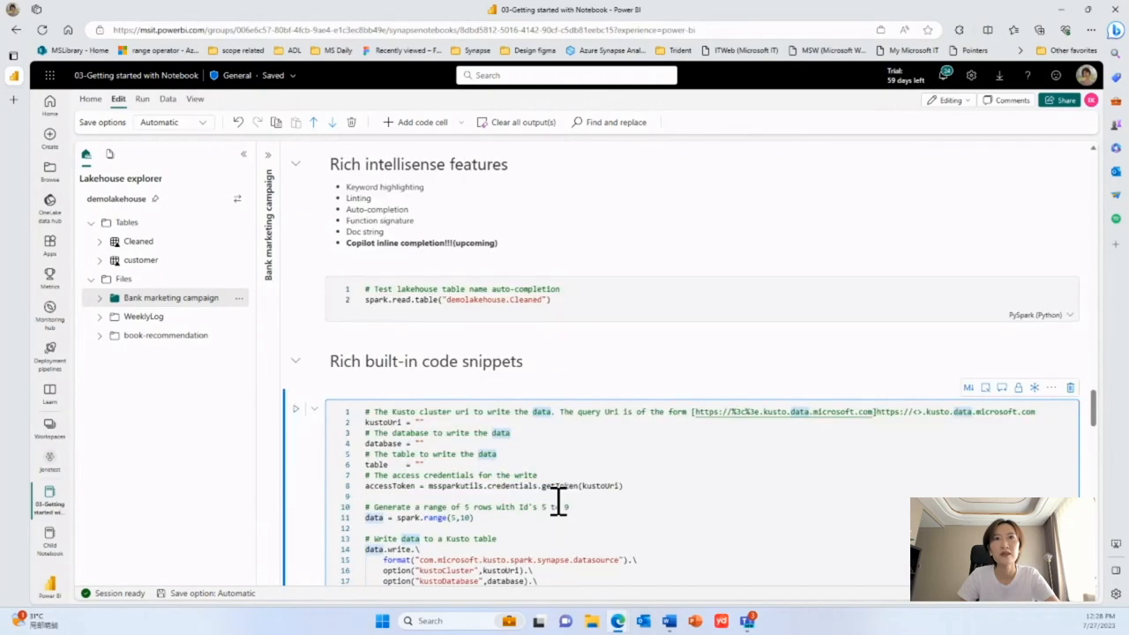
scroll("down", 3)
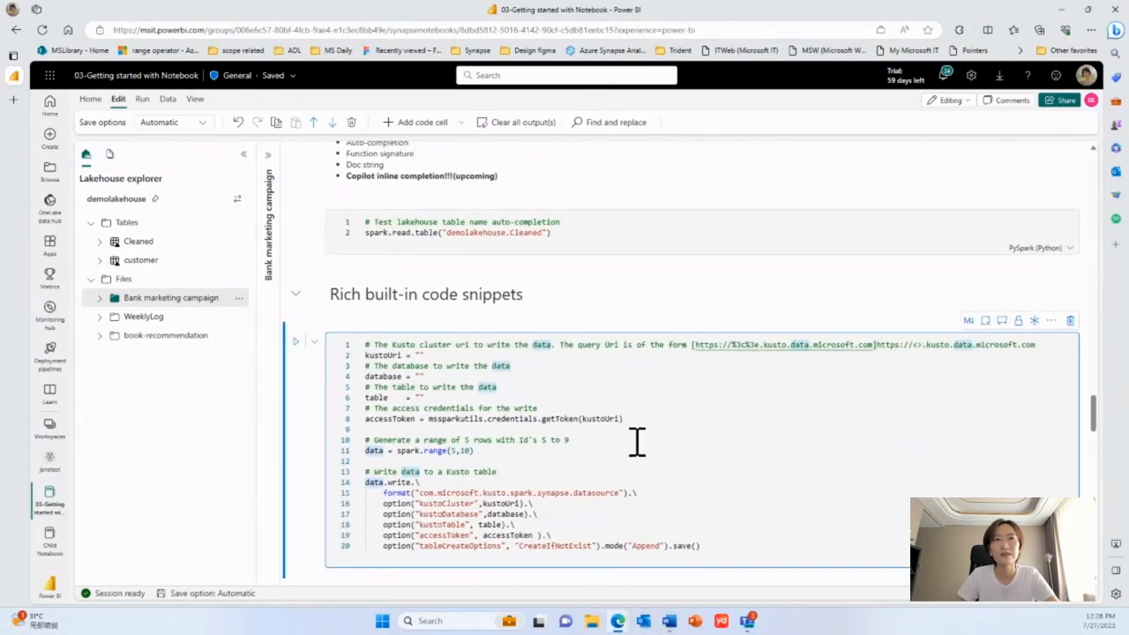
scroll("down", 3)
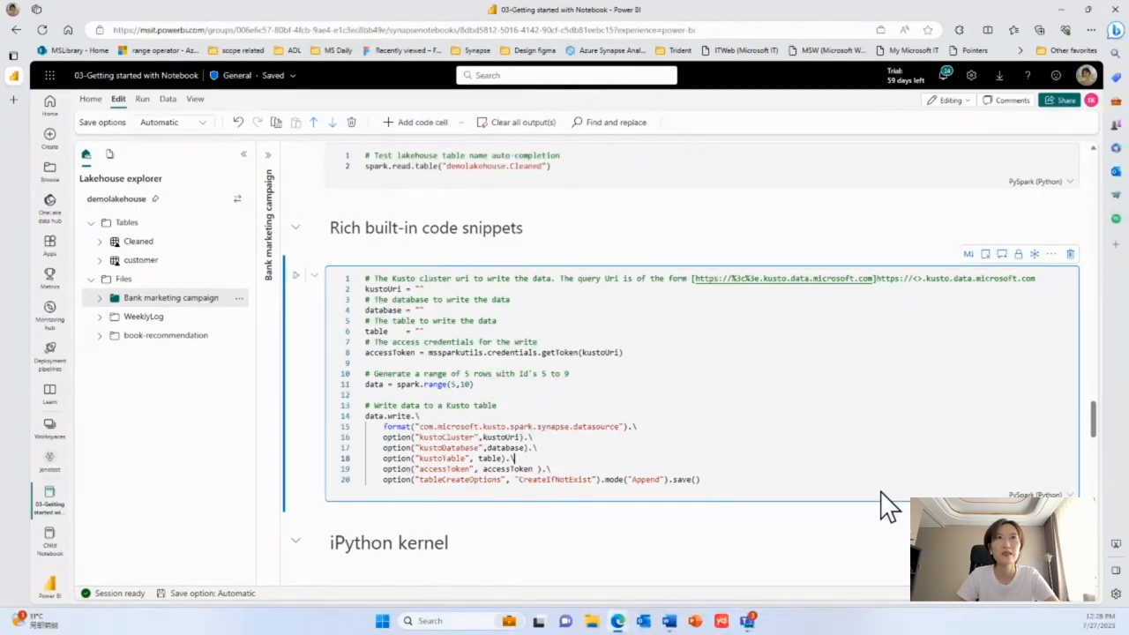
scroll("down", 3)
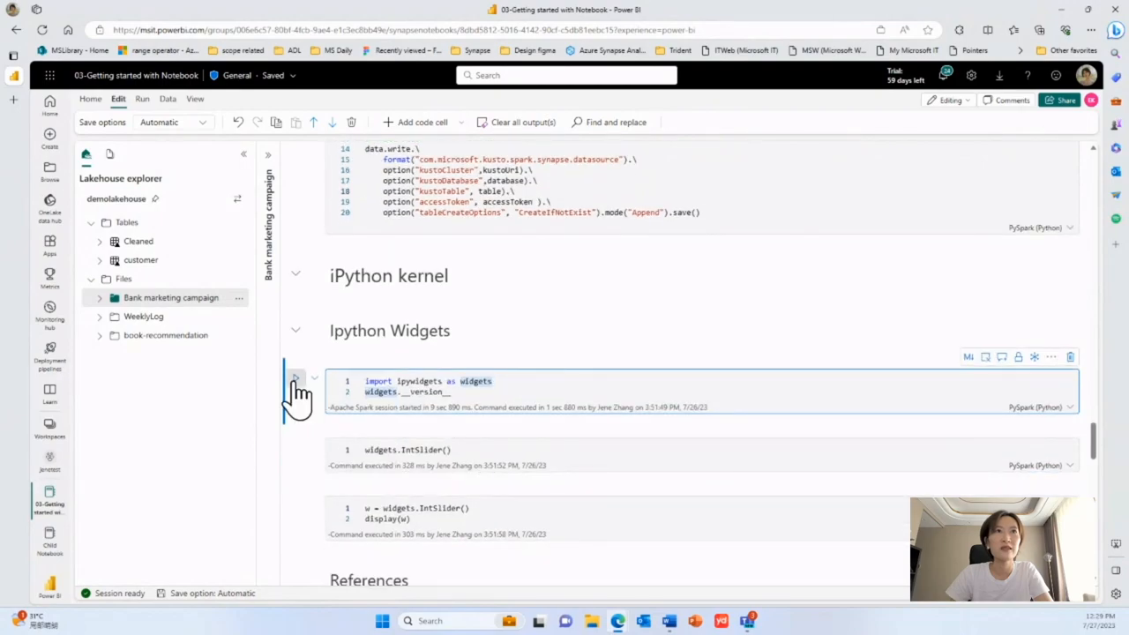
- Run the ipywidgets version (8.0.4), IntSlider and display(w) cells, then set the slider to 37
left_click(296, 377)
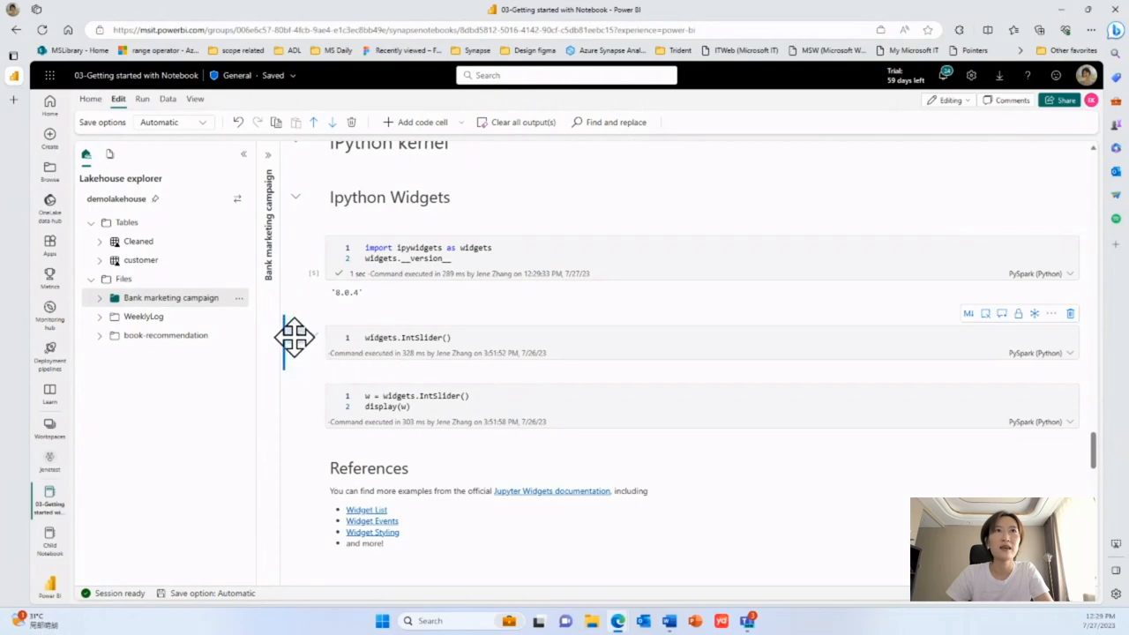
left_click(296, 337)
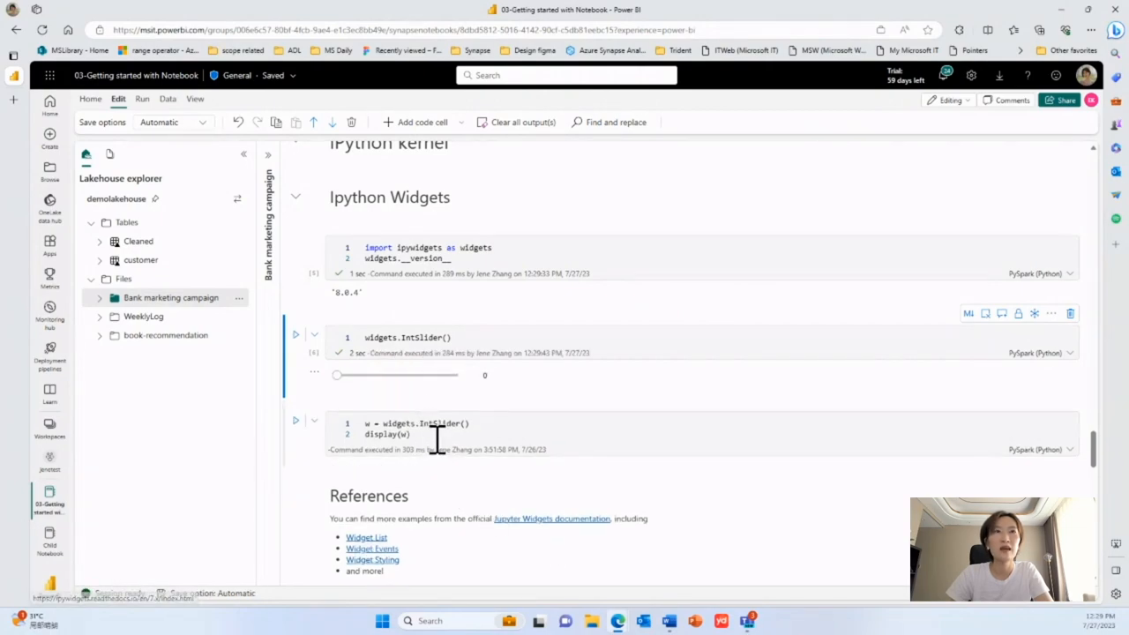
left_click(414, 433)
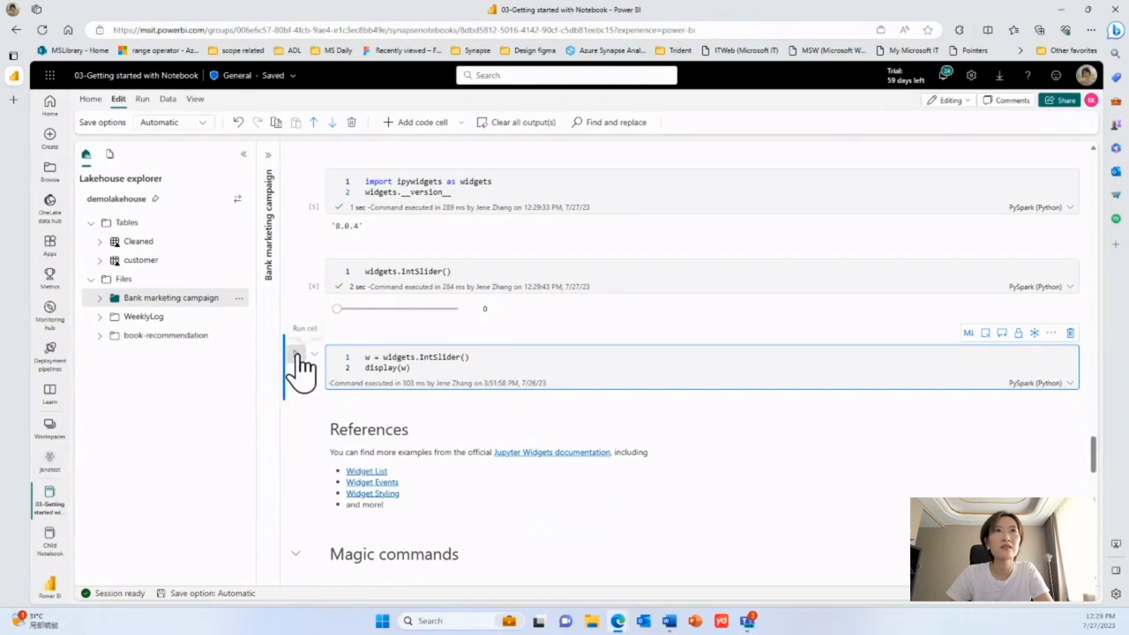
left_click(297, 353)
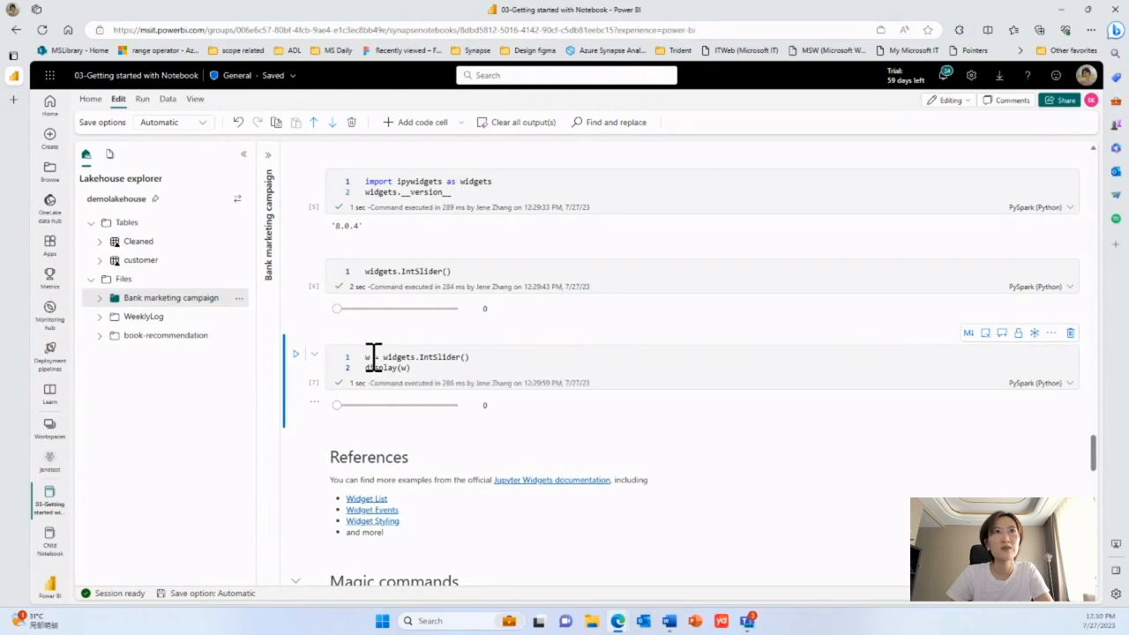
left_click_drag(335, 404, 381, 404)
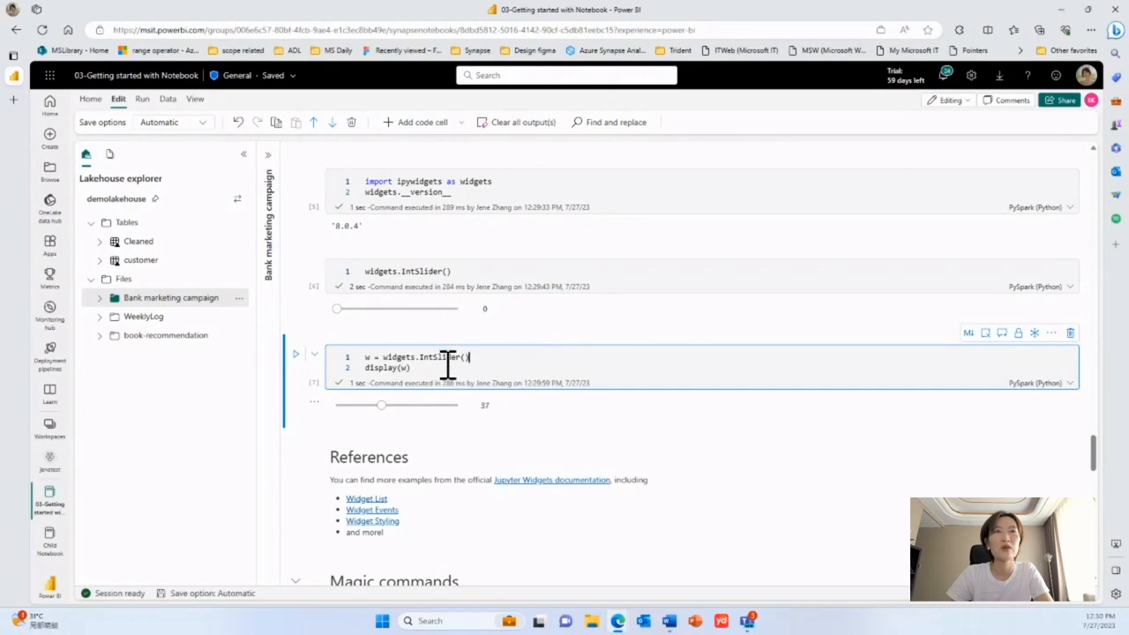
mouse_move(444, 363)
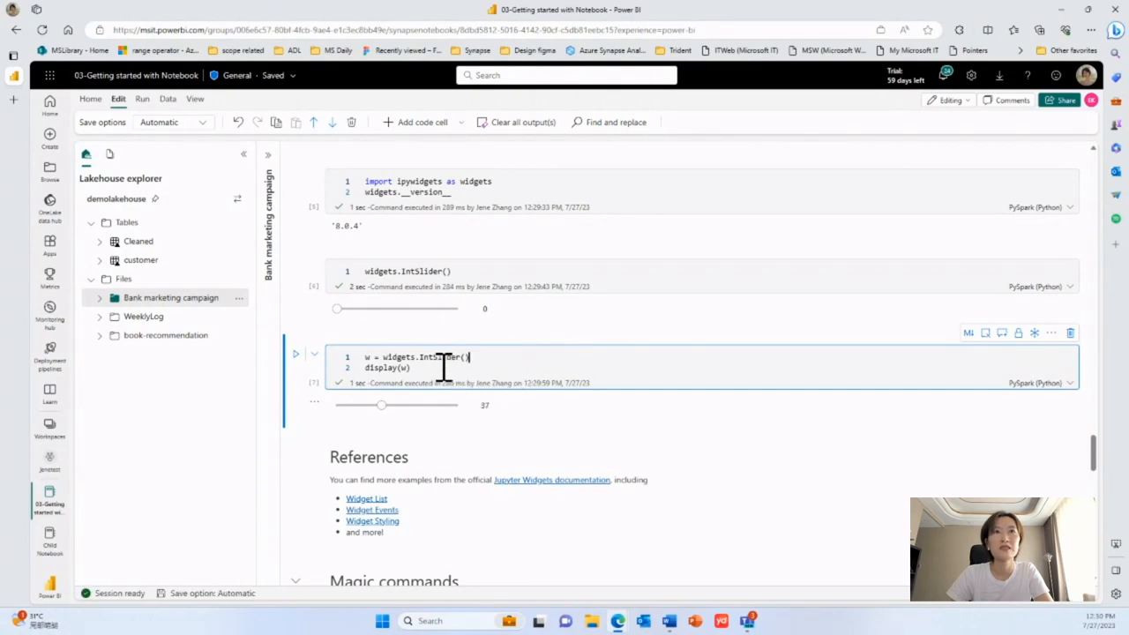
scroll("down", 3)
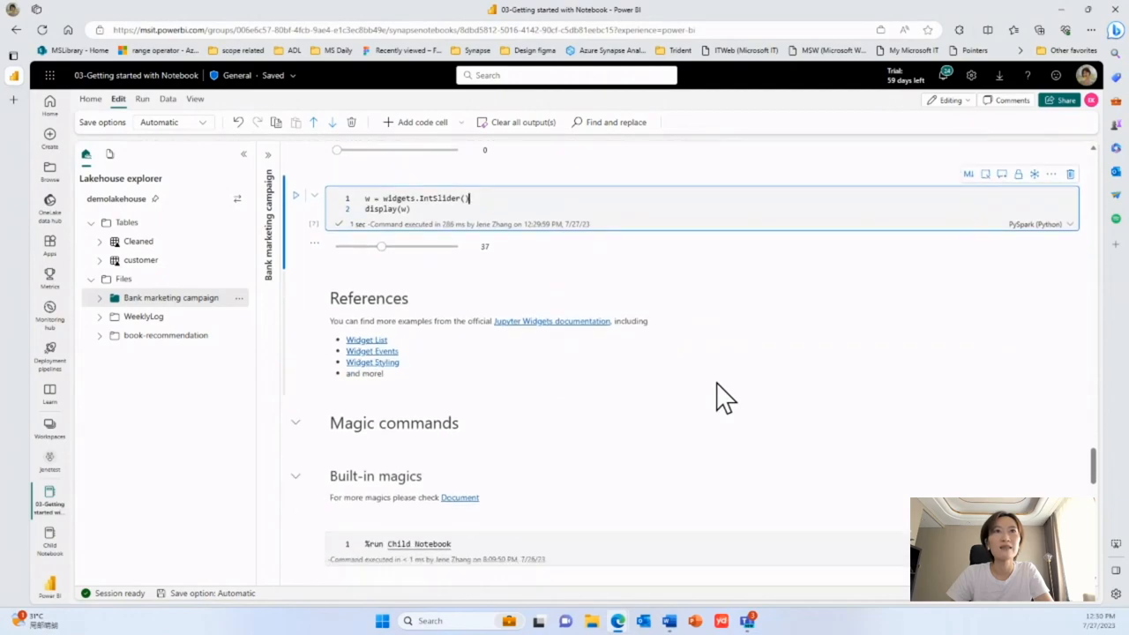
- Run the %run Child Notebook cell, printing the child's message and timestamped value table
scroll("down", 3)
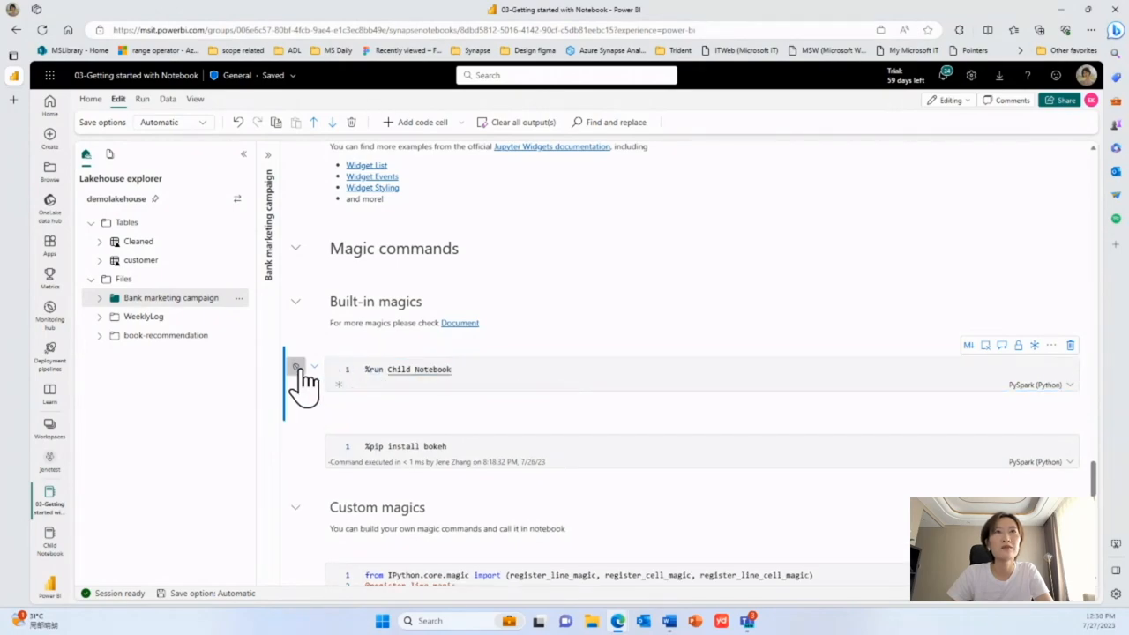
left_click(296, 365)
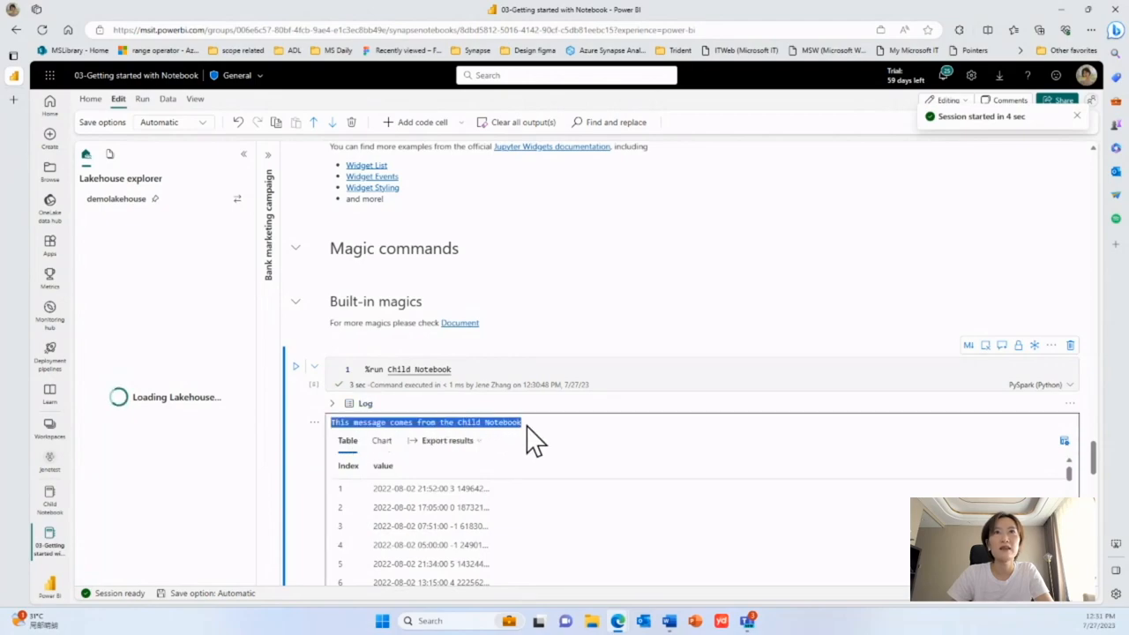
scroll("down", 3)
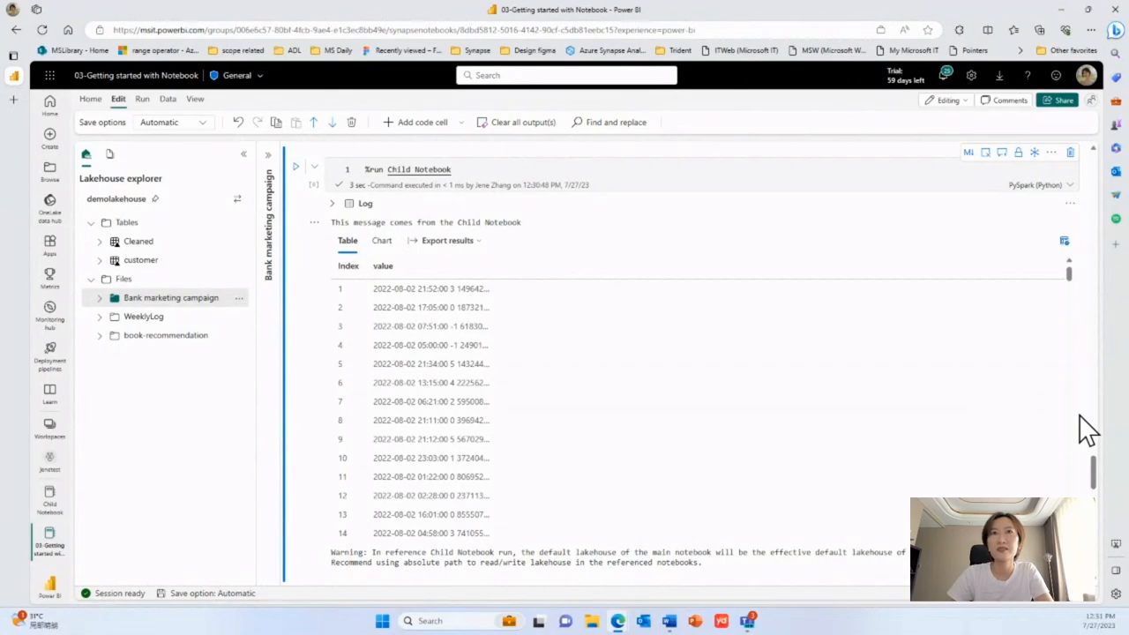
scroll("down", 3)
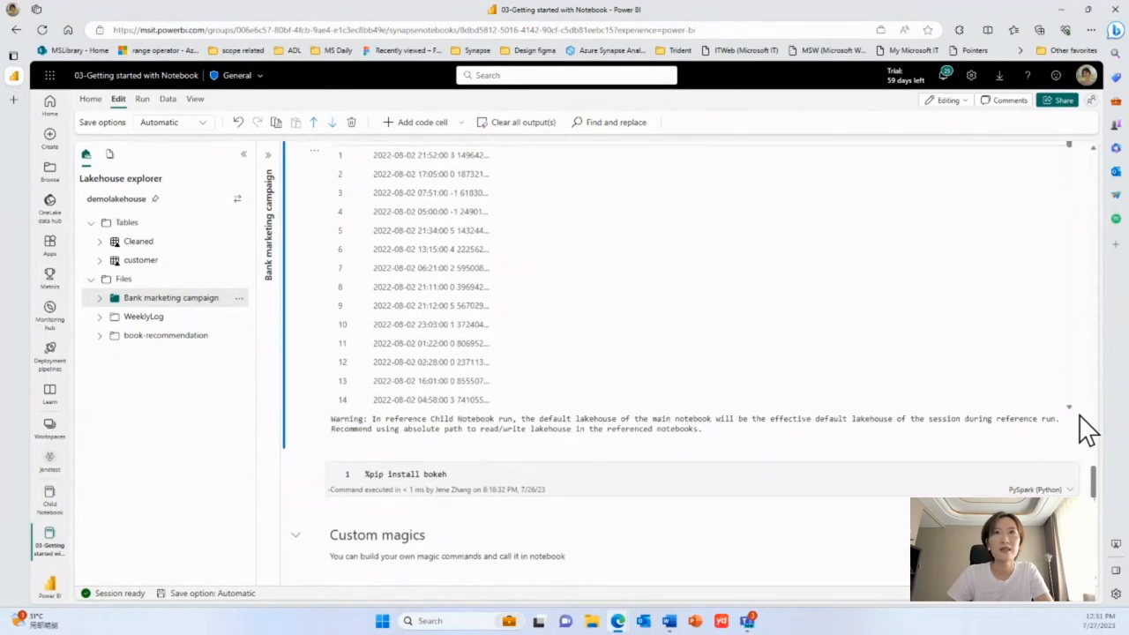
- Run the %pip install bokeh cell and review its installation log
scroll("down", 3)
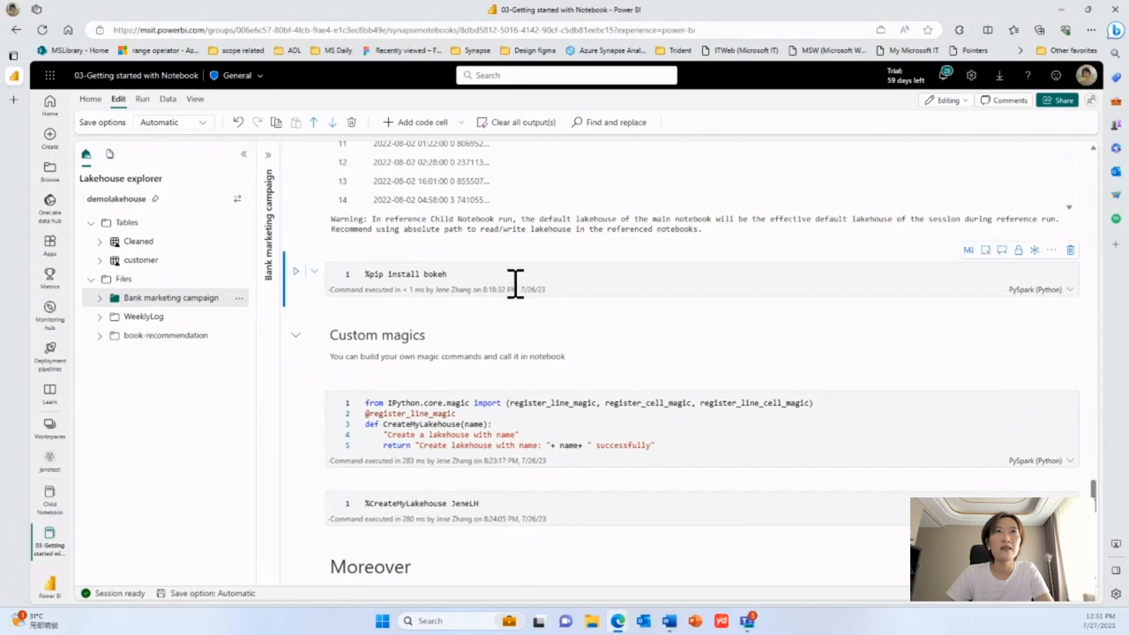
mouse_move(510, 278)
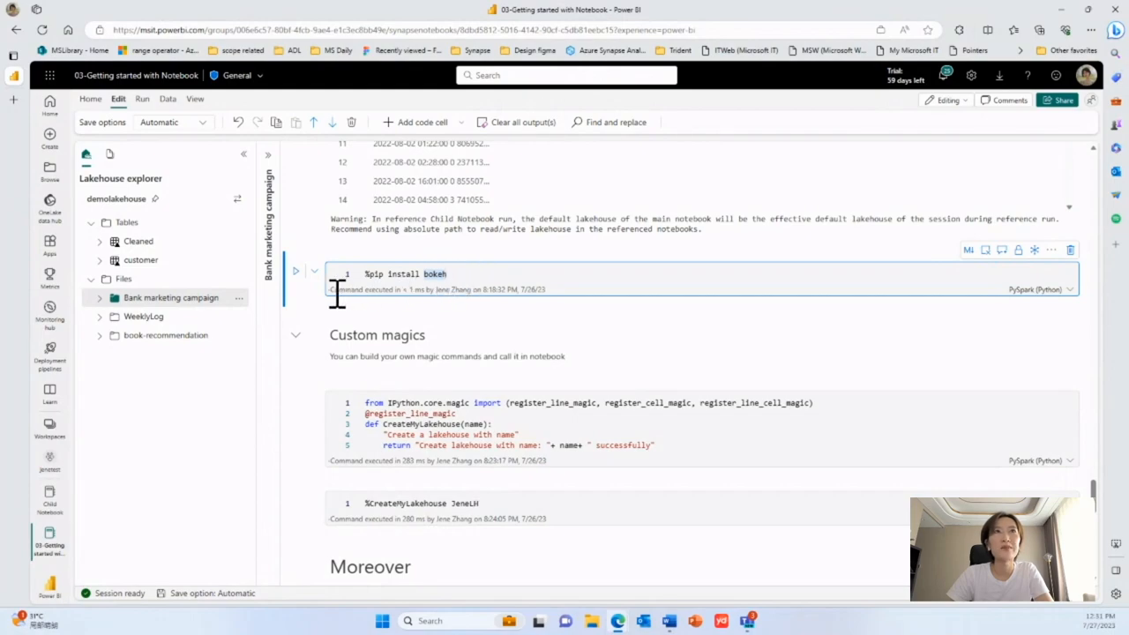
mouse_move(314, 303)
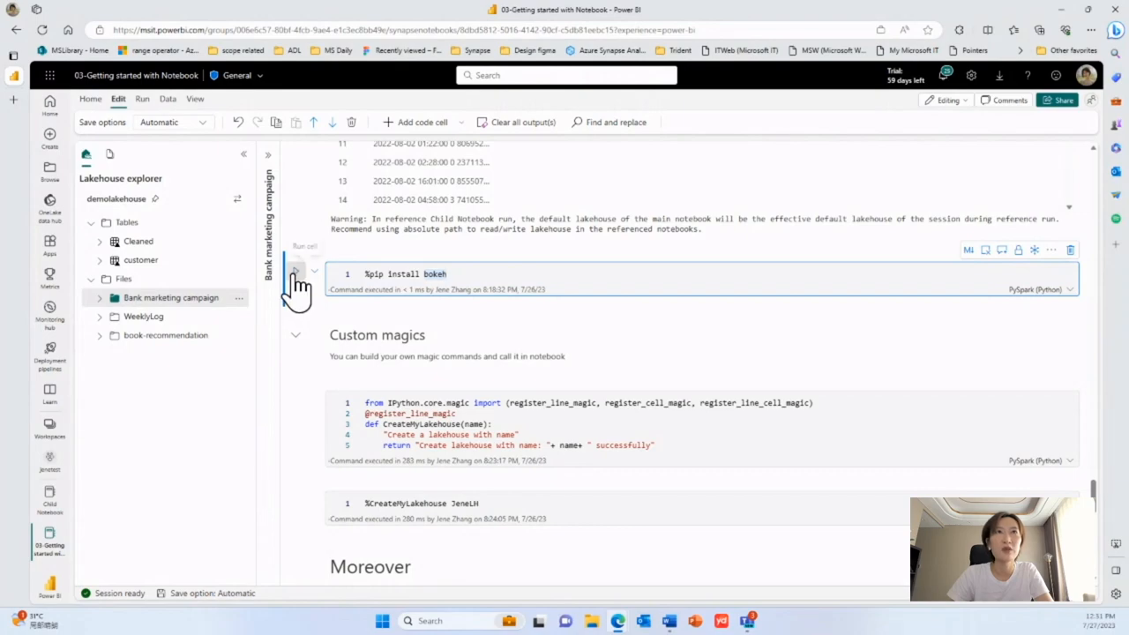
left_click(296, 271)
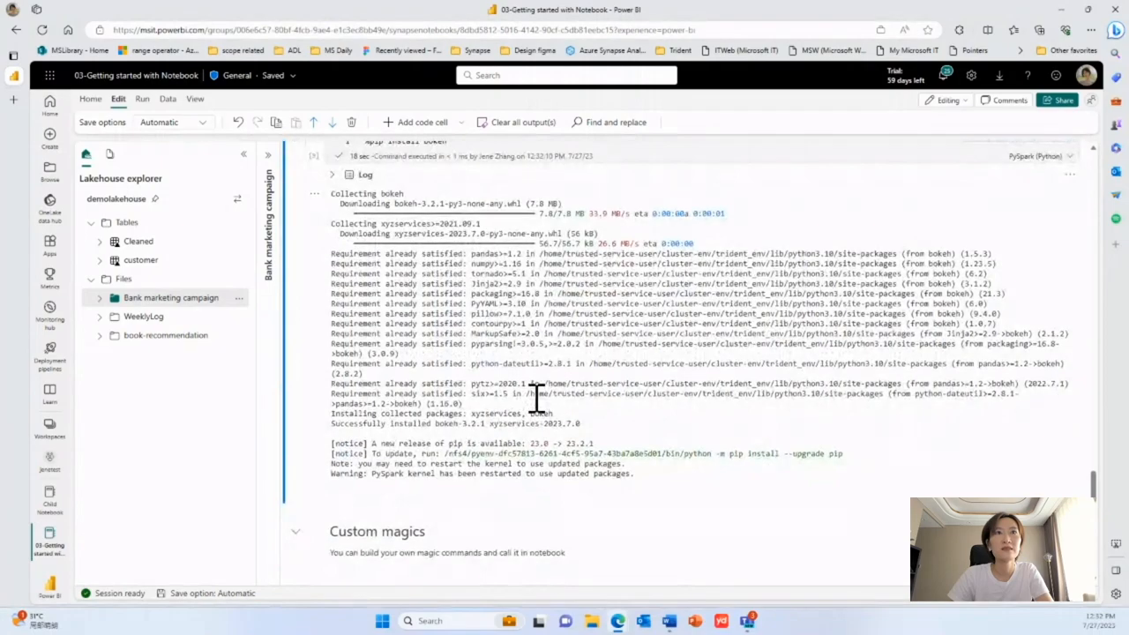
scroll("down", 3)
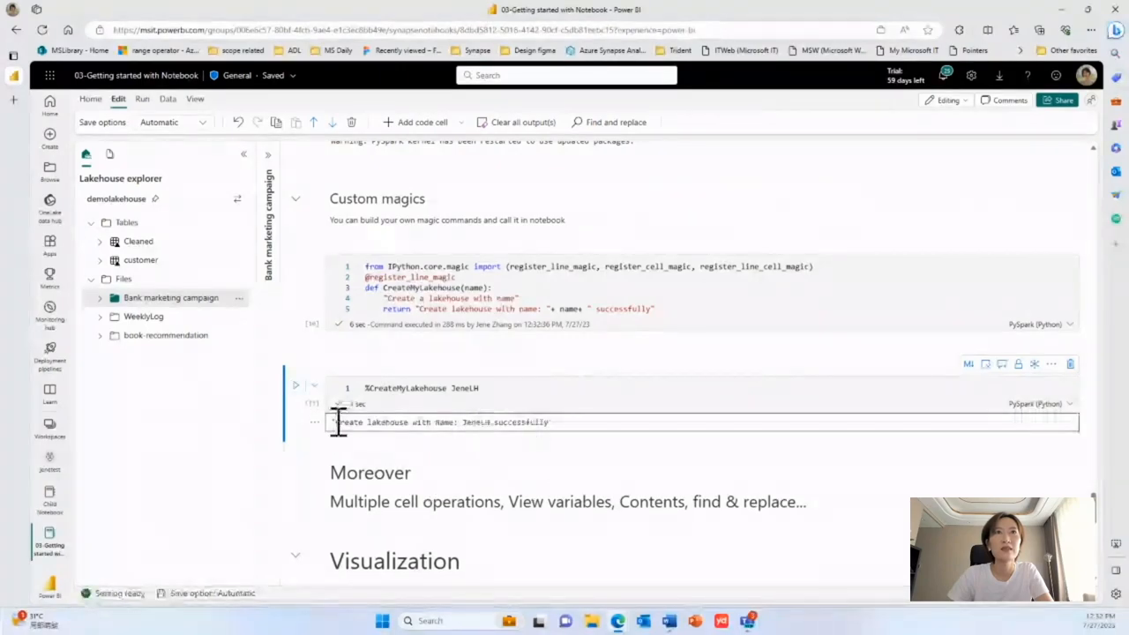
- Run the %CreateMyLakehouse JeneLH custom magic cell and move on to the Visualization section
left_click(296, 385)
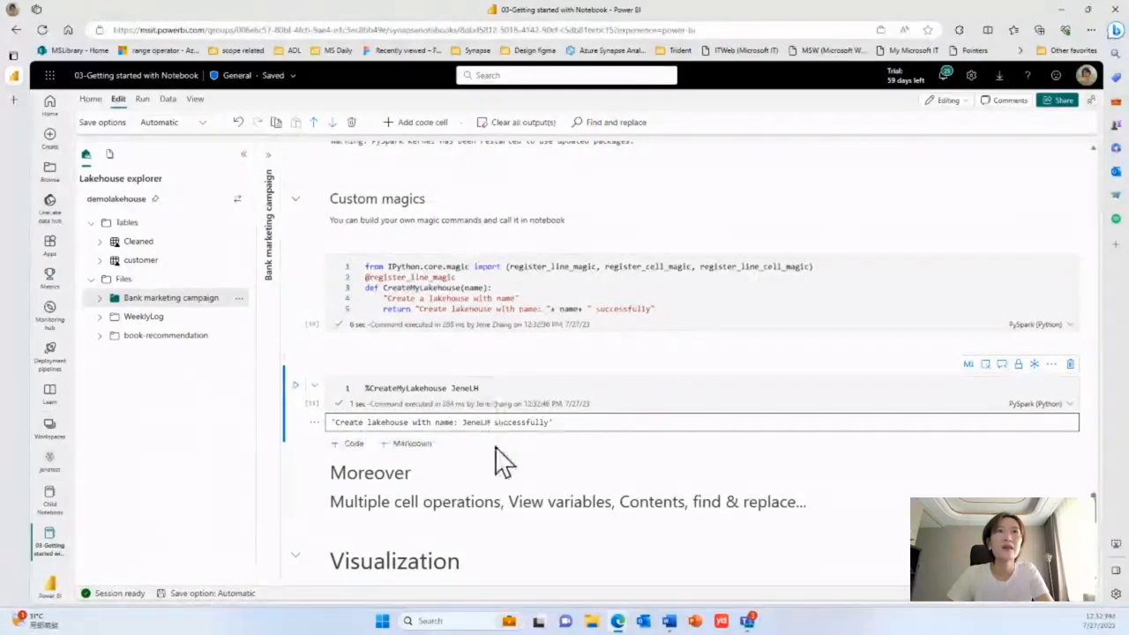
scroll("down", 3)
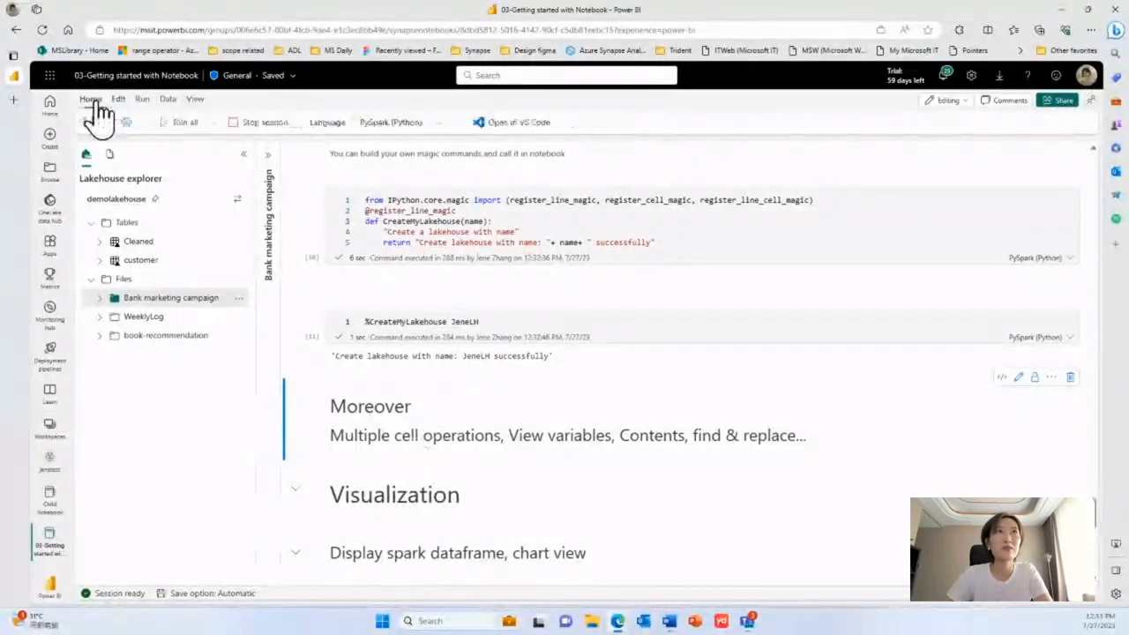
- Show the notebook's Contents pane from the View ribbon and browse the Visualization cells
left_click(141, 99)
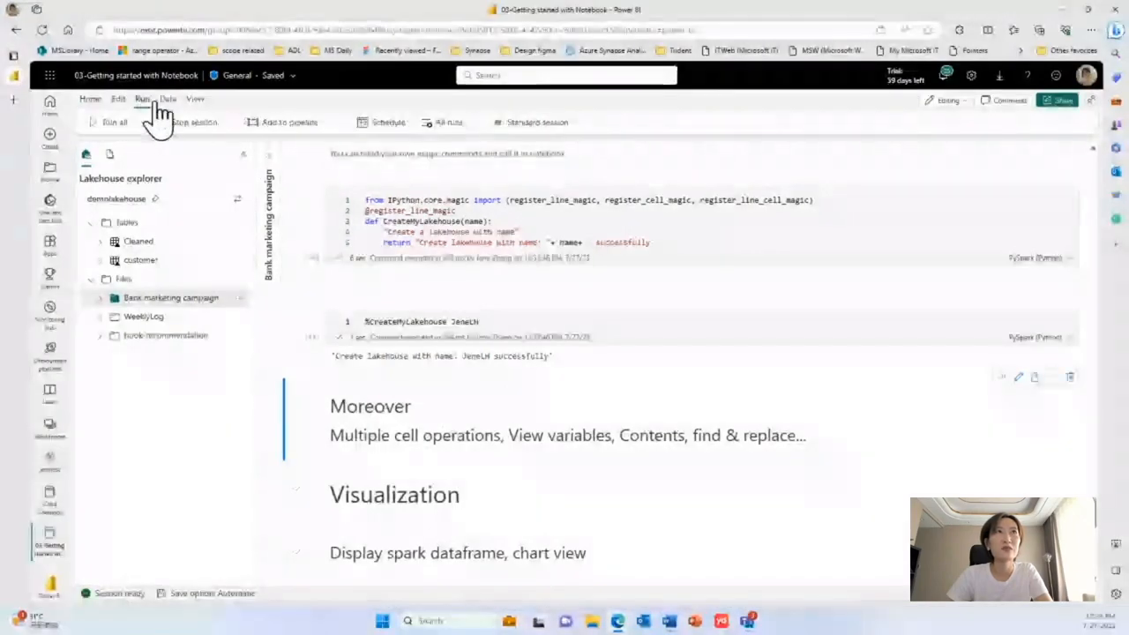
left_click(194, 99)
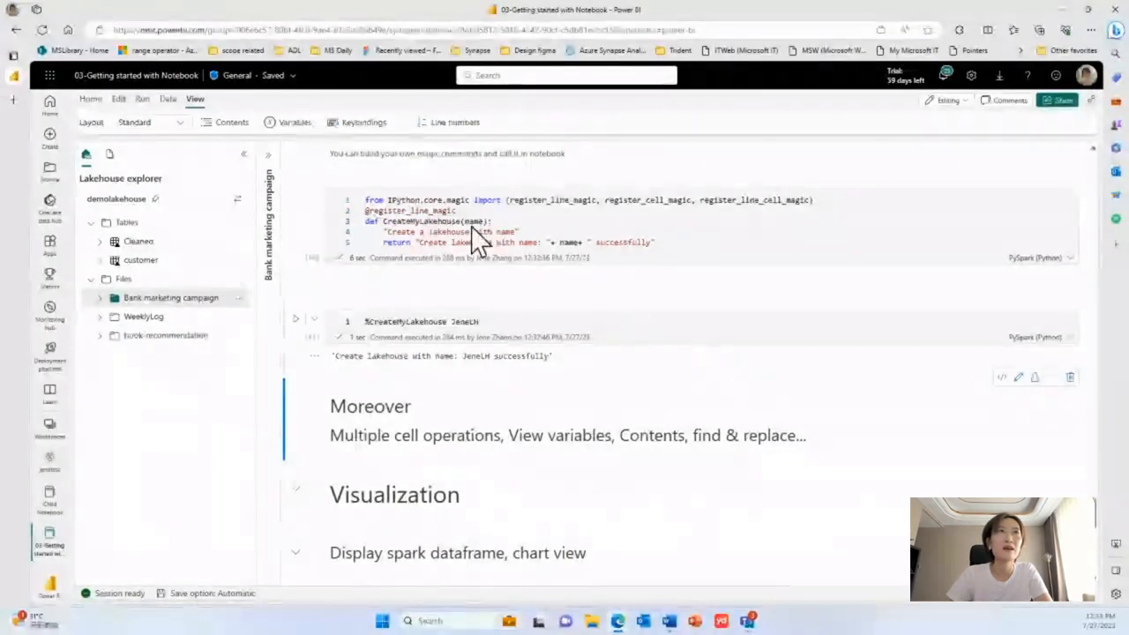
left_click(233, 122)
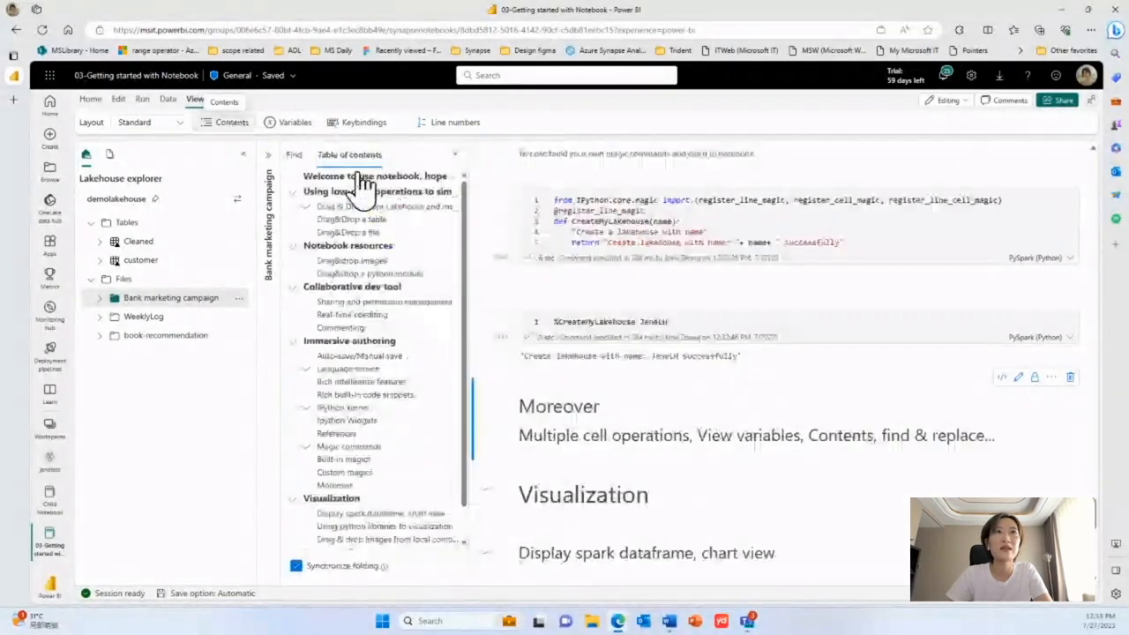
scroll("down", 3)
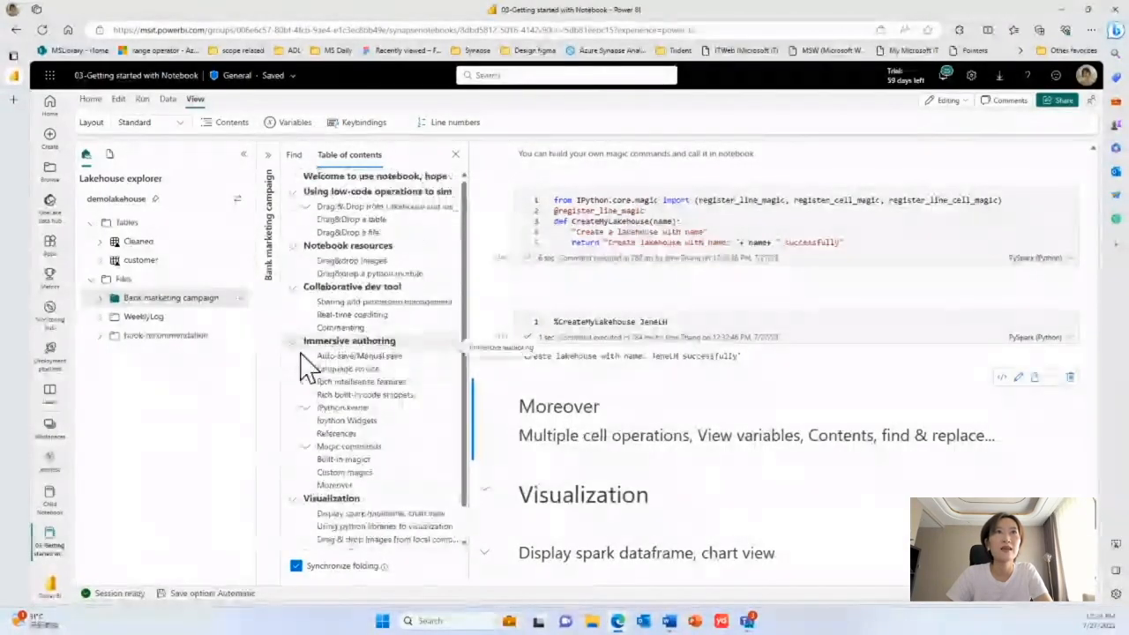
scroll("down", 3)
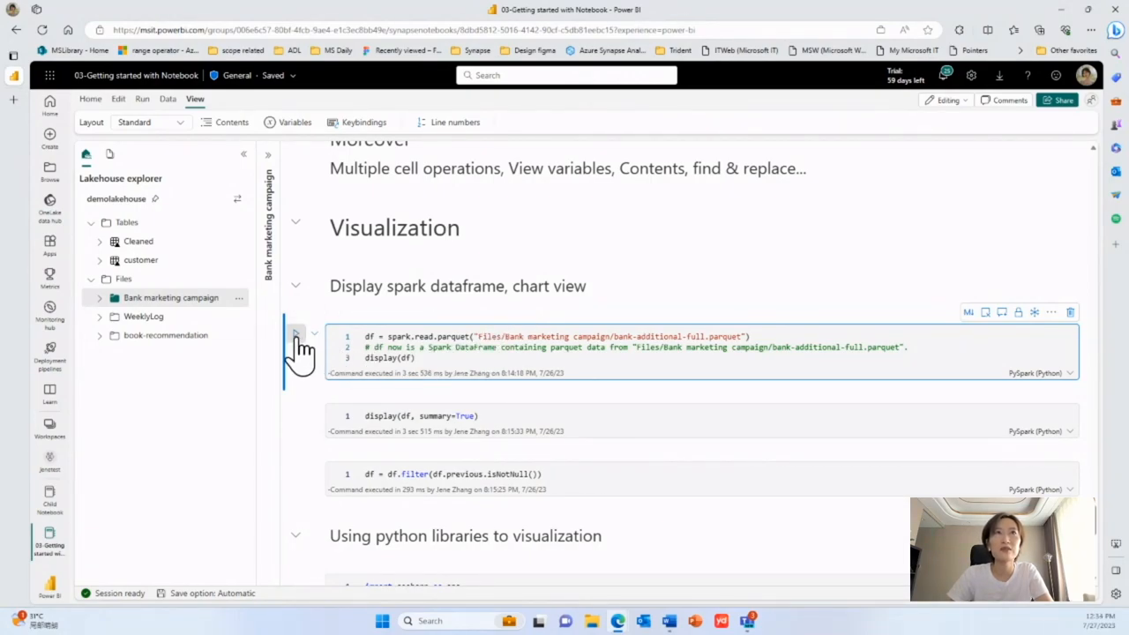
- Run the spark.read.parquet display(df) cell and view its output as a chart with settings shown
left_click(296, 335)
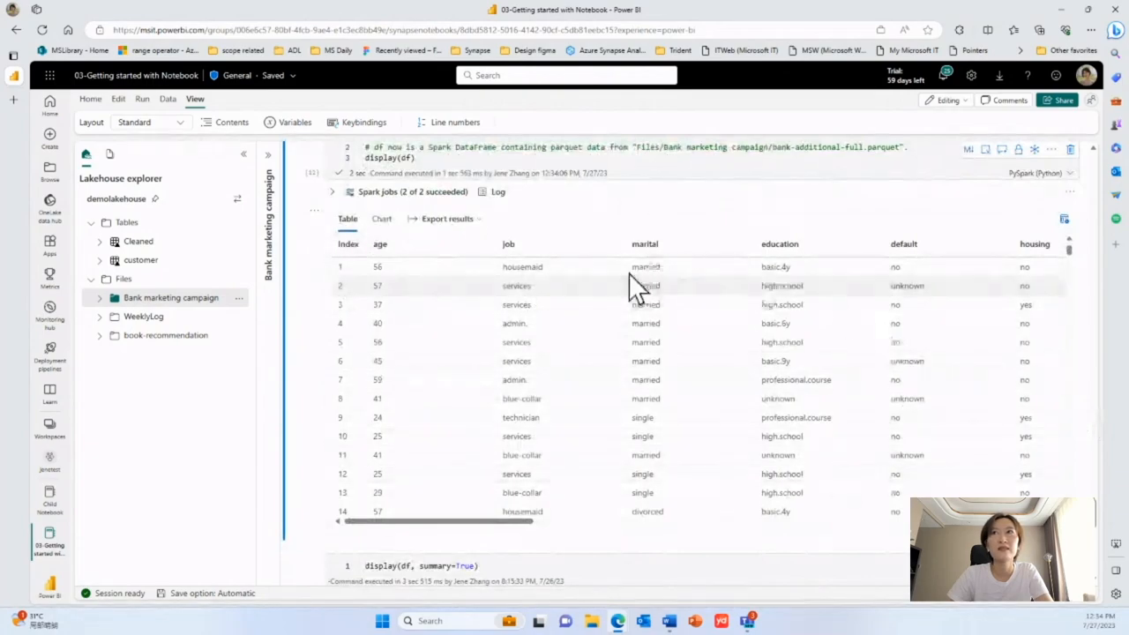
left_click(381, 219)
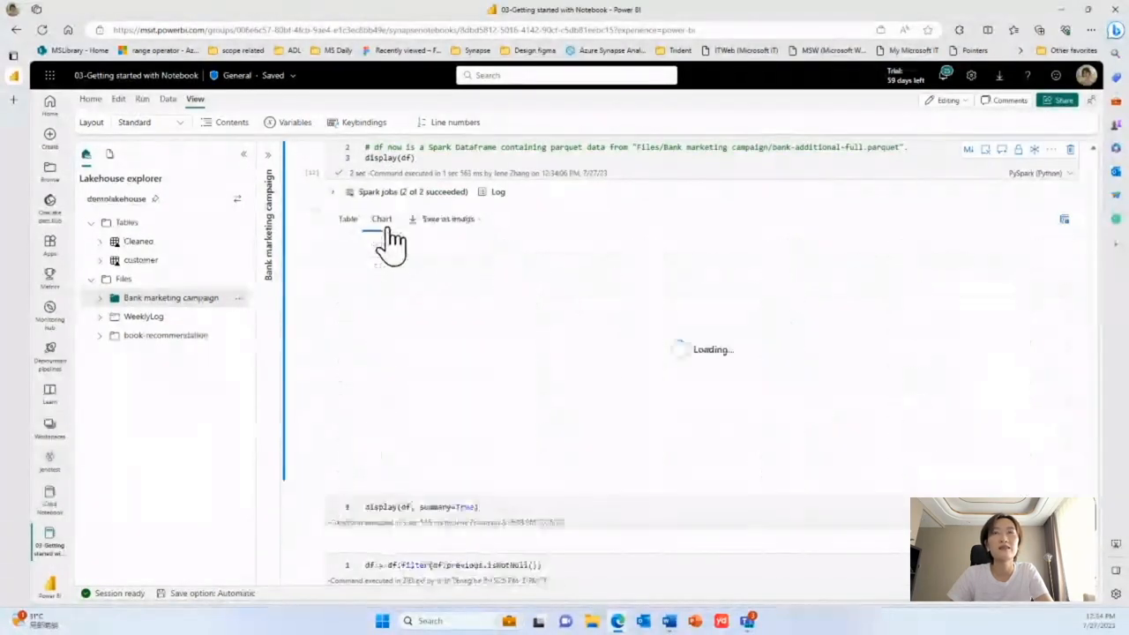
left_click(381, 219)
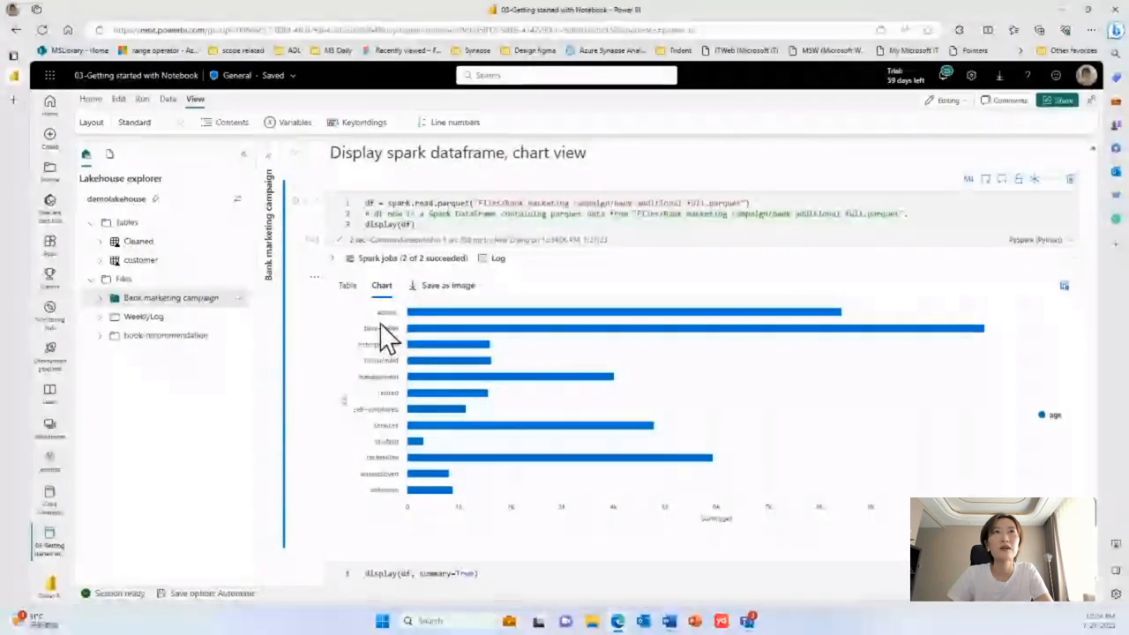
mouse_move(649, 317)
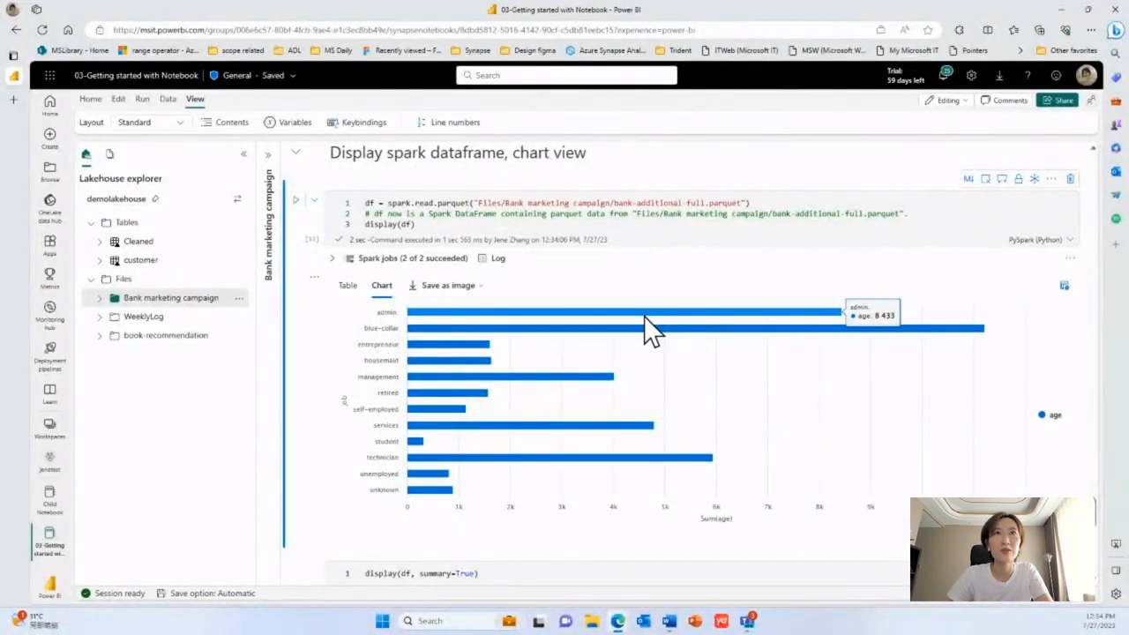
mouse_move(984, 321)
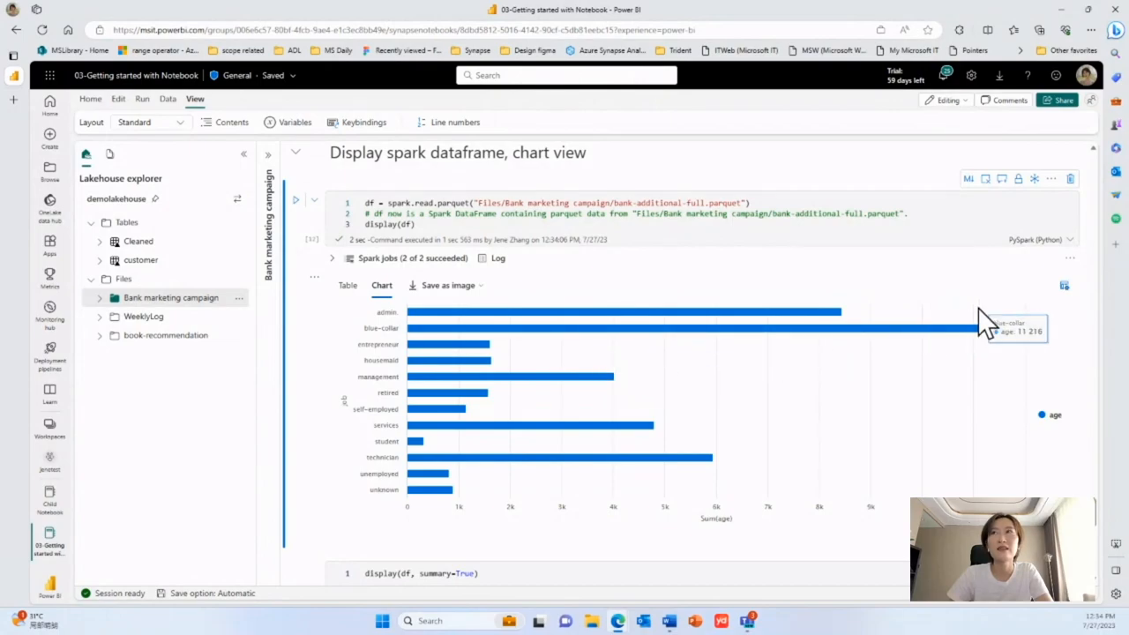
left_click(1066, 286)
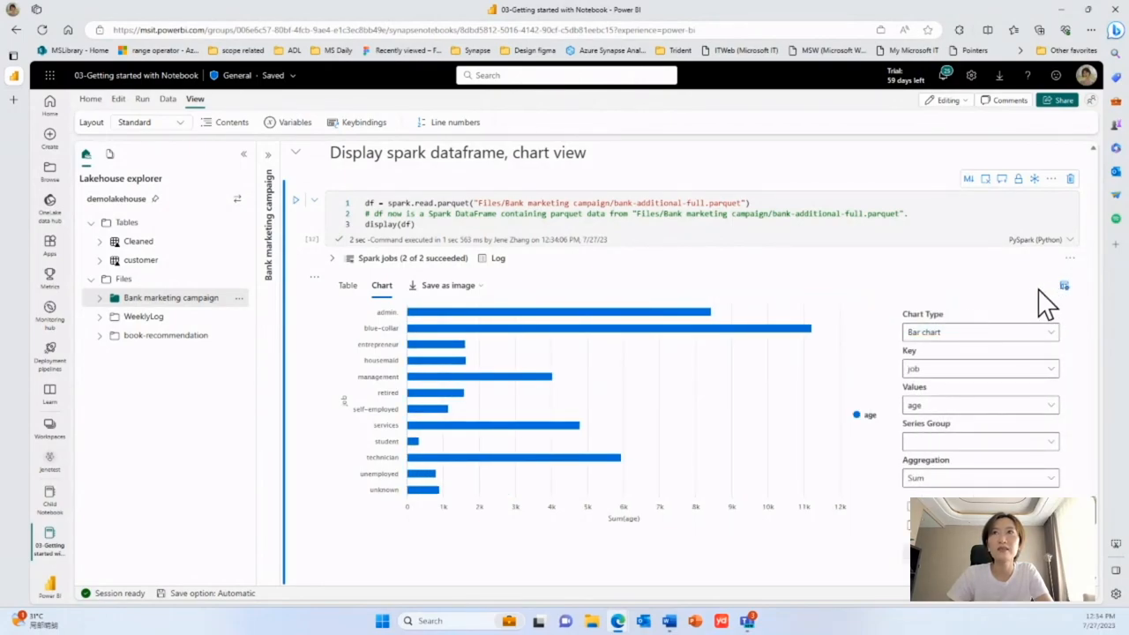
- Make the chart a Column chart with Avg aggregation of age per job, then return to Table view
left_click(980, 331)
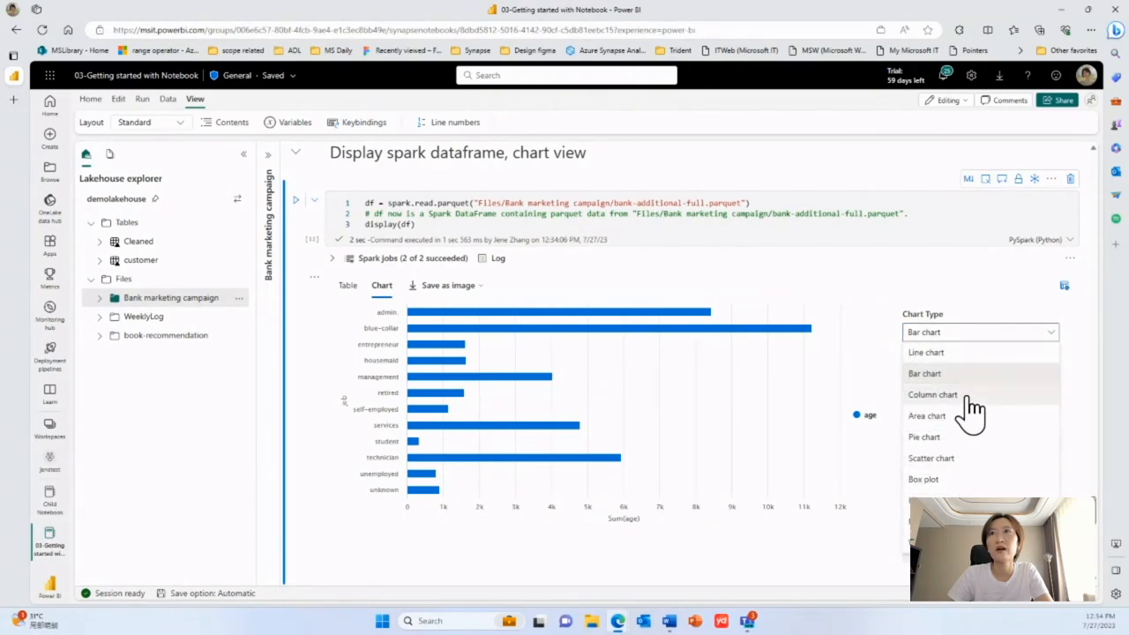
left_click(931, 396)
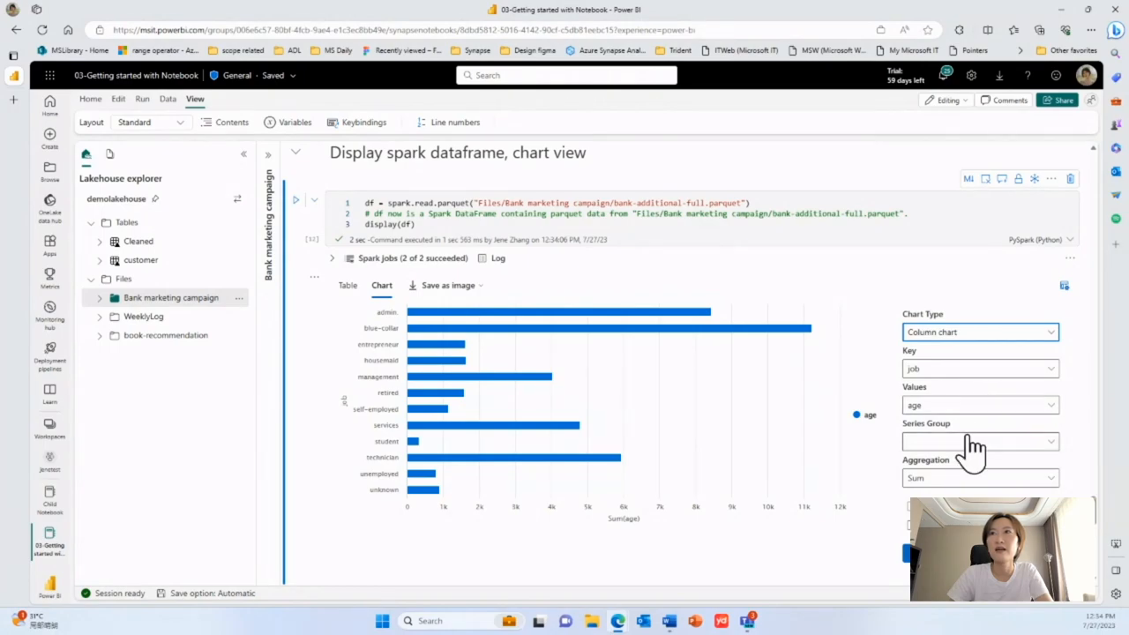
mouse_move(970, 409)
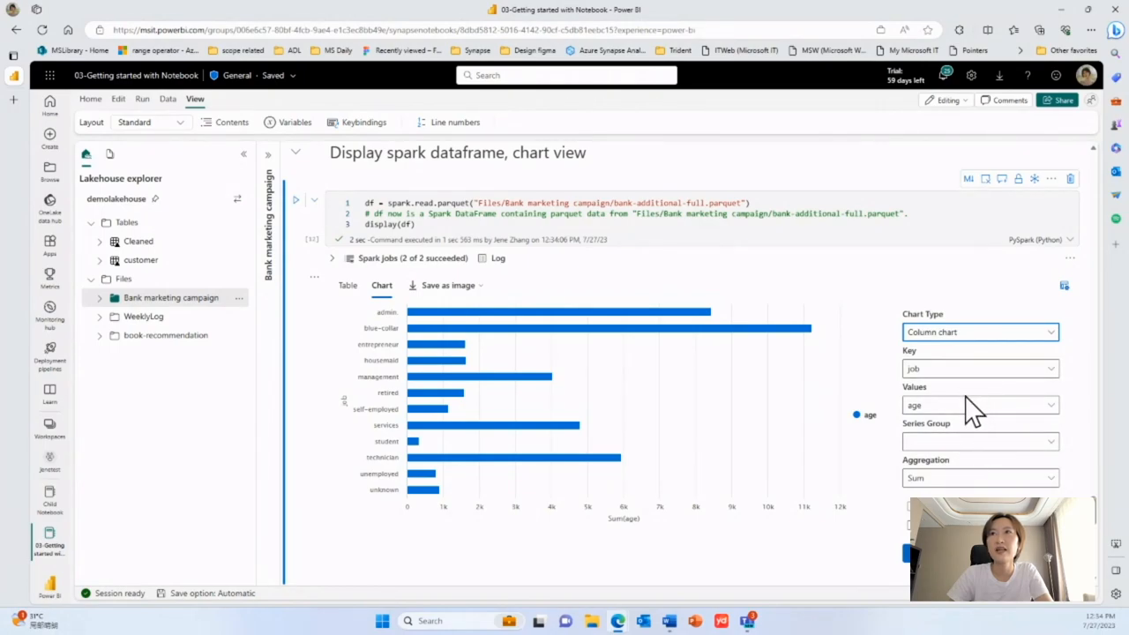
mouse_move(723, 492)
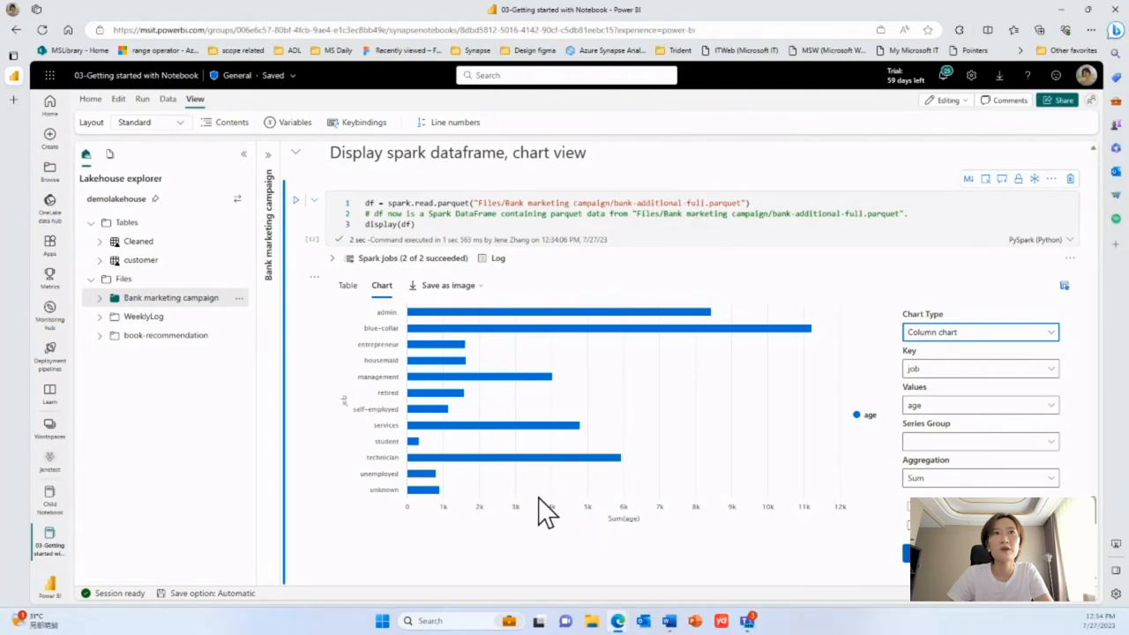
mouse_move(628, 532)
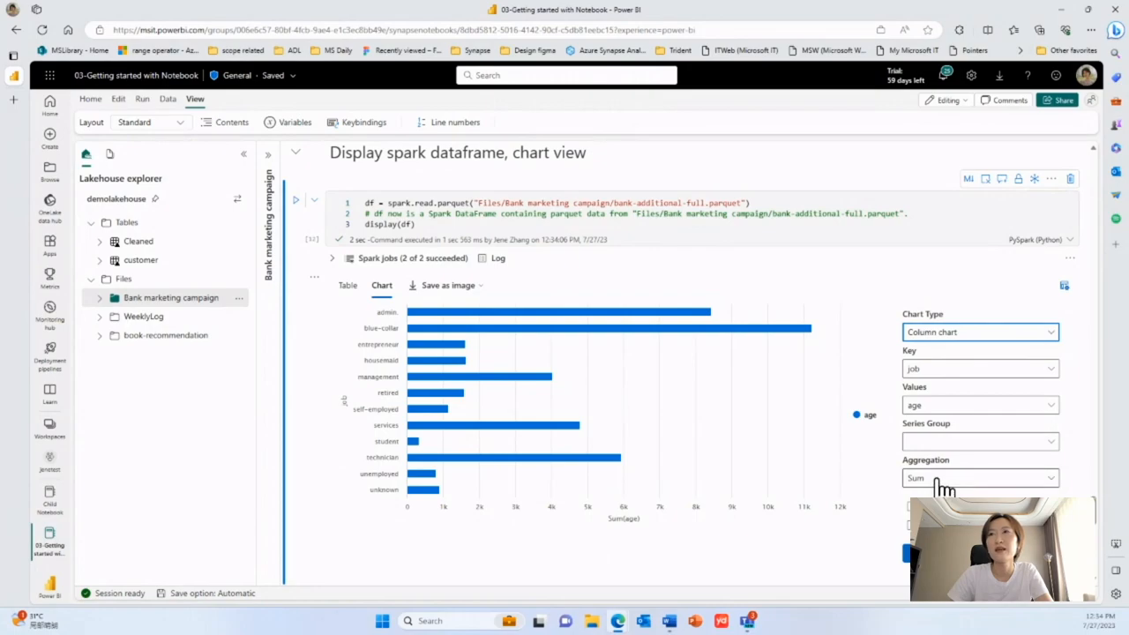
left_click(979, 476)
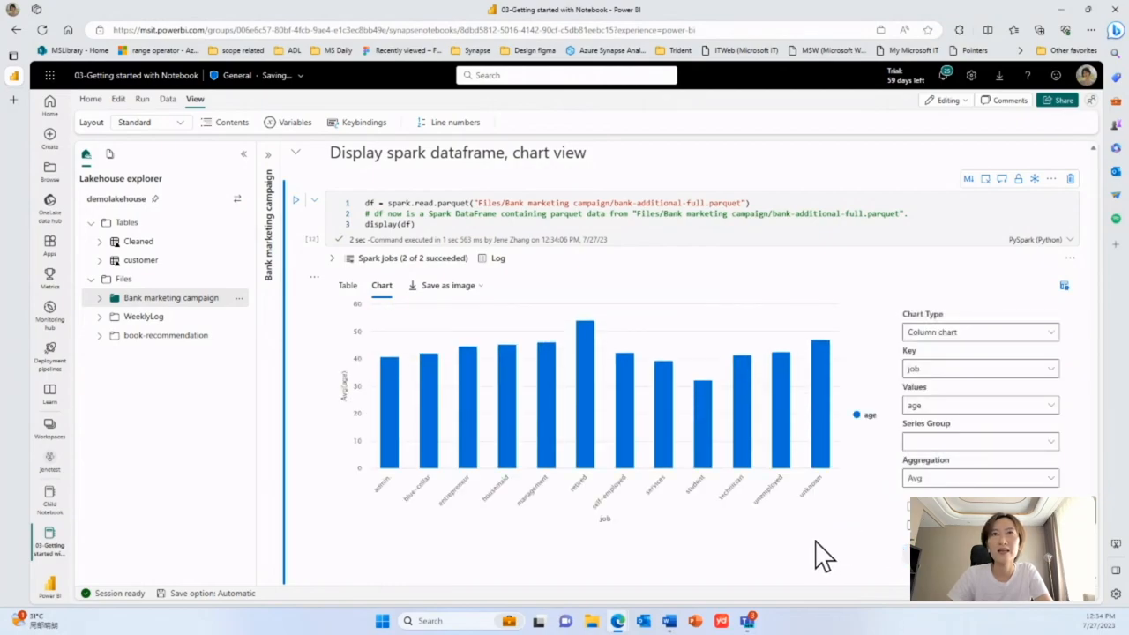
mouse_move(430, 356)
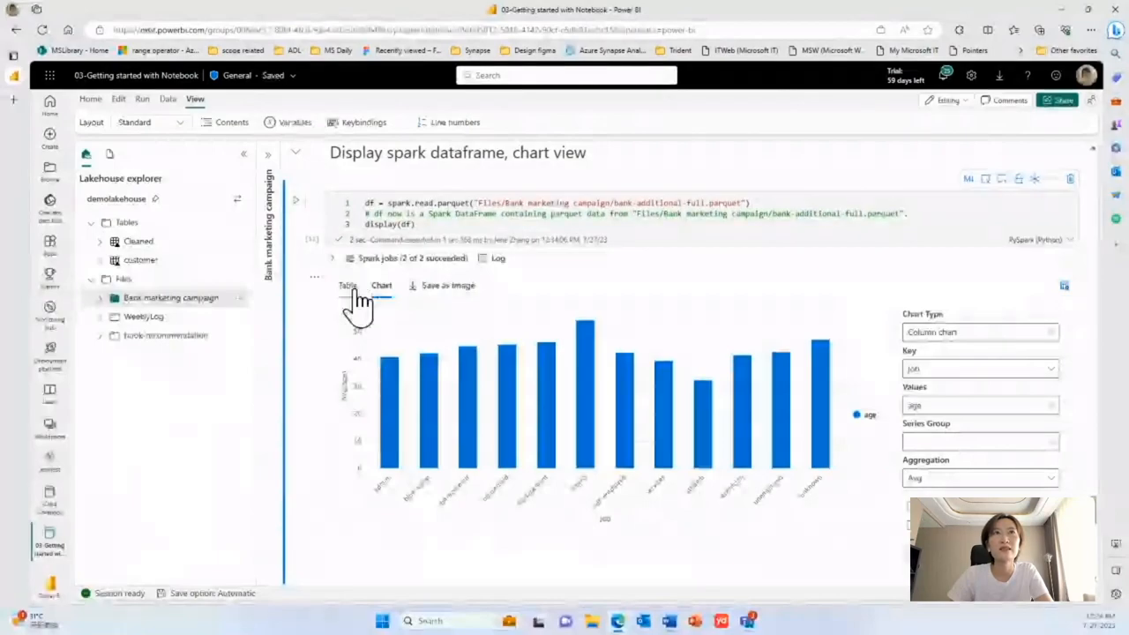
left_click(346, 285)
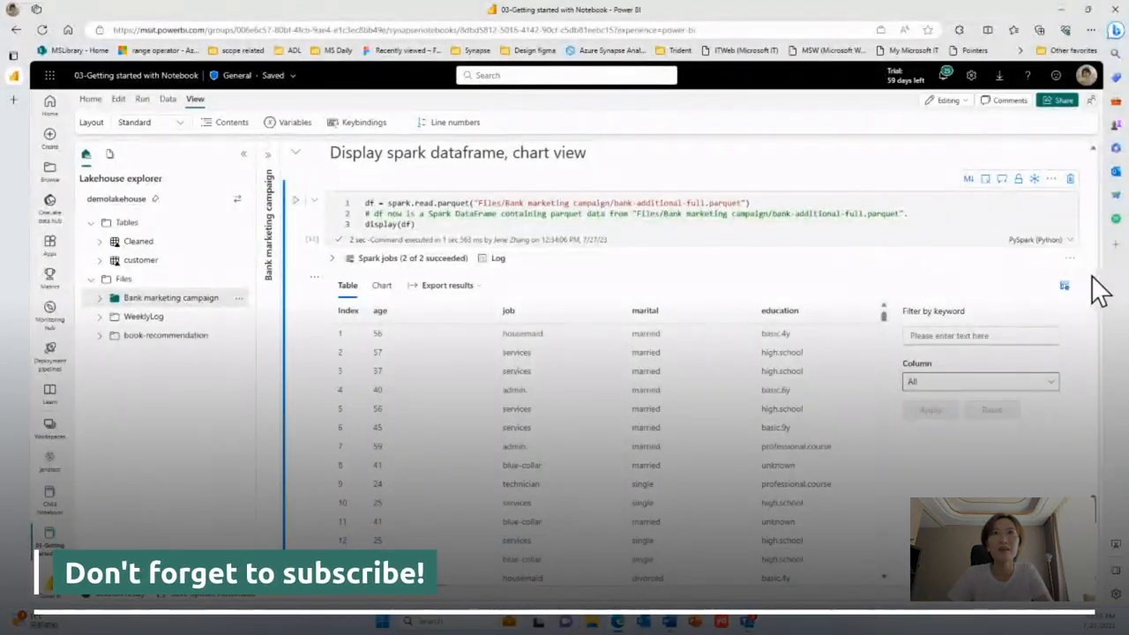
- Move down to the display(df, summary=True) column summary output
scroll("down", 3)
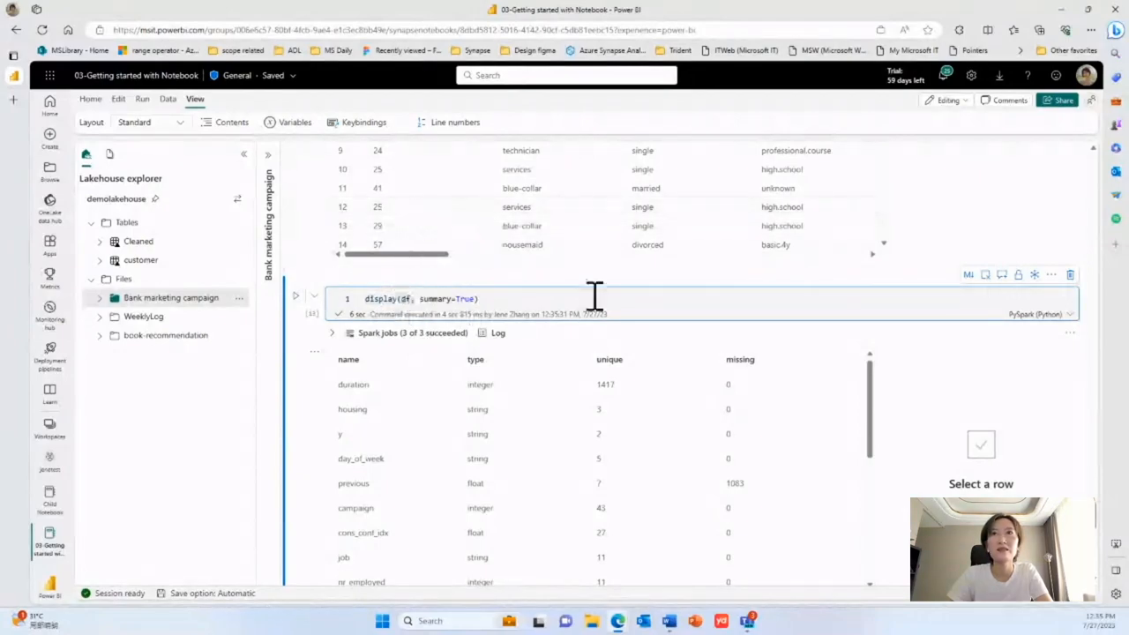
- View summary statistics for the duration then previous columns, and run the null-filter cell on previous
left_click(353, 385)
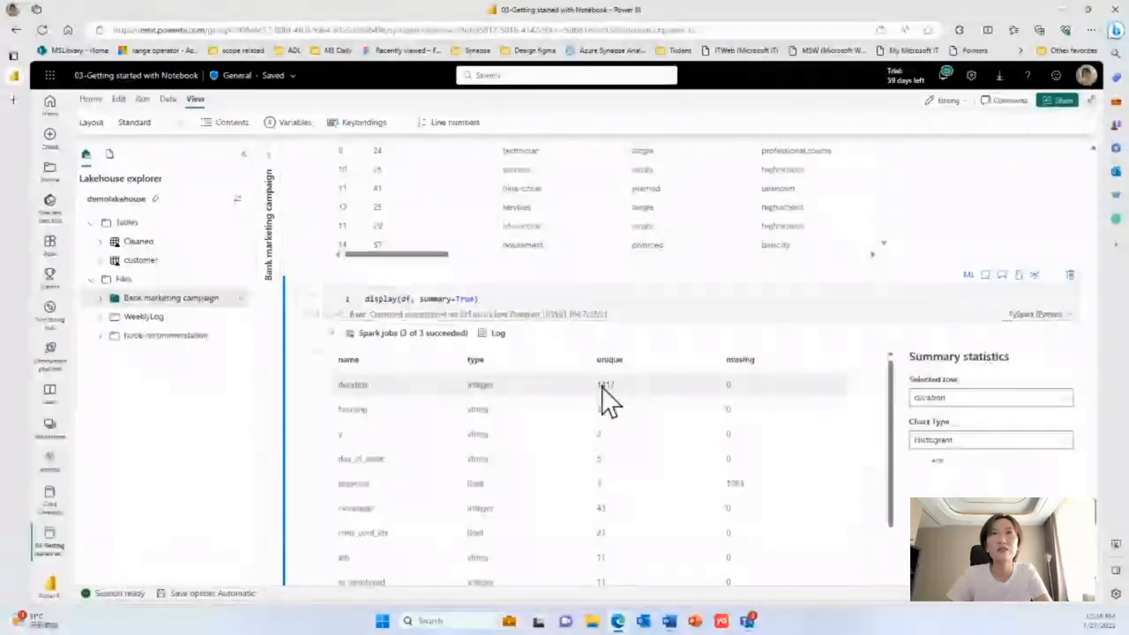
left_click(353, 384)
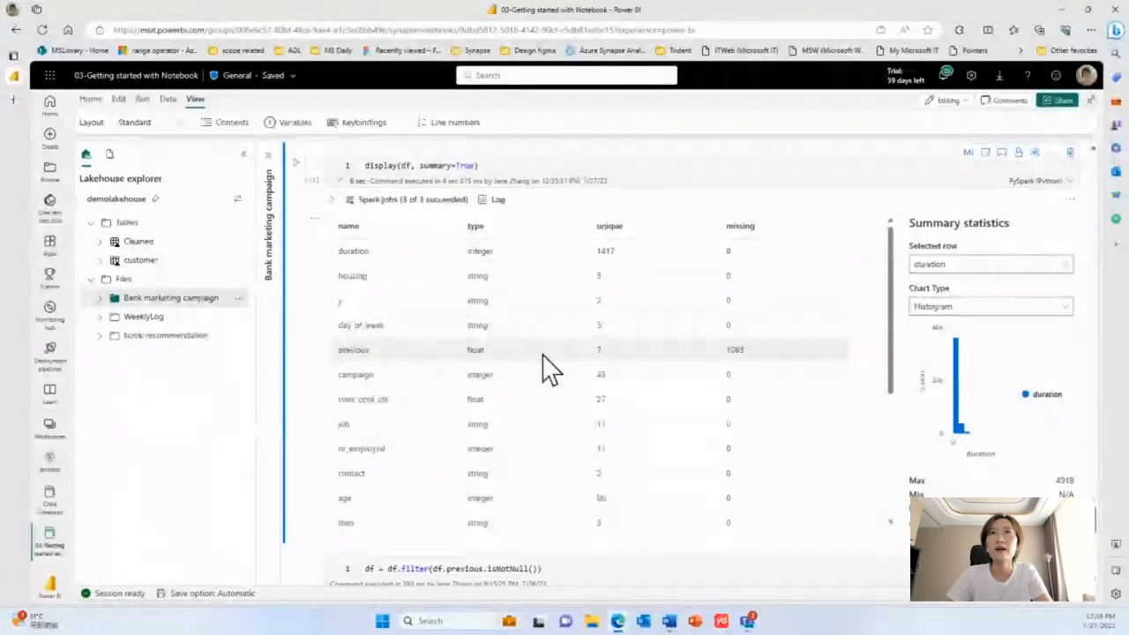
left_click(352, 350)
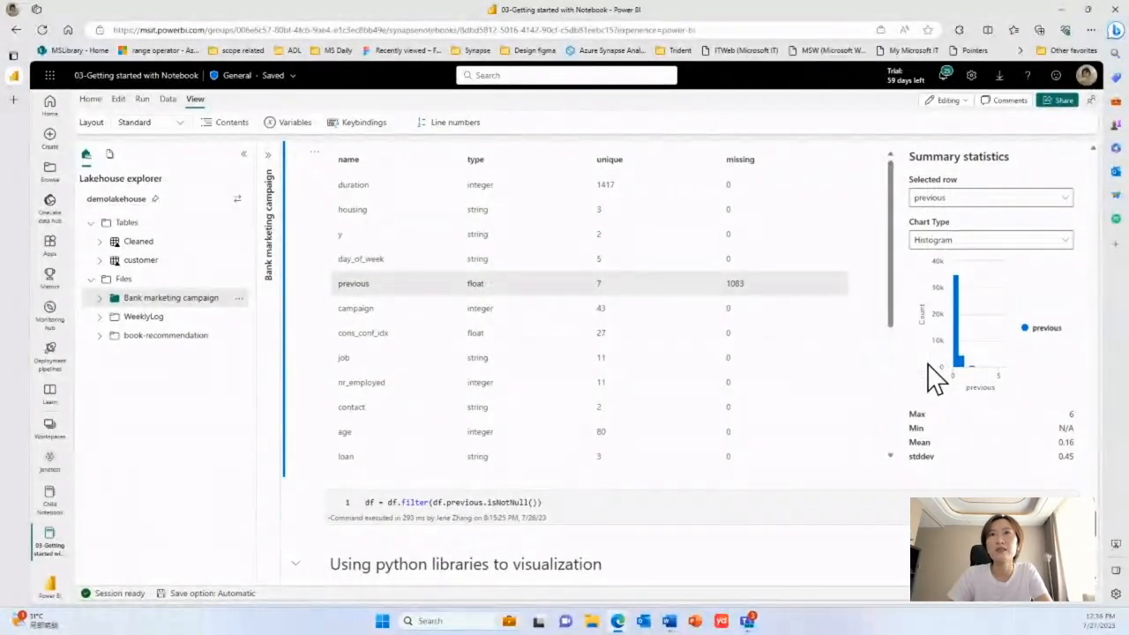
scroll("down", 3)
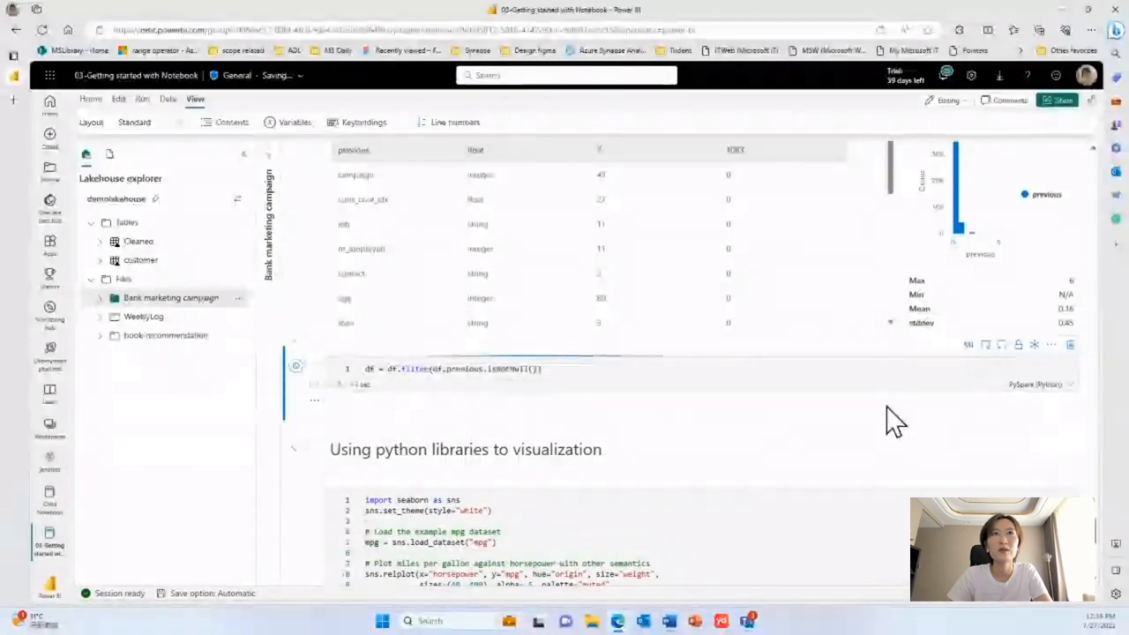
left_click(296, 365)
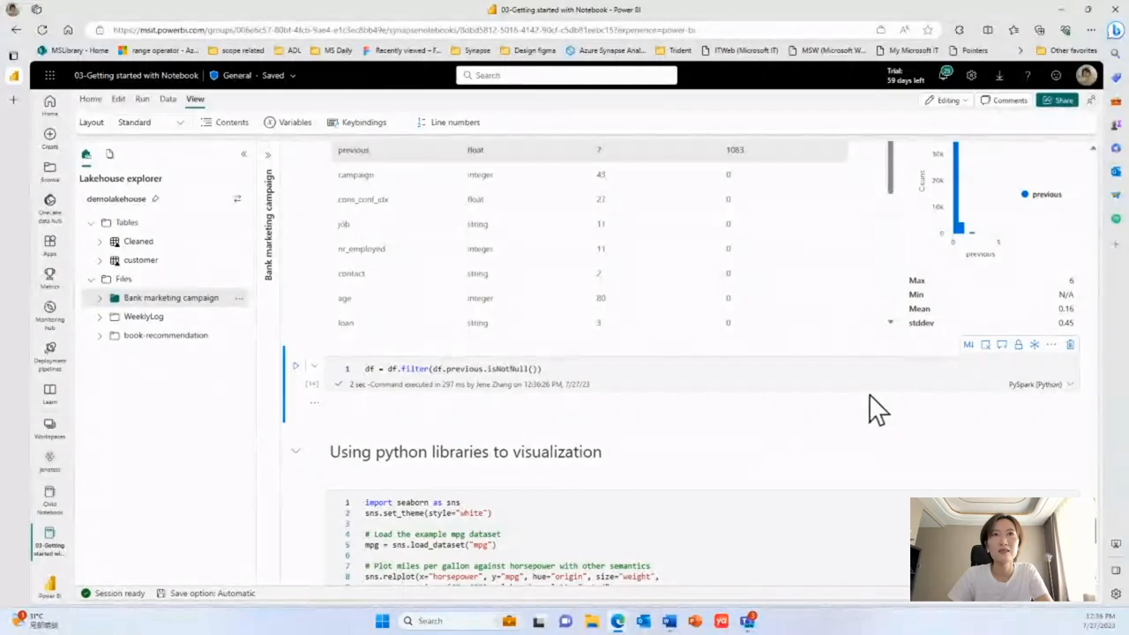
- Scroll past the seaborn horsepower-versus-mpg relplot to the bokeh map cell and its warnings
scroll("down", 3)
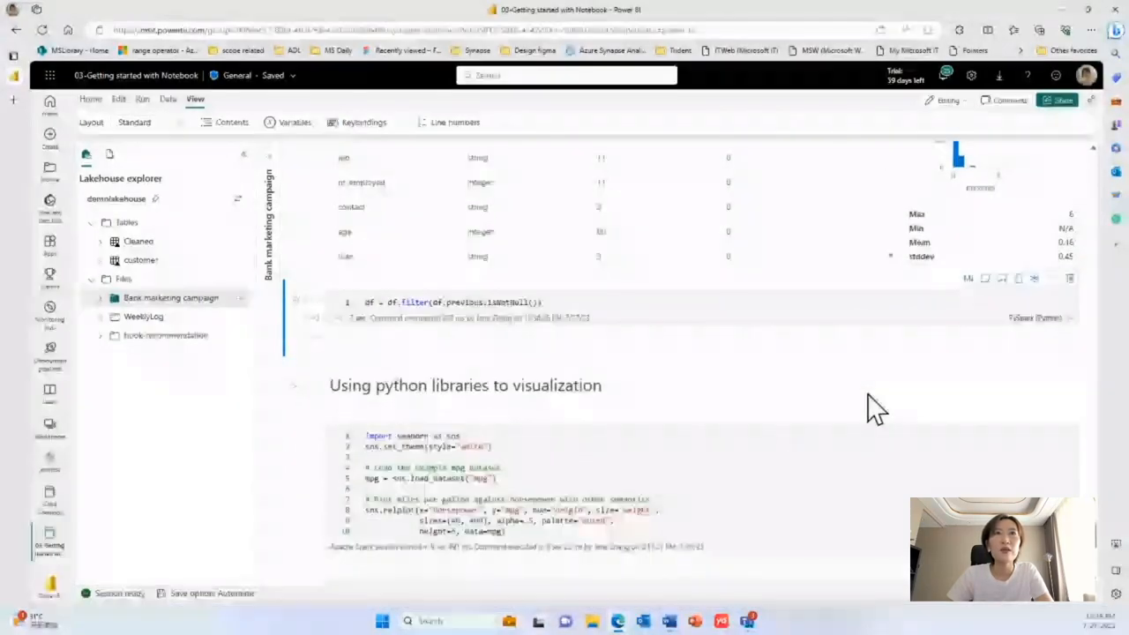
scroll("down", 3)
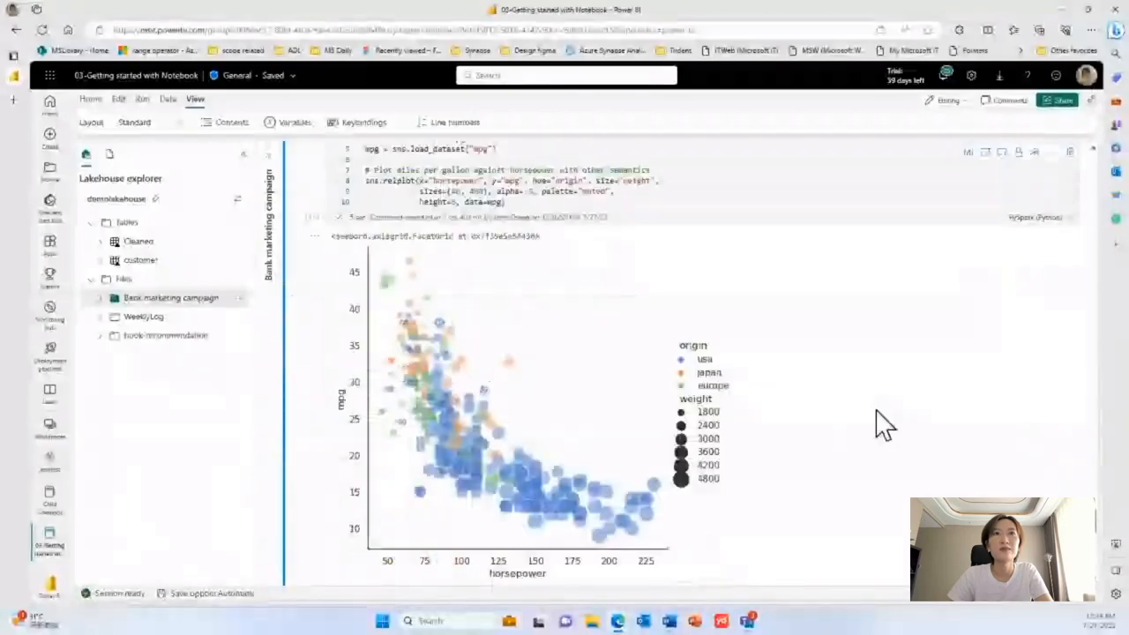
scroll("down", 3)
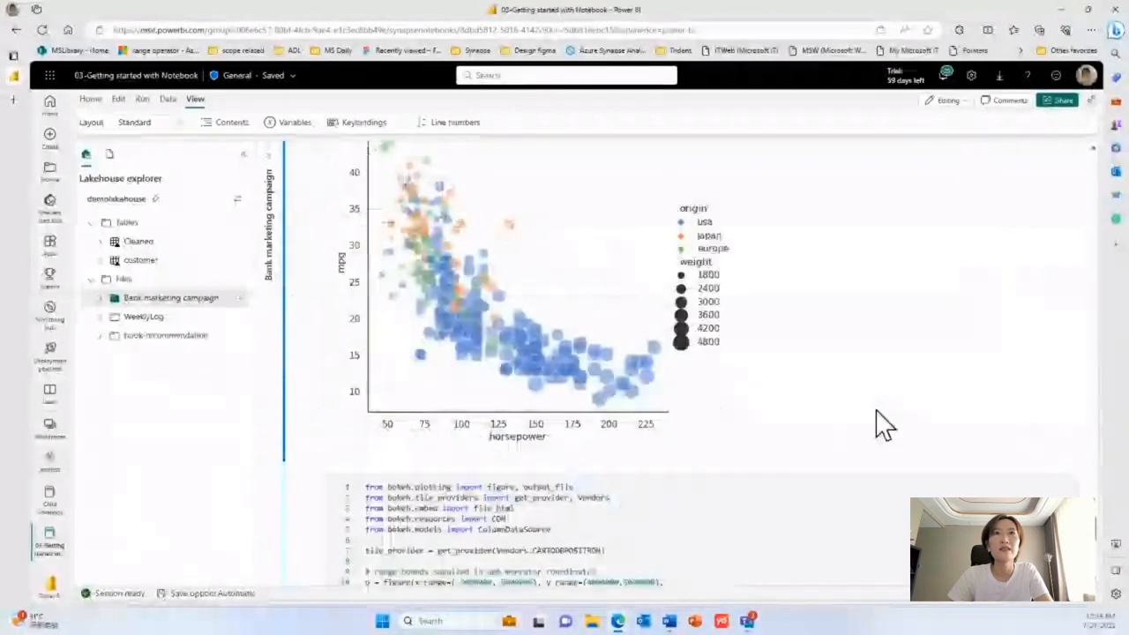
scroll("down", 3)
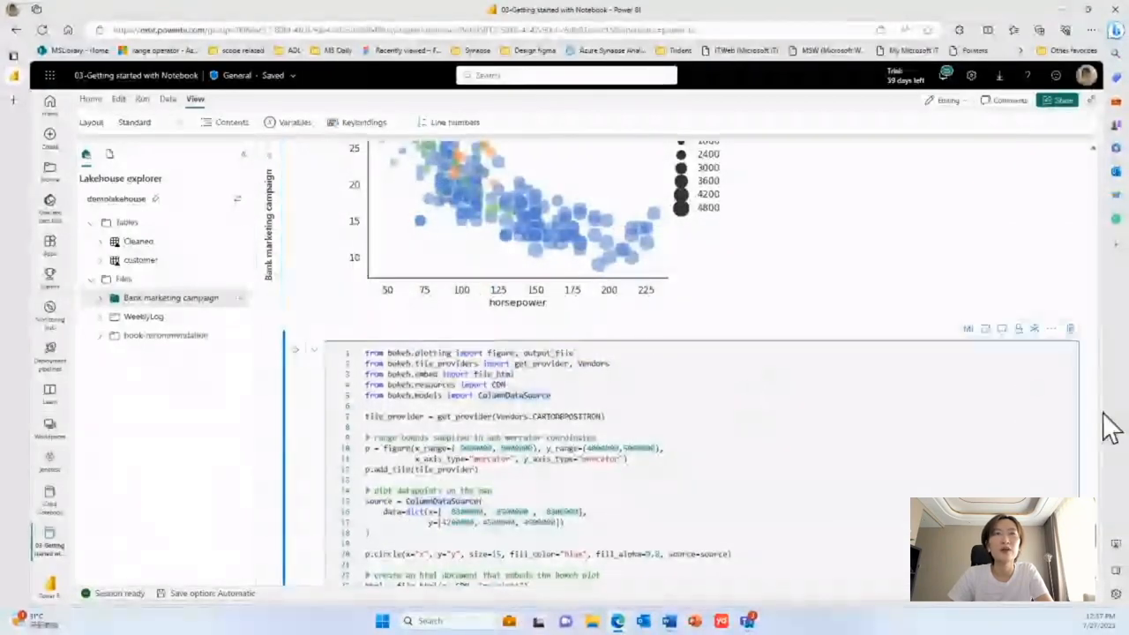
scroll("down", 3)
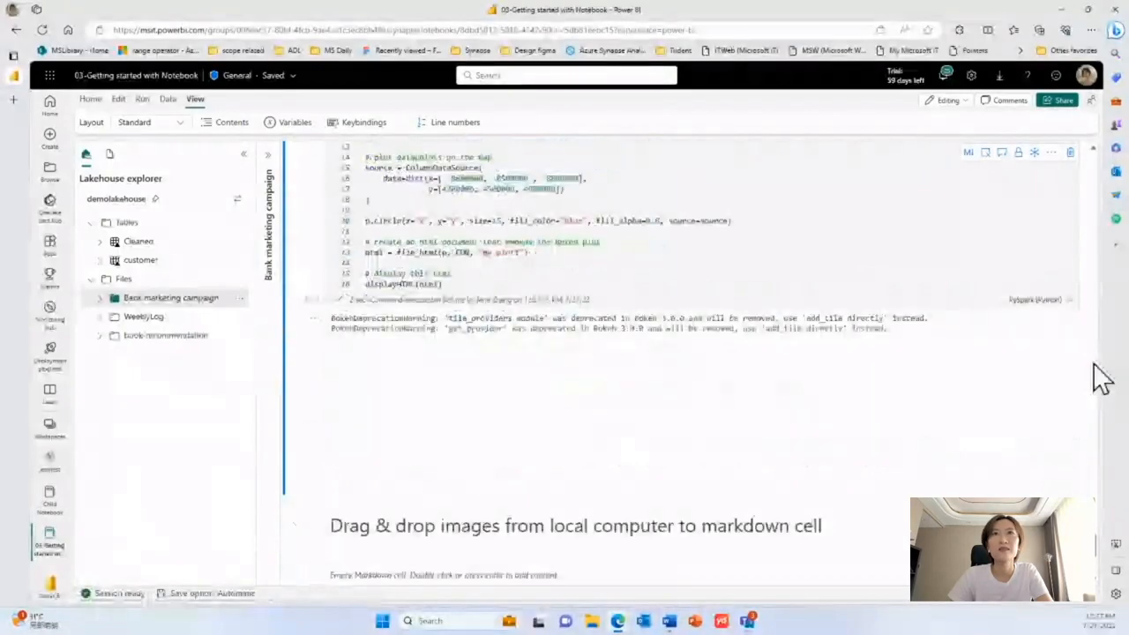
- Scroll through the bokeh US East Coast map output toward the Drag & drop images section
scroll("down", 3)
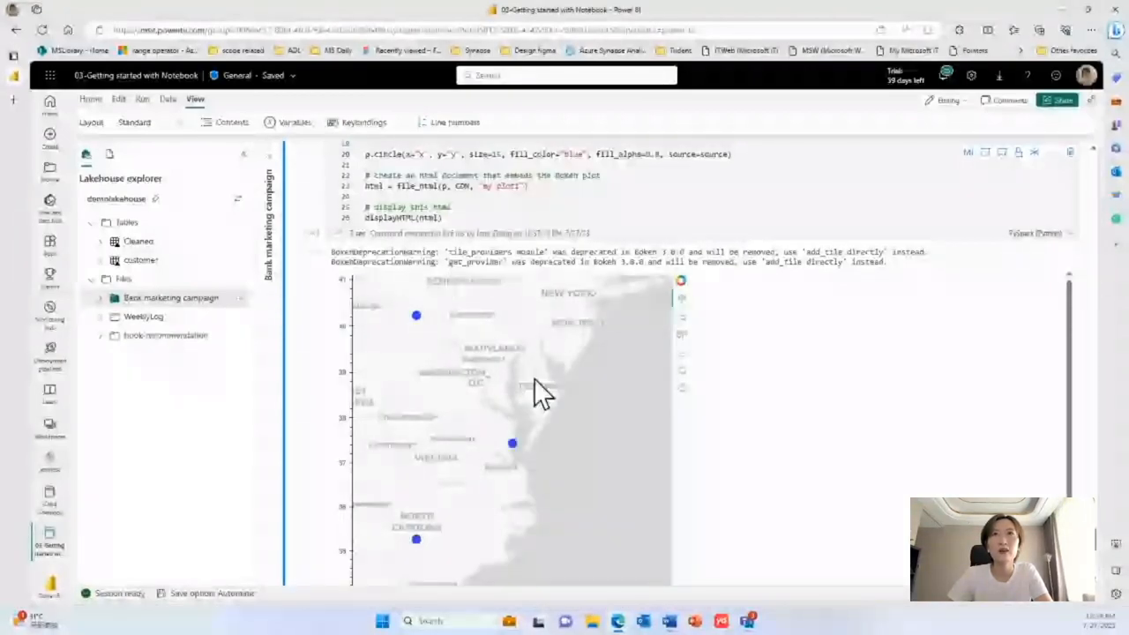
mouse_move(686, 388)
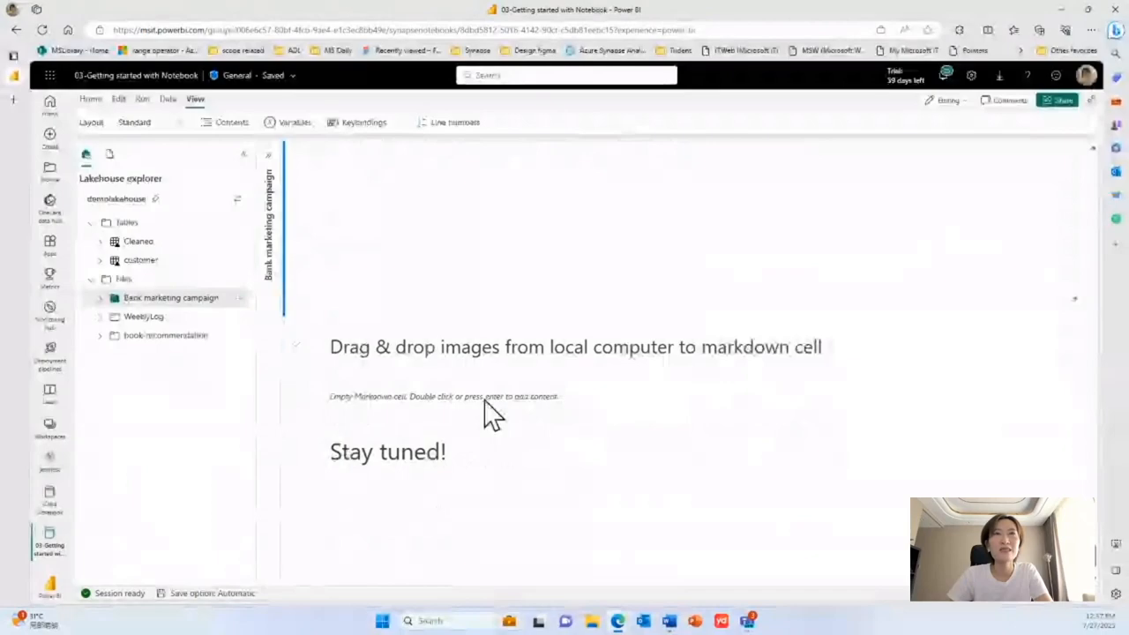
- Select the empty markdown cell under the drag-and-drop heading to receive the image
left_click(467, 395)
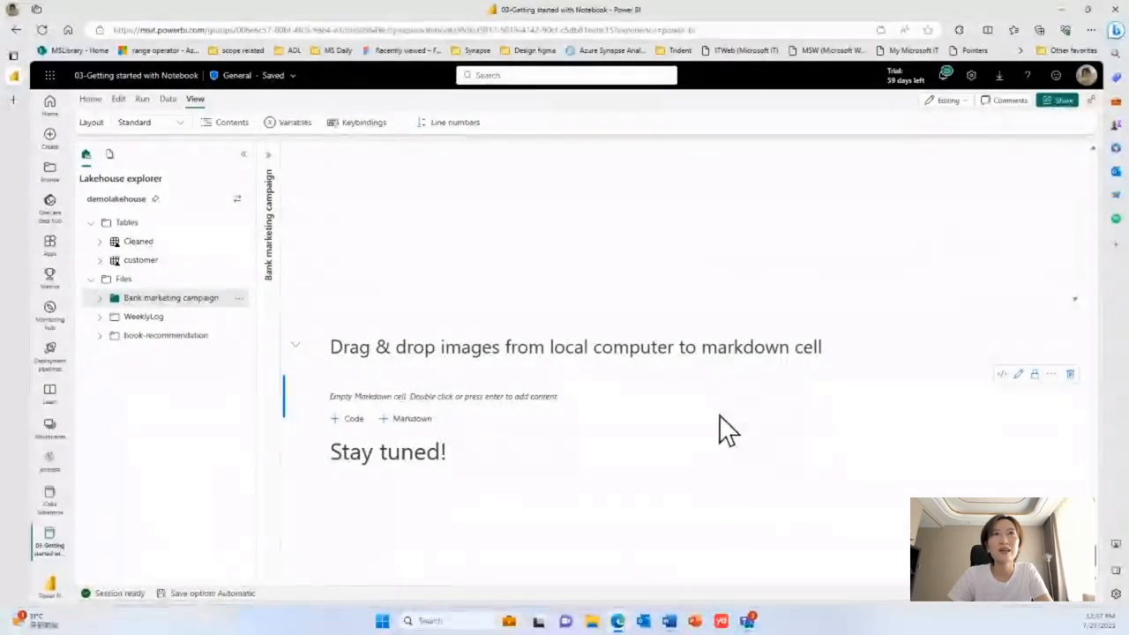
mouse_move(638, 414)
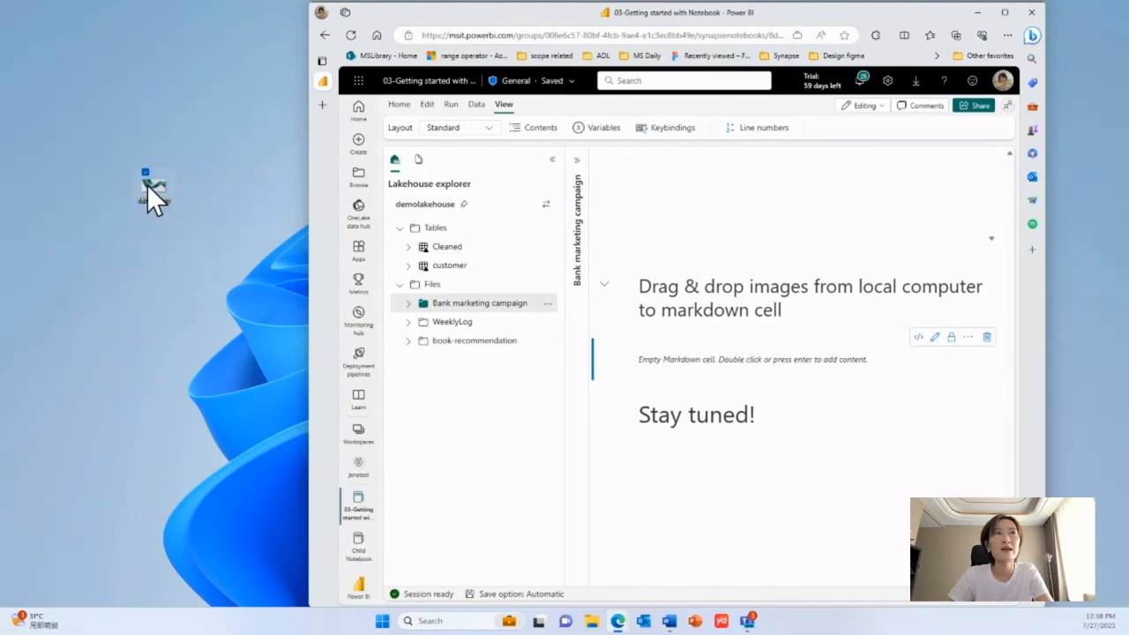
- Drop the teal wave image from the desktop into the markdown cell and maximize the browser
left_click_drag(155, 179, 674, 374)
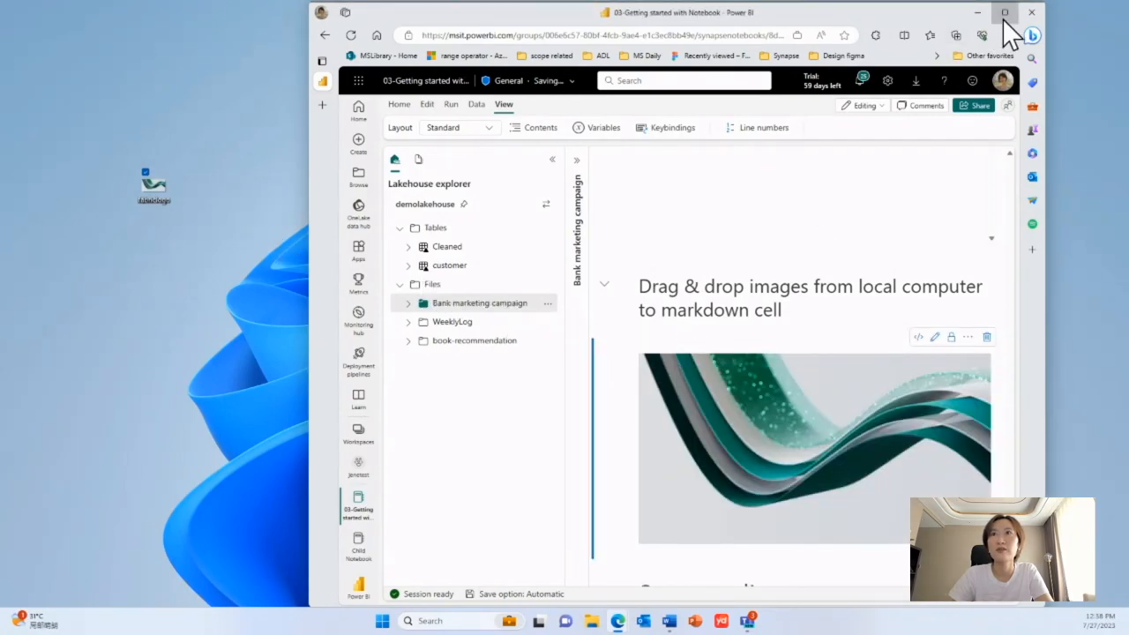
left_click(1005, 13)
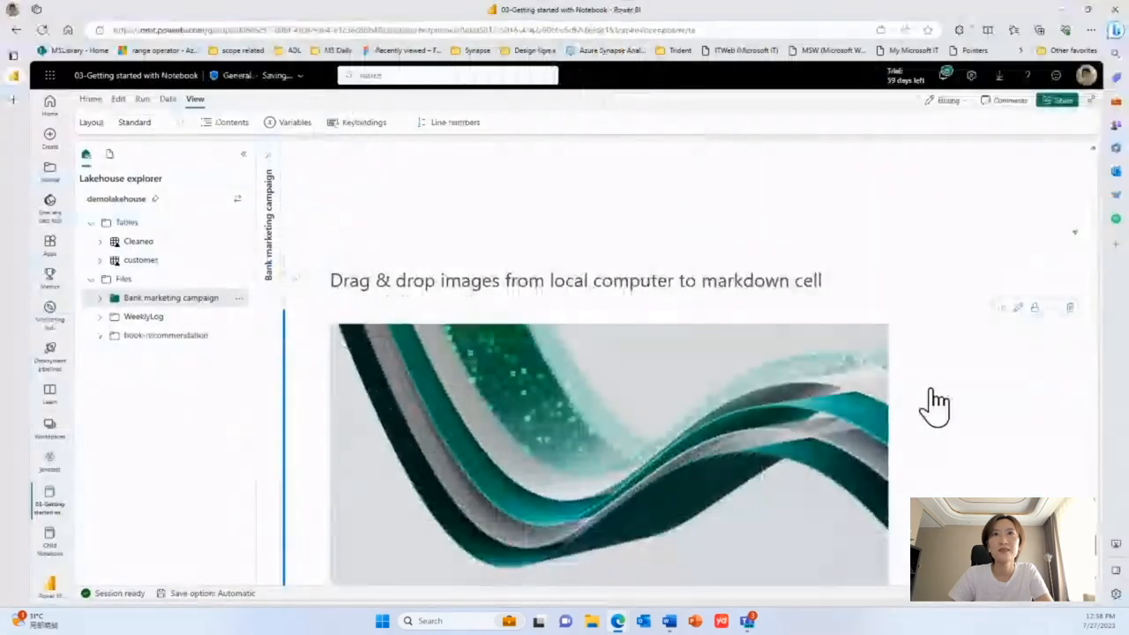
scroll("down", 3)
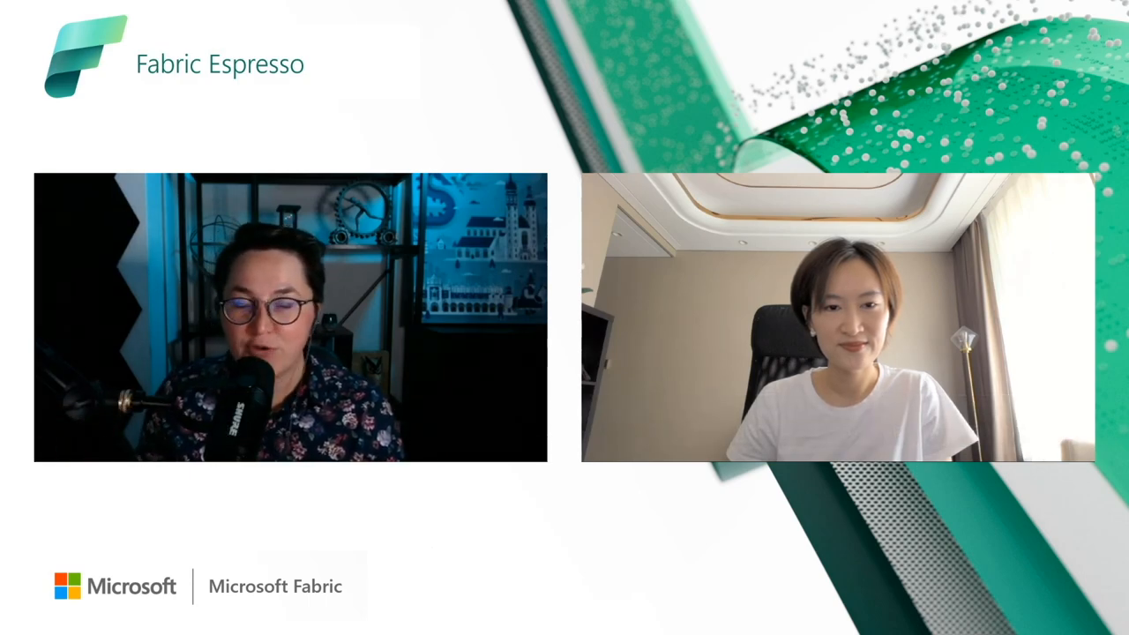
left_click(565, 547)
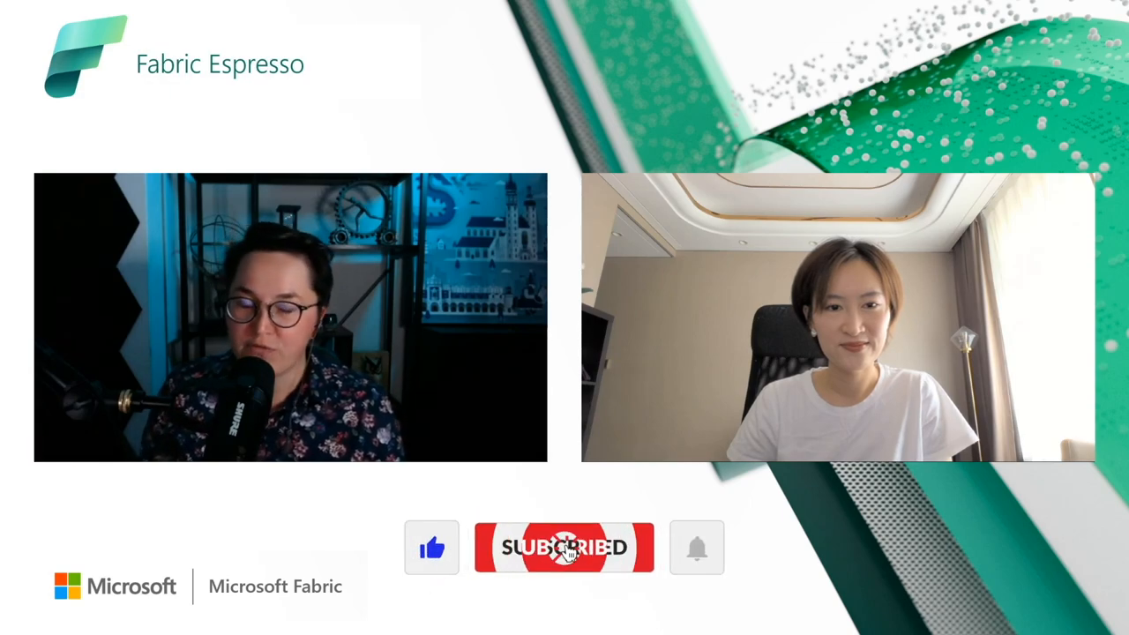